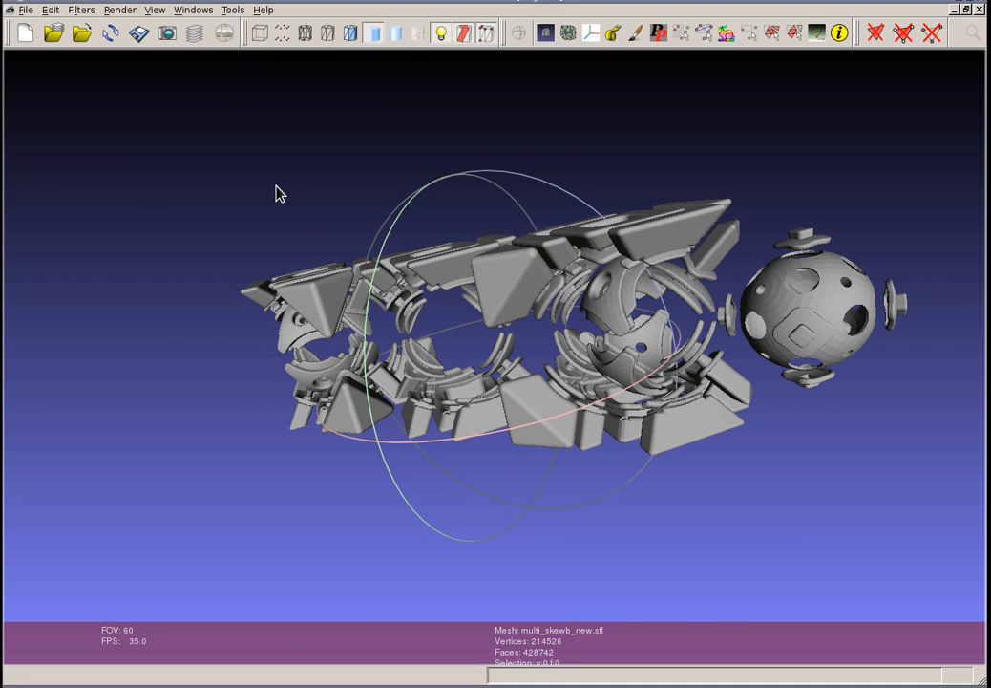
Step: Orbit the skewb assembly to inspect its pieces, inner rings and sphere from many angles
{"action": "left_click_drag", "start_coordinate": [281, 193], "coordinate": [360, 216]}
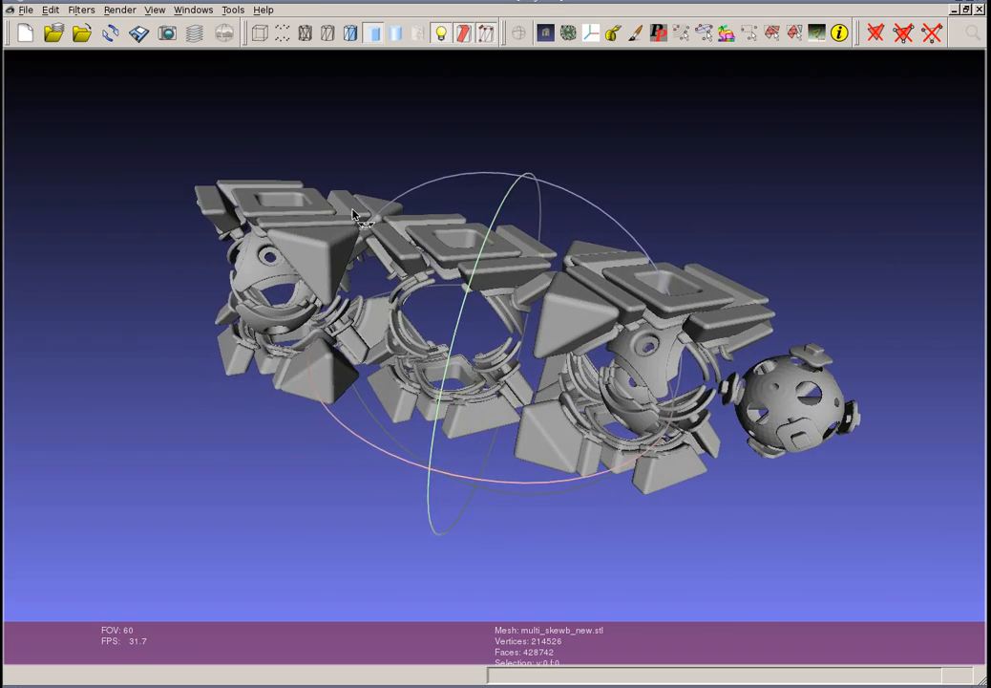
{"action": "left_click_drag", "start_coordinate": [363, 215], "coordinate": [659, 160]}
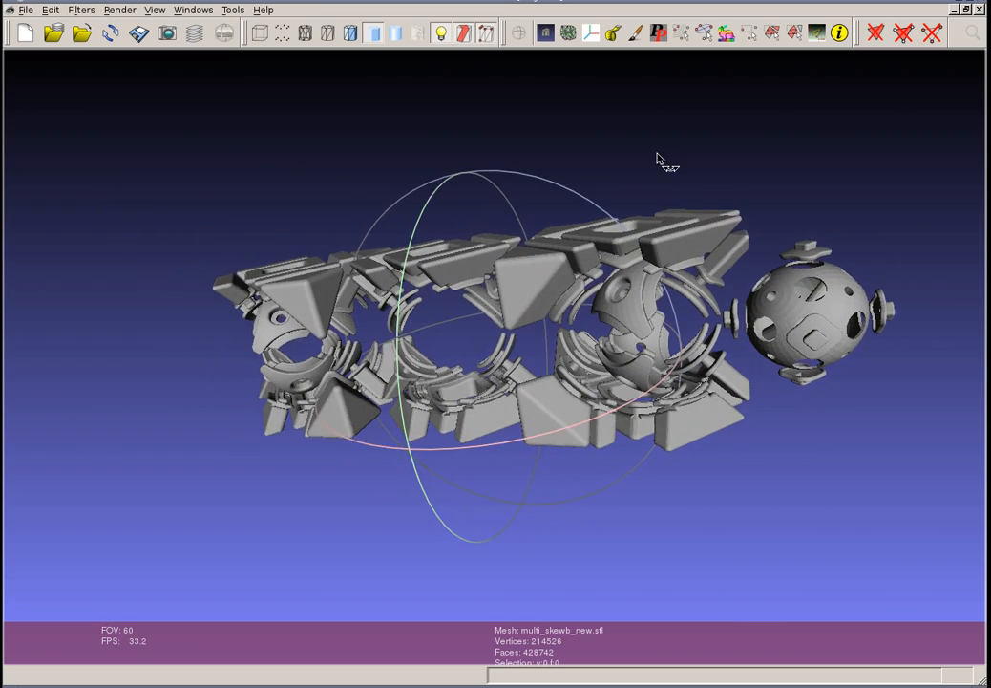
{"action": "left_click_drag", "start_coordinate": [664, 161], "coordinate": [461, 209]}
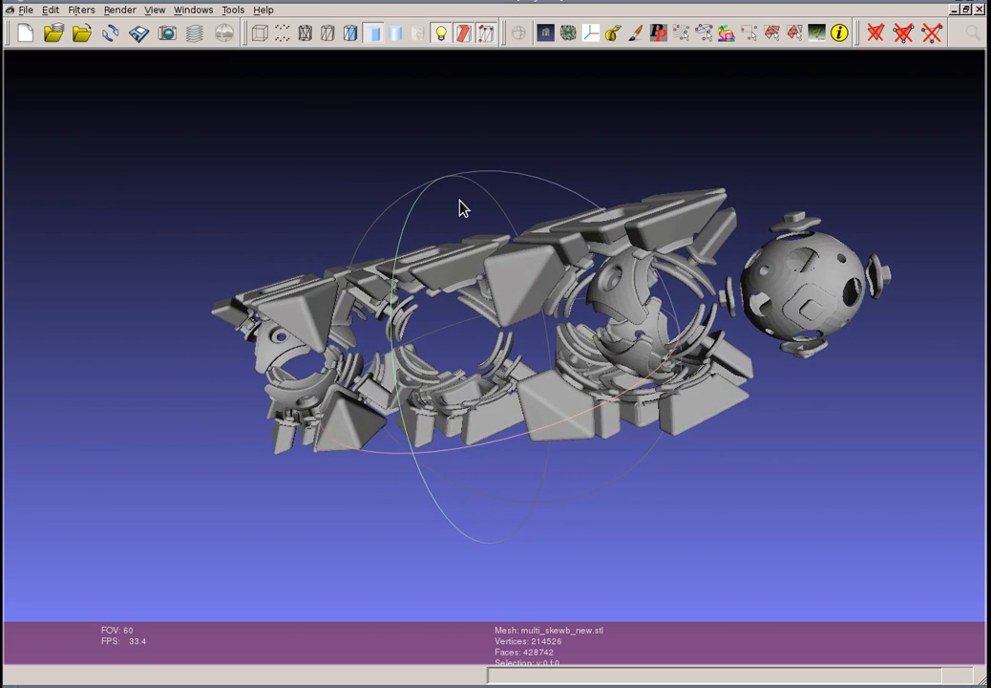
{"action": "left_click_drag", "start_coordinate": [459, 208], "coordinate": [563, 160]}
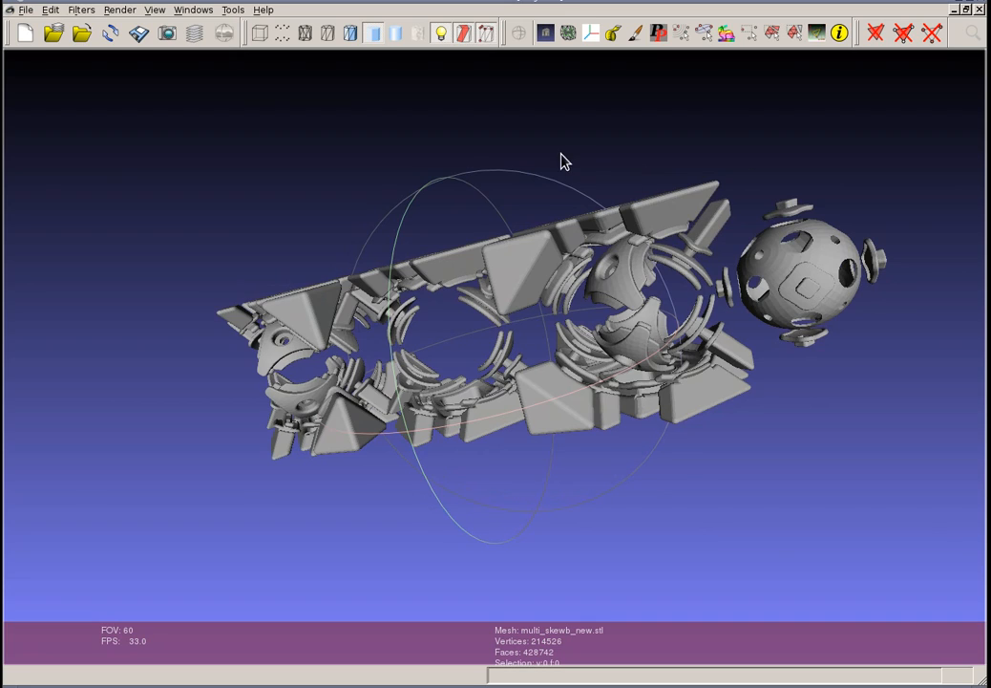
{"action": "left_click_drag", "start_coordinate": [563, 161], "coordinate": [455, 177]}
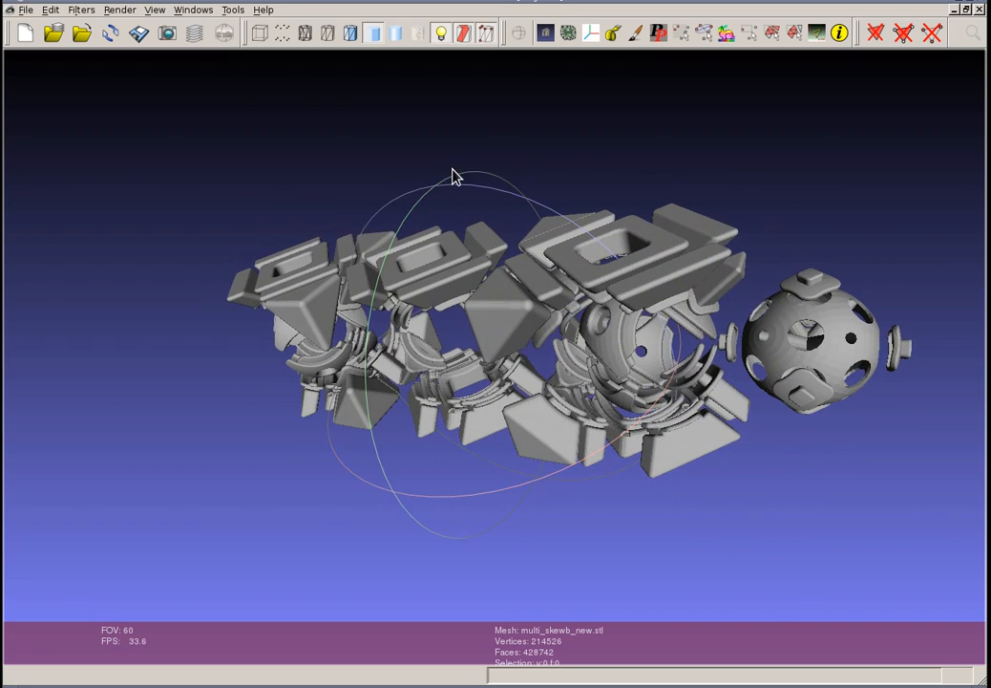
{"action": "left_click_drag", "start_coordinate": [454, 177], "coordinate": [455, 269]}
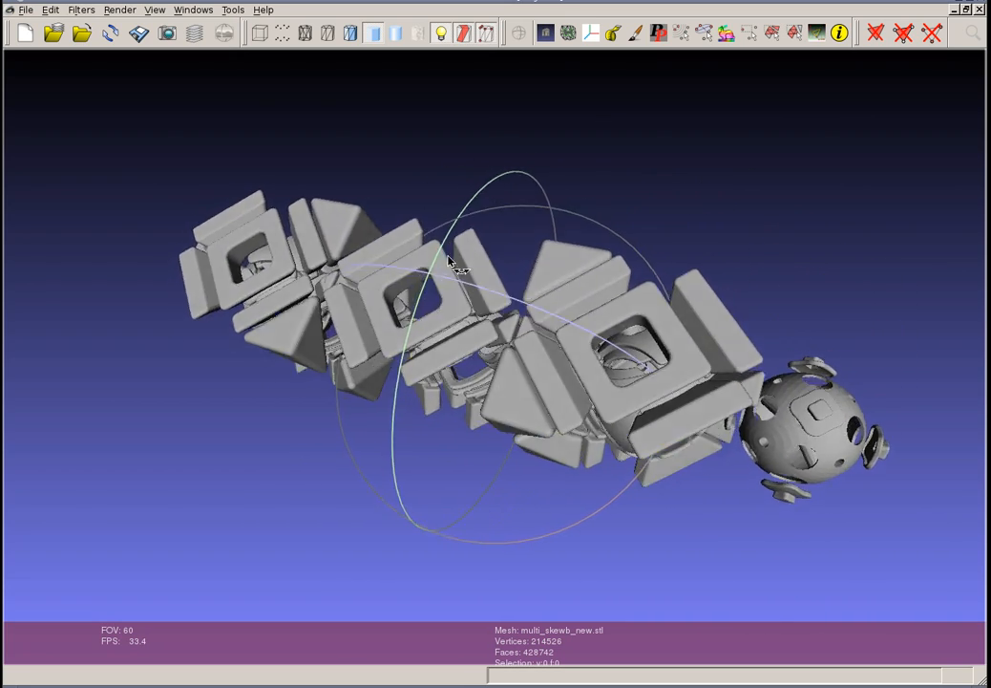
{"action": "left_click_drag", "start_coordinate": [449, 262], "coordinate": [454, 191]}
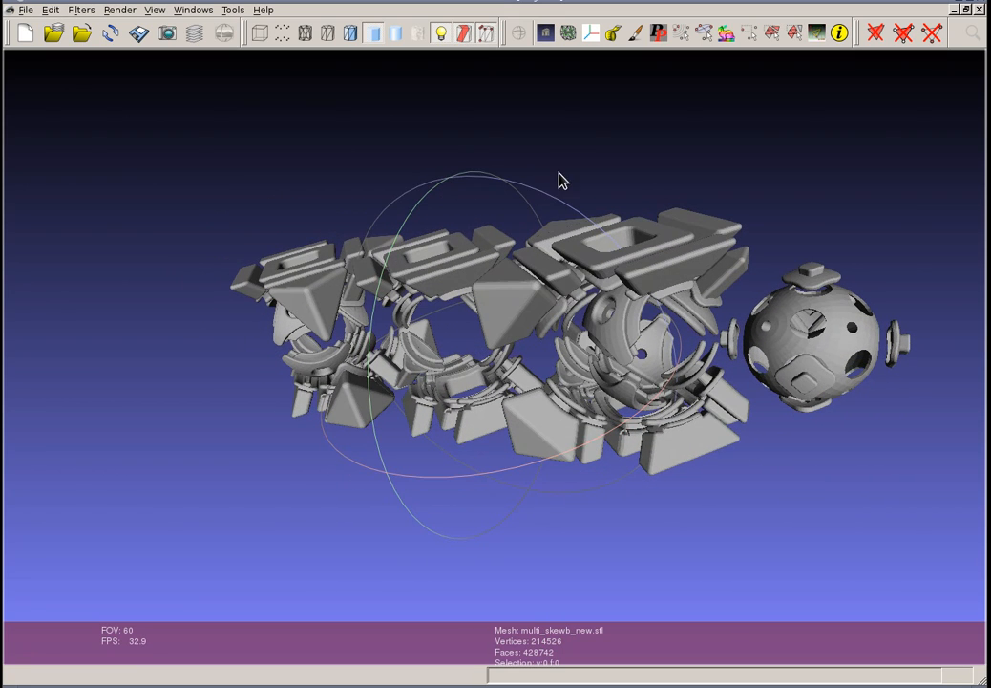
{"action": "left_click_drag", "start_coordinate": [563, 181], "coordinate": [574, 153]}
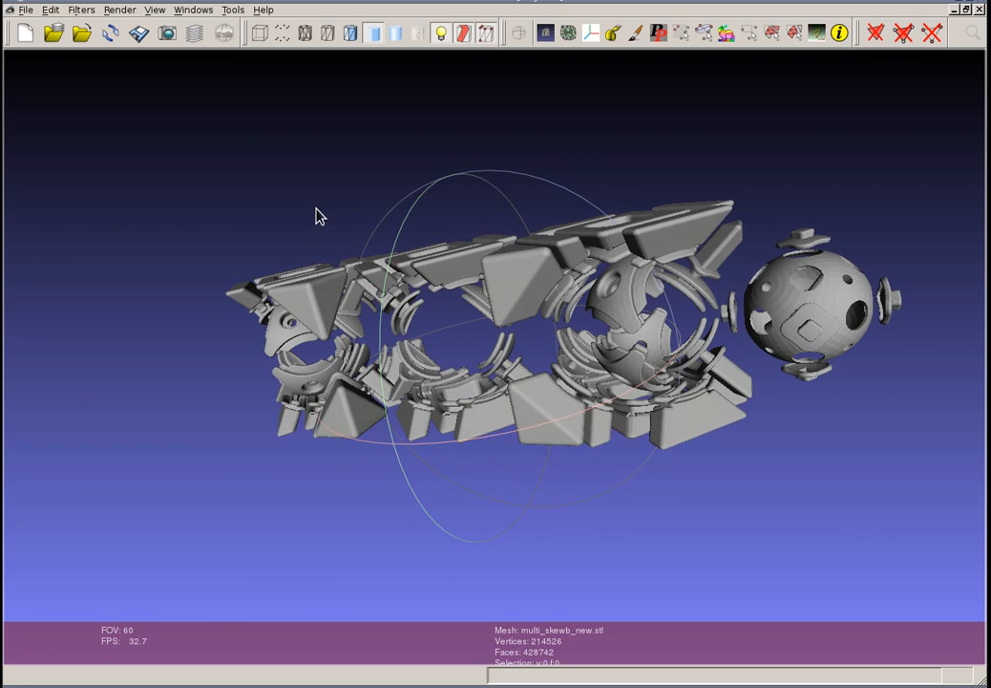
{"action": "left_click_drag", "start_coordinate": [320, 215], "coordinate": [406, 306]}
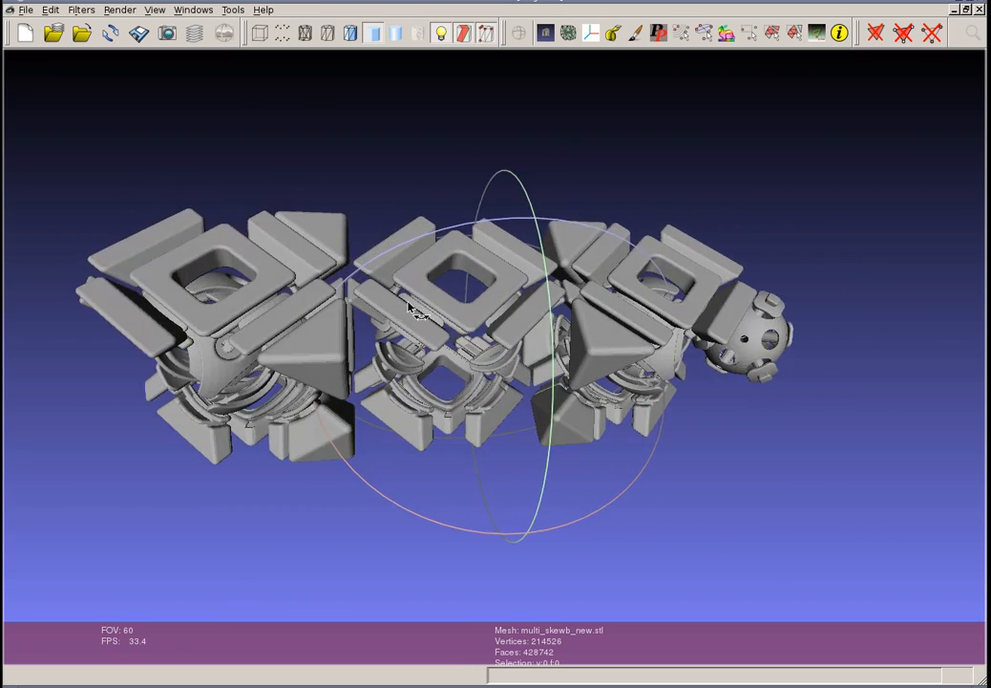
{"action": "left_click_drag", "start_coordinate": [409, 307], "coordinate": [487, 187]}
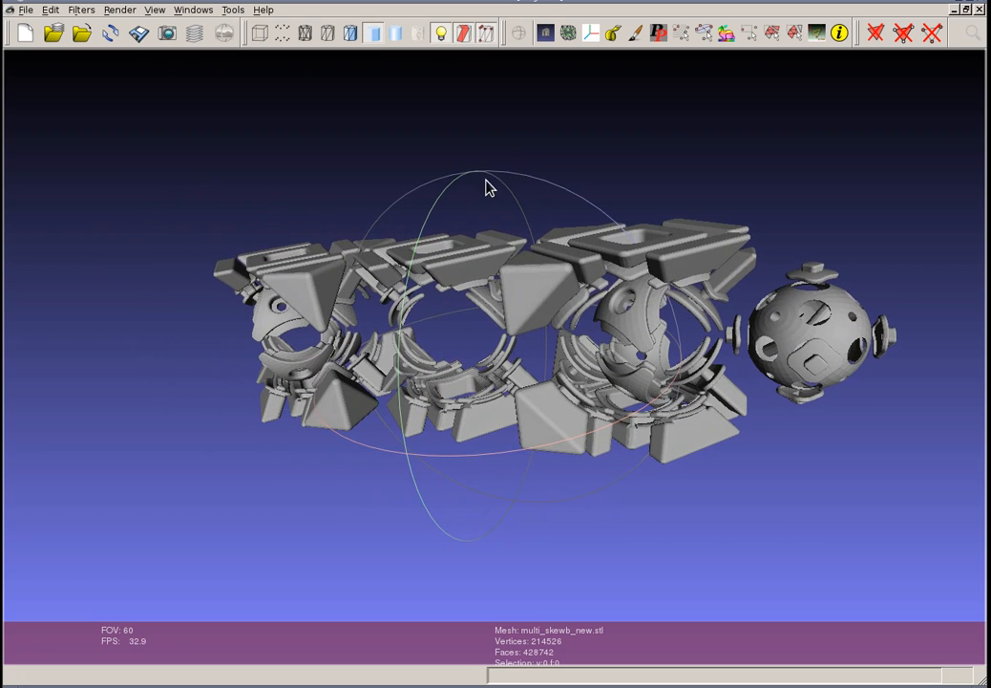
{"action": "left_click_drag", "start_coordinate": [487, 187], "coordinate": [573, 172]}
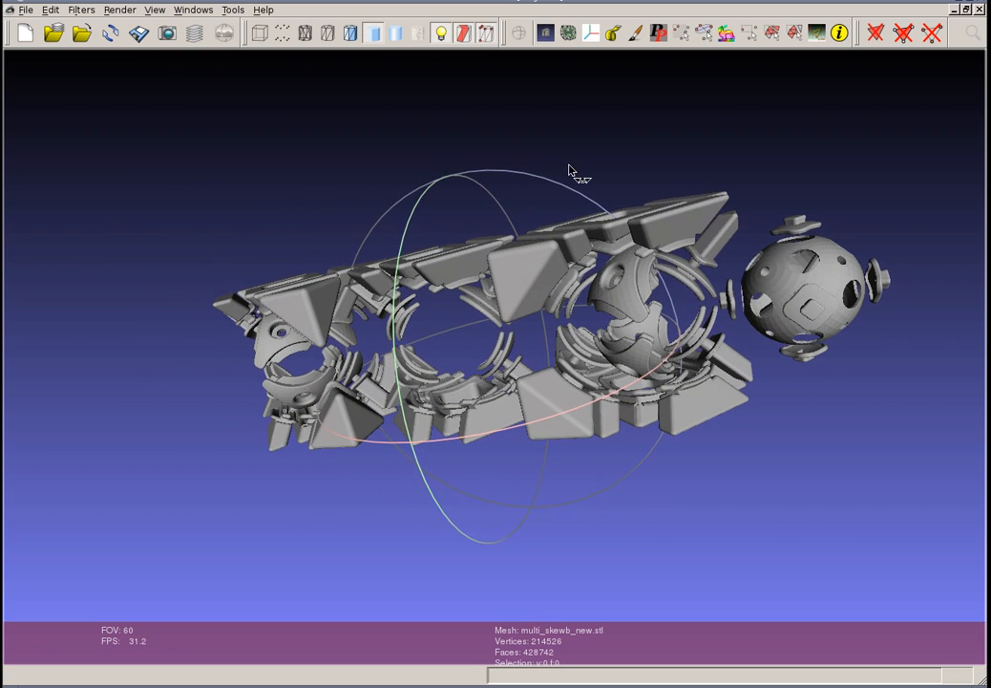
{"action": "left_click_drag", "start_coordinate": [571, 170], "coordinate": [657, 432]}
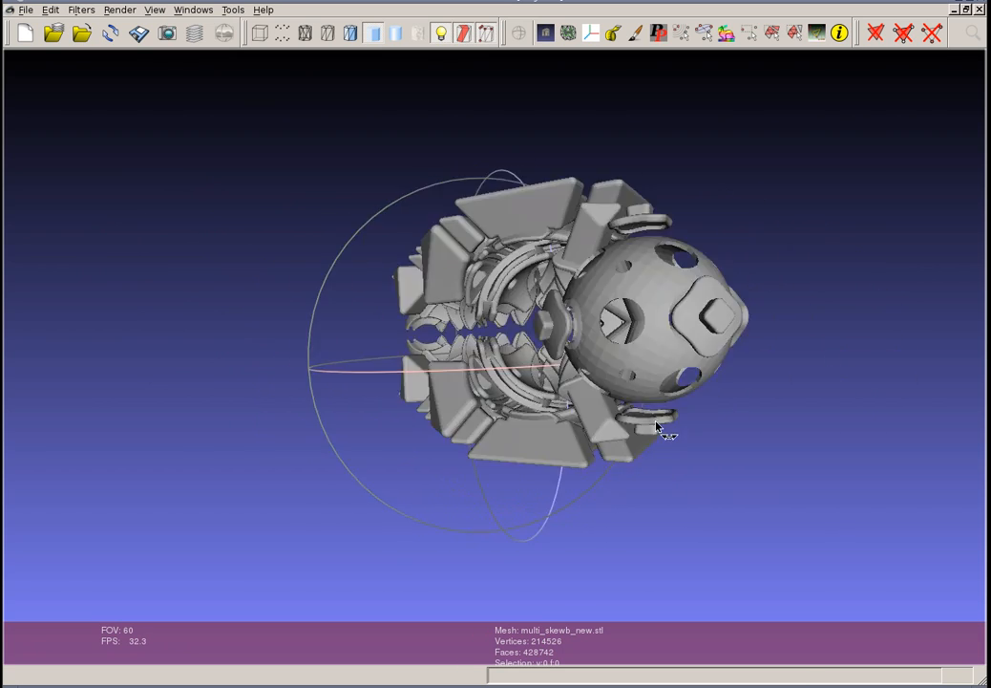
{"action": "left_click_drag", "start_coordinate": [659, 430], "coordinate": [692, 425]}
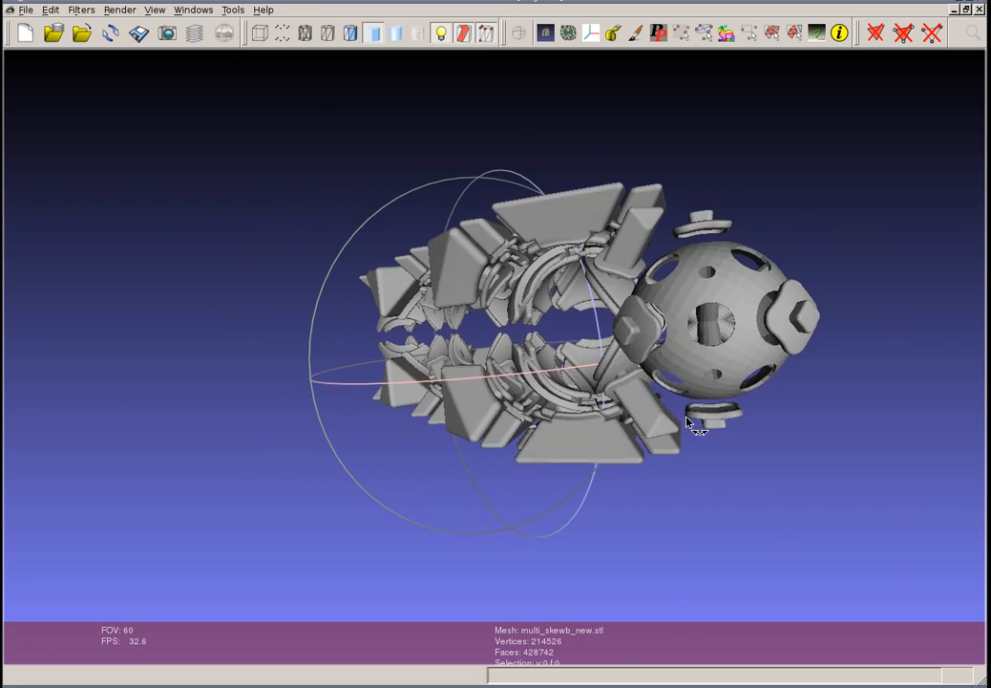
{"action": "left_click_drag", "start_coordinate": [692, 425], "coordinate": [497, 212]}
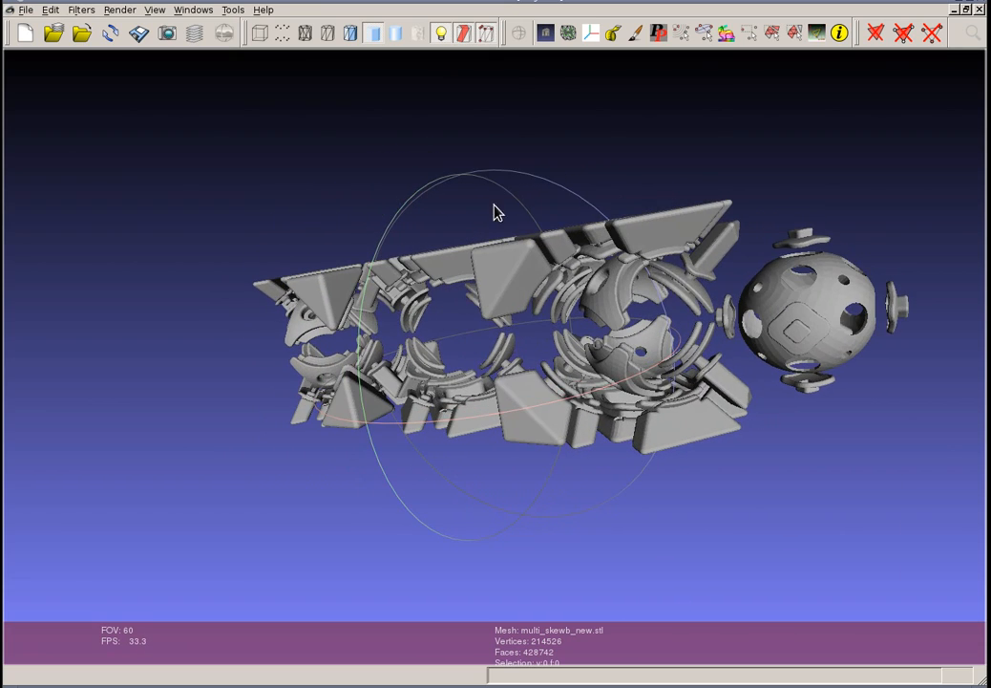
{"action": "left_click_drag", "start_coordinate": [497, 211], "coordinate": [506, 238]}
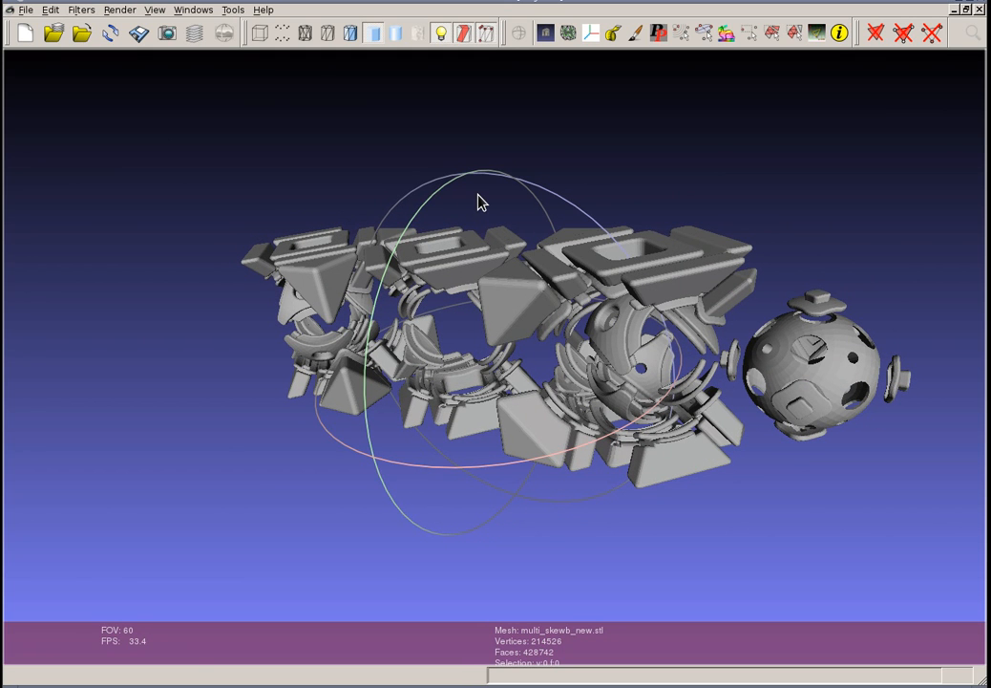
{"action": "left_click_drag", "start_coordinate": [482, 200], "coordinate": [488, 206]}
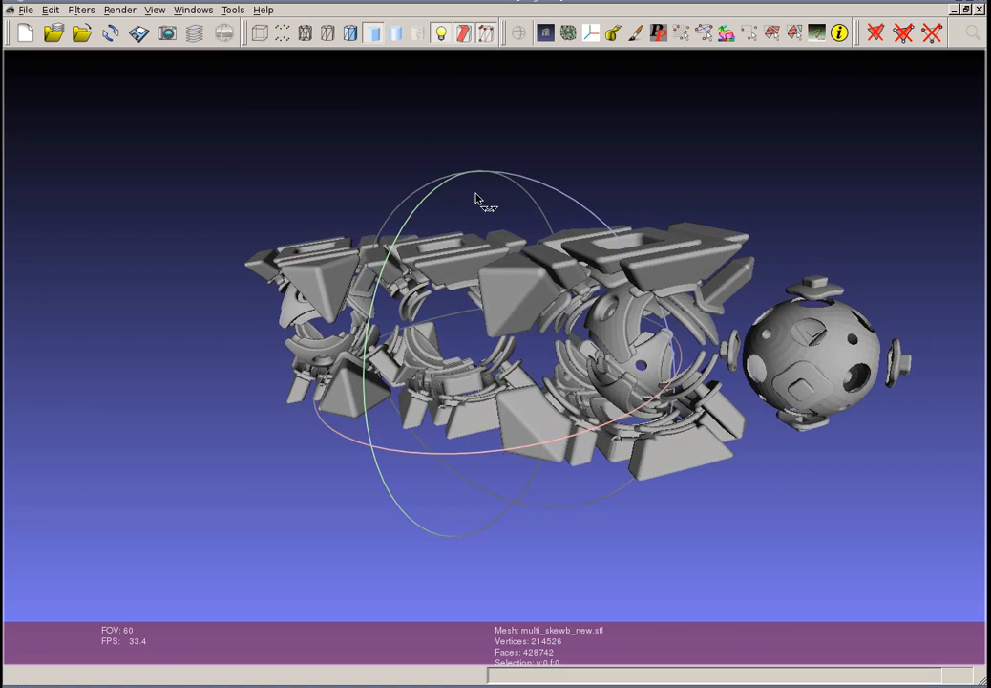
{"action": "left_click_drag", "start_coordinate": [477, 201], "coordinate": [478, 158]}
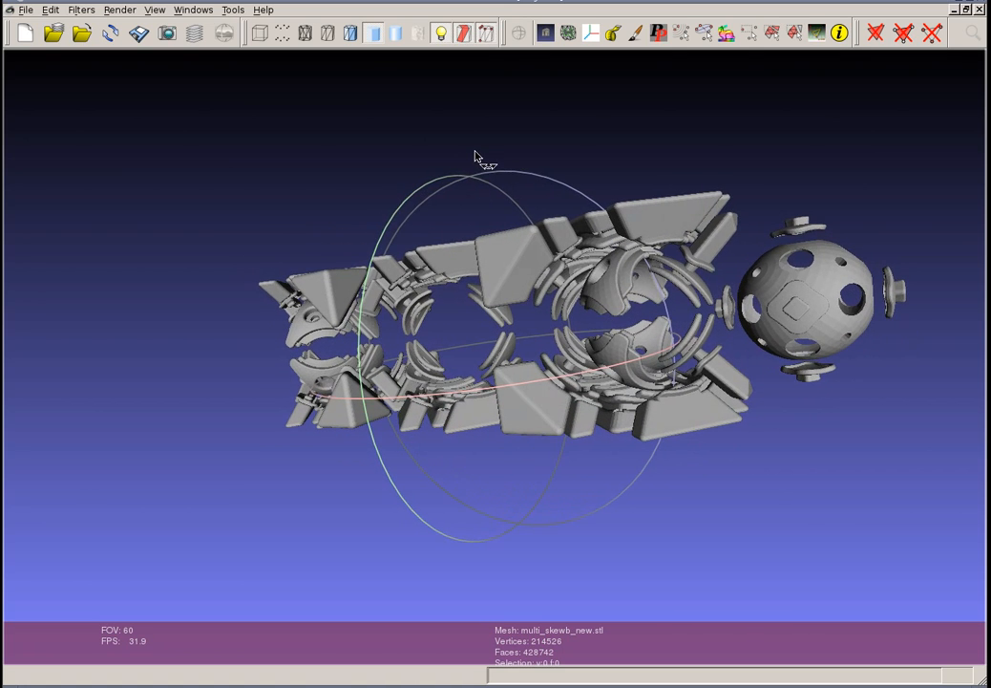
{"action": "left_click_drag", "start_coordinate": [477, 158], "coordinate": [484, 143]}
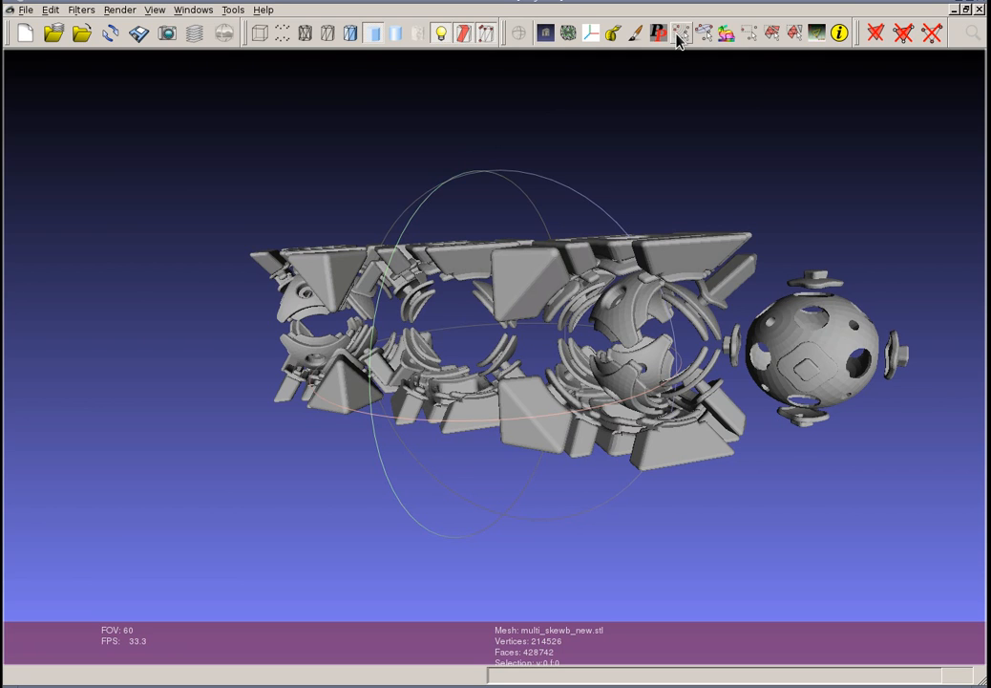
{"action": "mouse_move", "coordinate": [750, 41]}
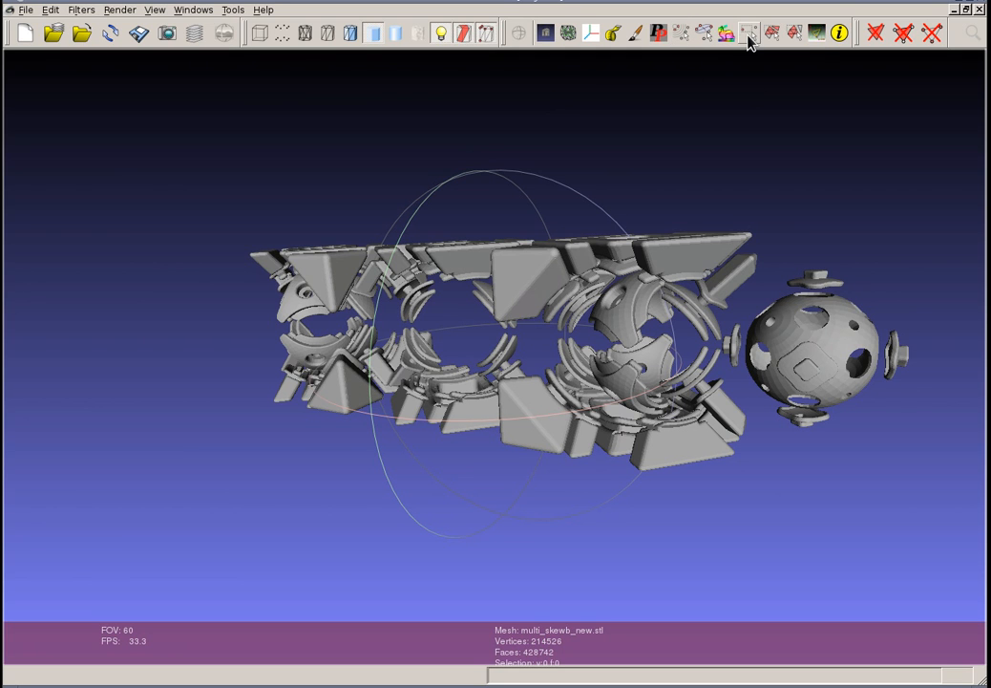
Step: Box-select a trial vertex region, then switch to Select Connected Components
{"action": "left_click", "coordinate": [748, 33]}
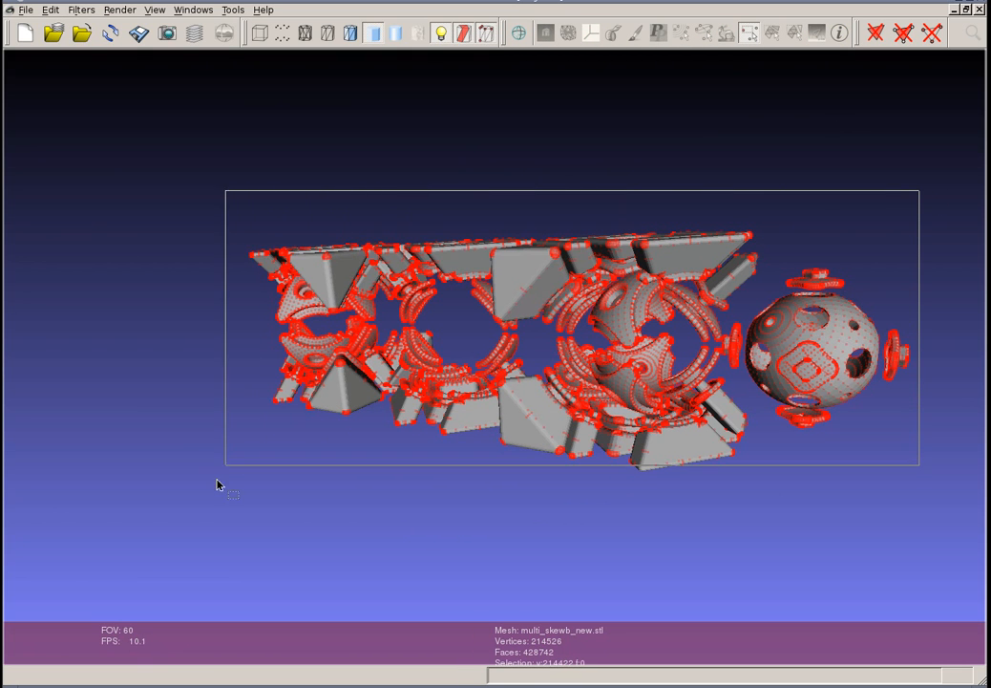
{"action": "left_click_drag", "start_coordinate": [217, 485], "coordinate": [325, 373]}
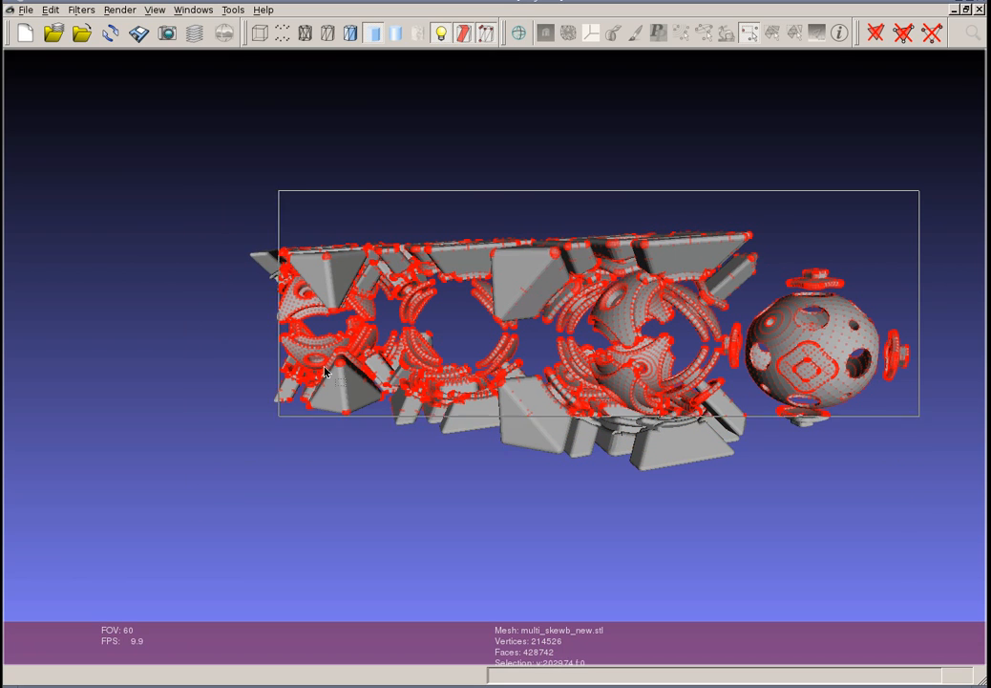
{"action": "left_click", "coordinate": [749, 34]}
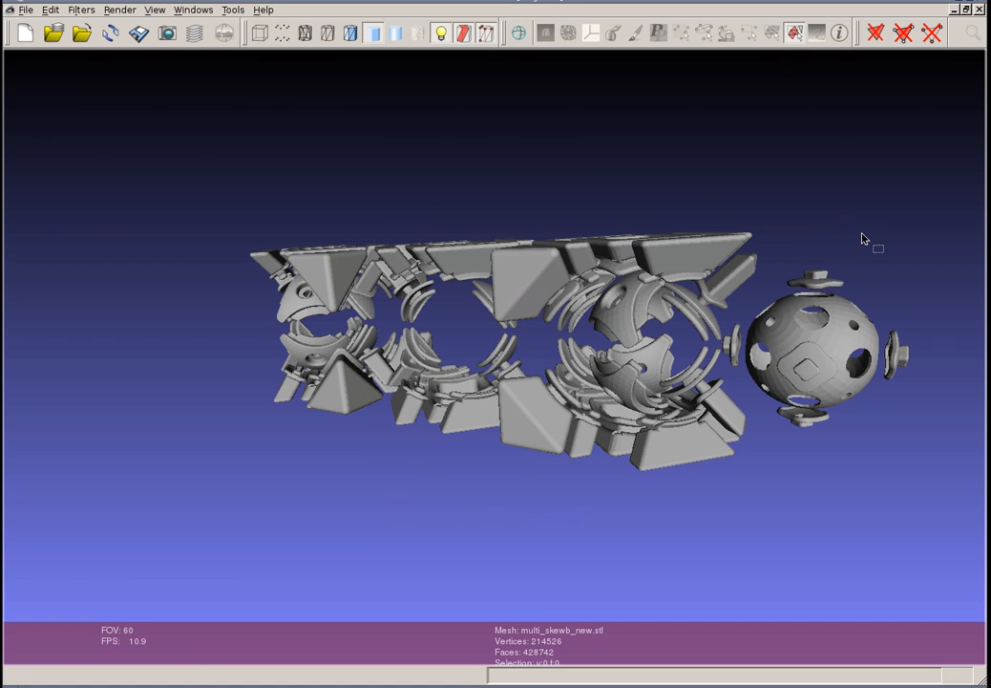
Step: Select the cap atop the sphere and the neighbouring corner piece
{"action": "left_click_drag", "start_coordinate": [862, 238], "coordinate": [828, 283]}
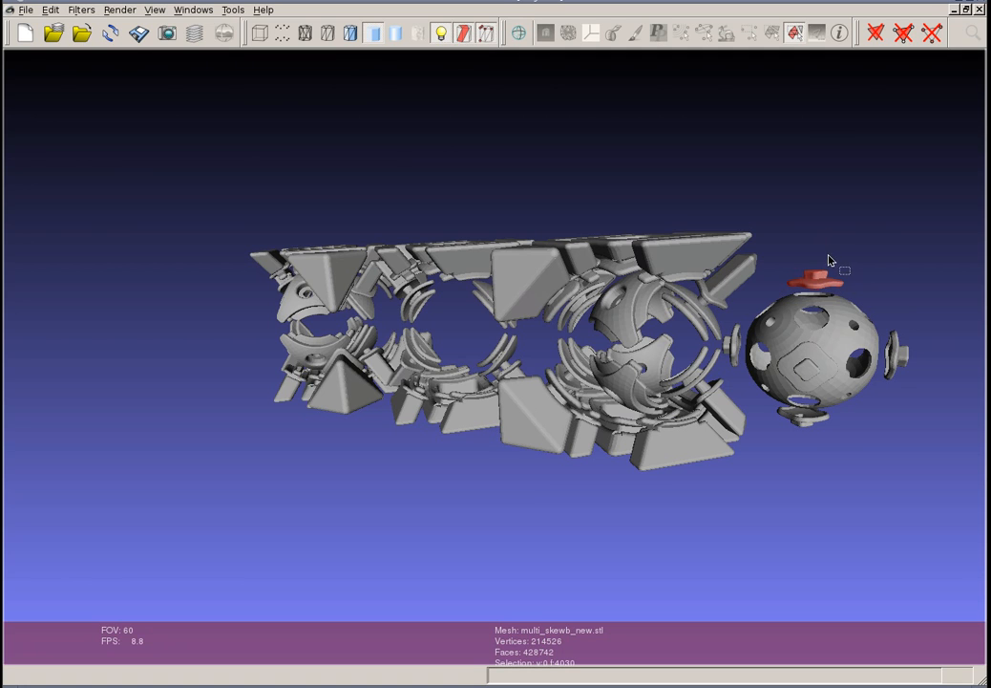
{"action": "mouse_move", "coordinate": [820, 261]}
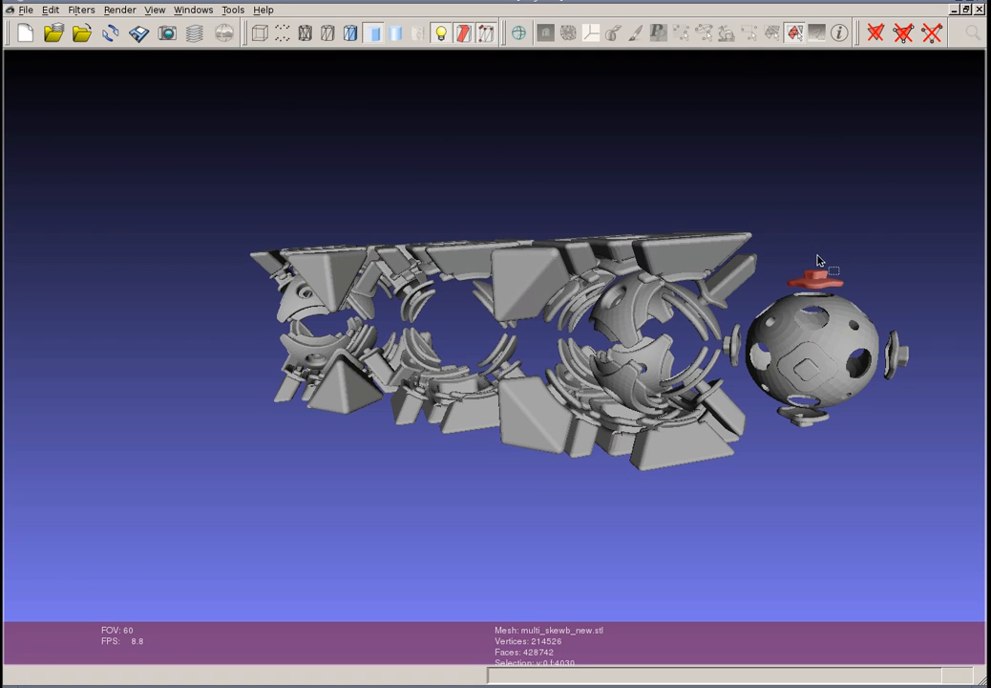
{"action": "mouse_move", "coordinate": [723, 209]}
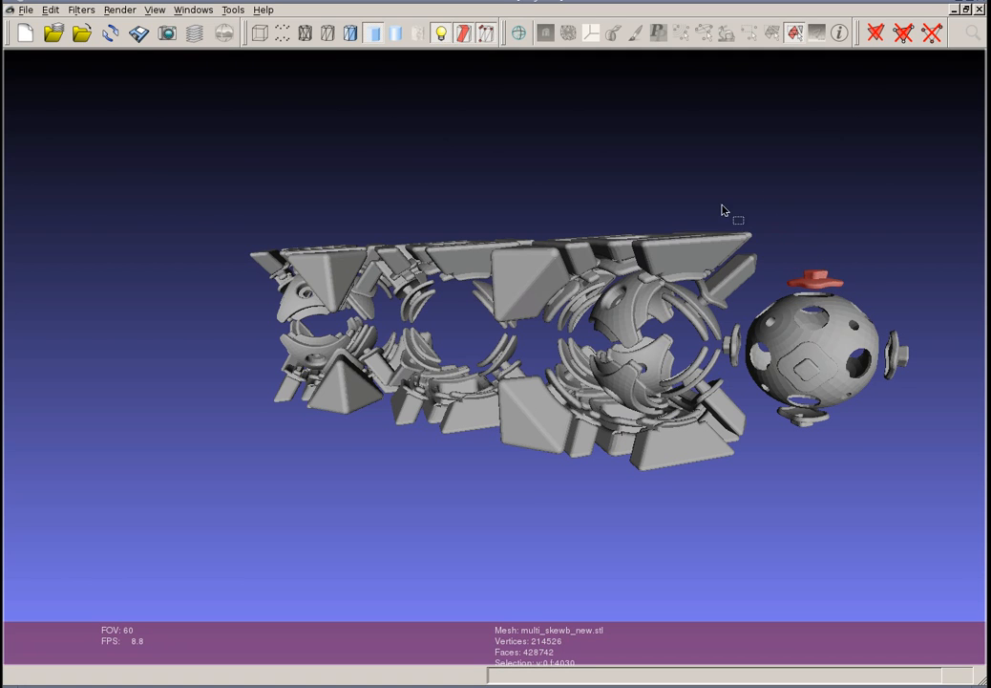
{"action": "mouse_move", "coordinate": [641, 160]}
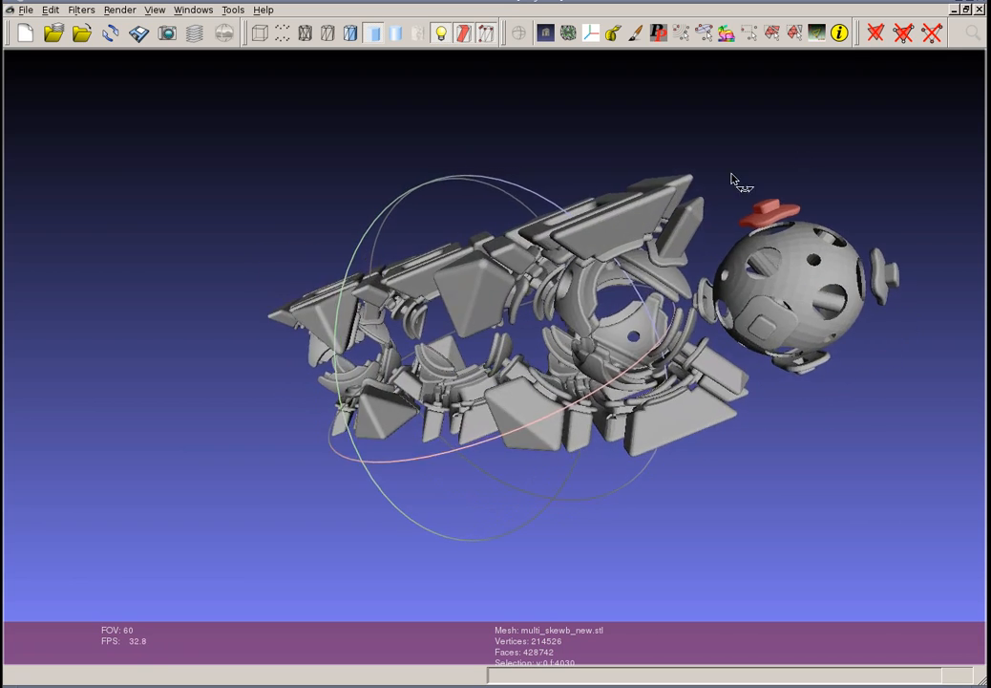
{"action": "left_click_drag", "start_coordinate": [740, 181], "coordinate": [611, 210]}
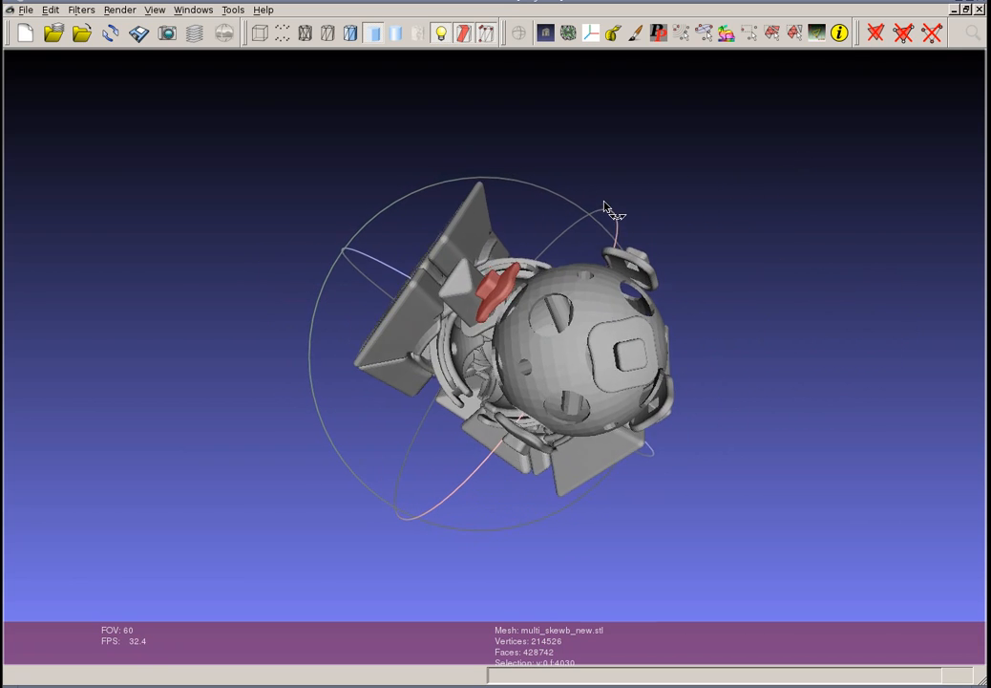
{"action": "left_click_drag", "start_coordinate": [611, 210], "coordinate": [649, 81]}
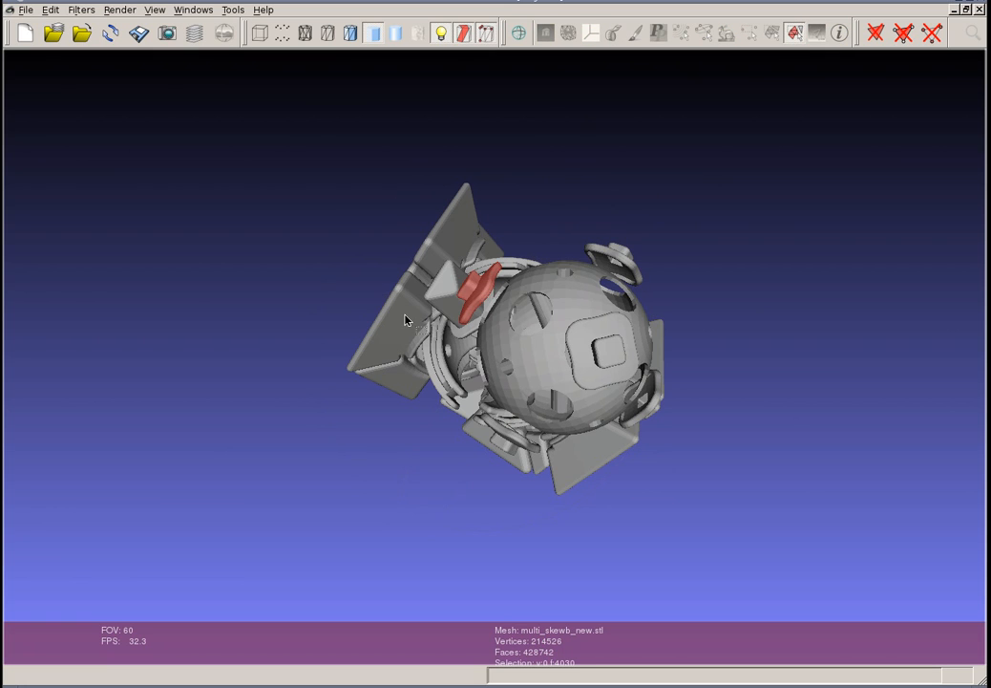
{"action": "left_click", "coordinate": [410, 330]}
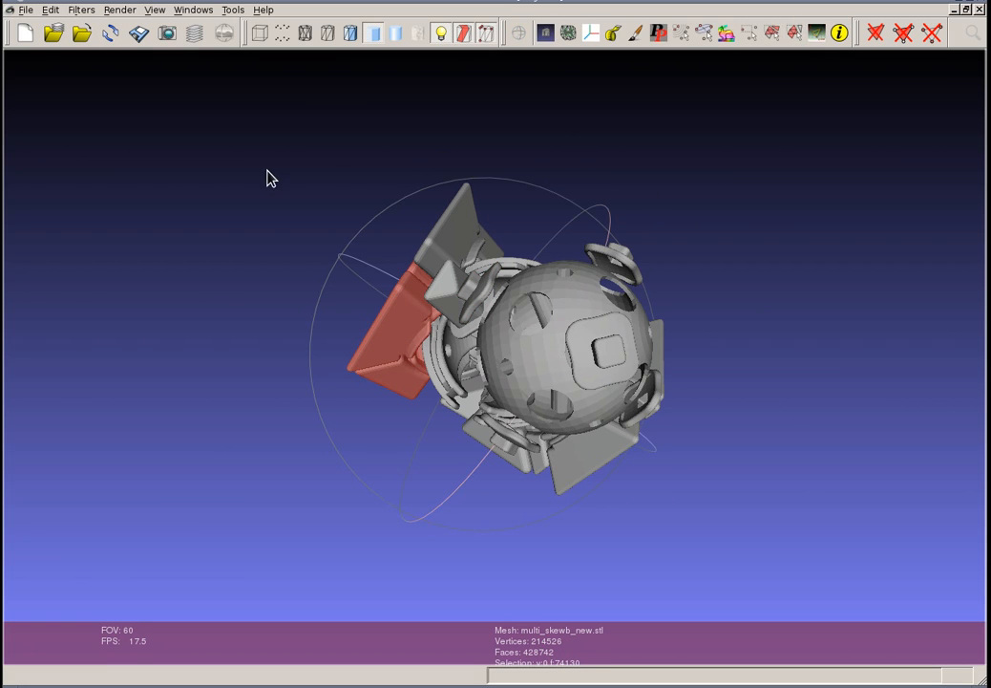
Step: Orbit the assembly to view the selected top pieces from above and edge-on
{"action": "left_click_drag", "start_coordinate": [271, 178], "coordinate": [573, 306]}
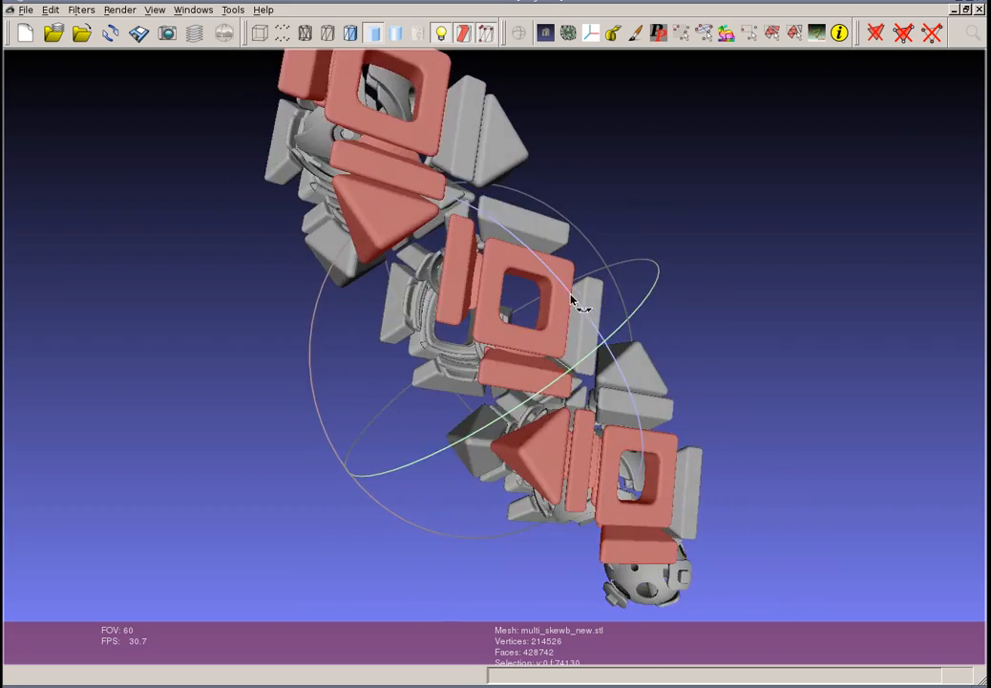
{"action": "left_click_drag", "start_coordinate": [573, 300], "coordinate": [545, 444]}
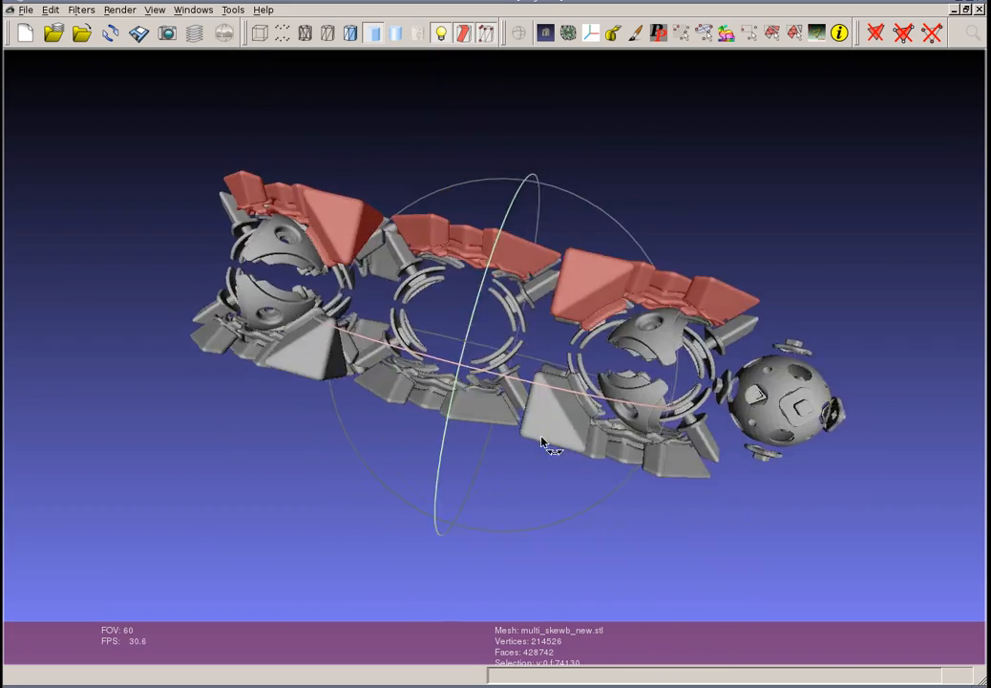
{"action": "left_click_drag", "start_coordinate": [549, 449], "coordinate": [583, 430]}
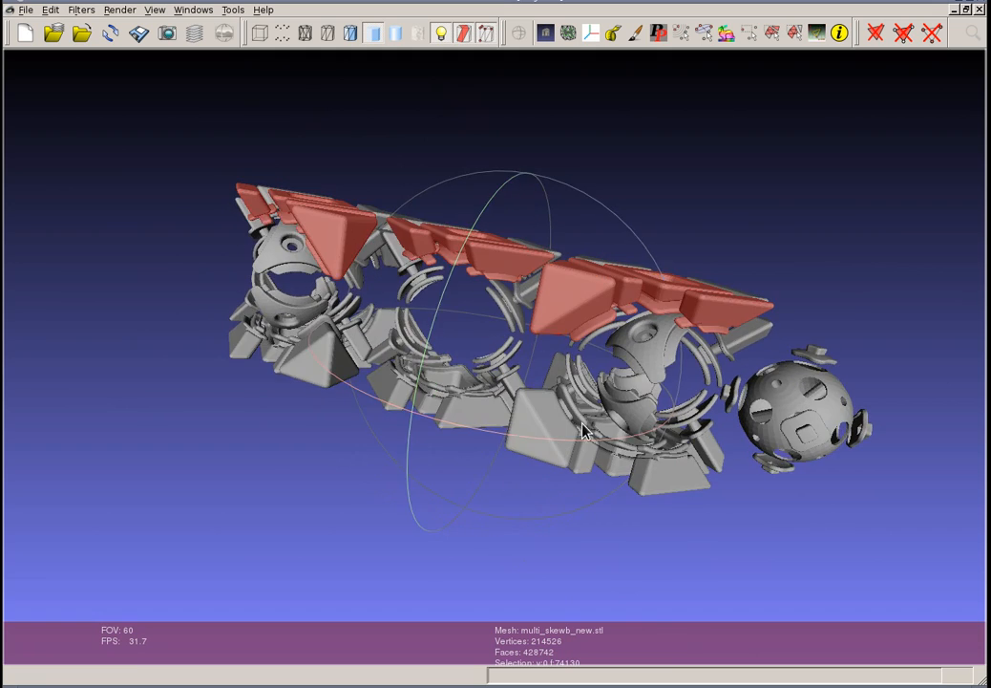
{"action": "left_click_drag", "start_coordinate": [583, 430], "coordinate": [712, 176]}
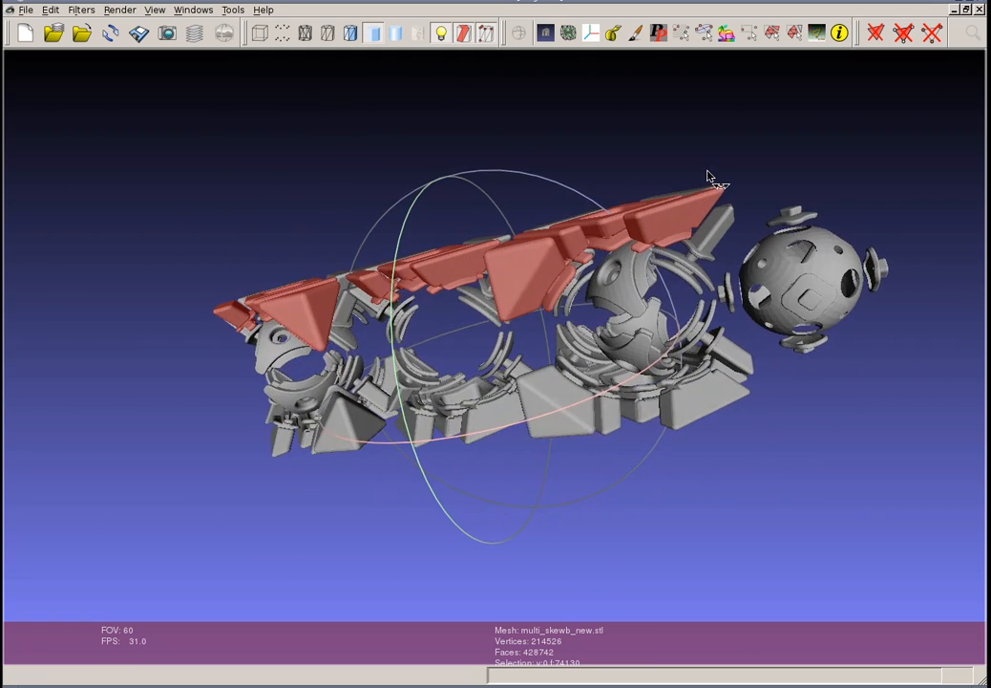
Step: Orbit the assembly around the core sphere to view its other side
{"action": "left_click_drag", "start_coordinate": [712, 177], "coordinate": [783, 285]}
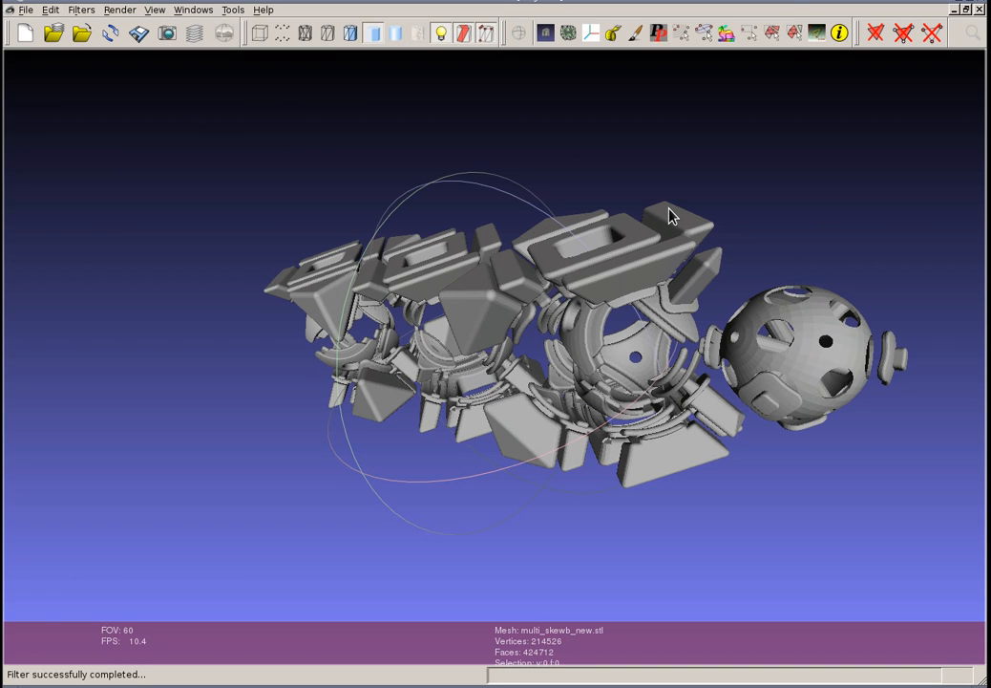
{"action": "mouse_move", "coordinate": [772, 164]}
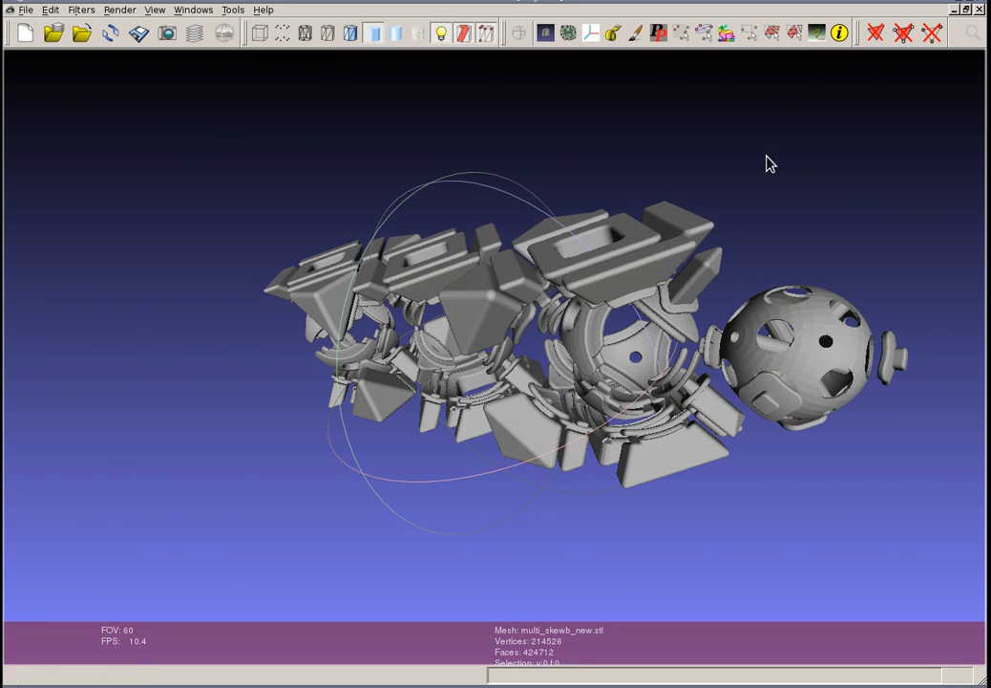
{"action": "mouse_move", "coordinate": [683, 34]}
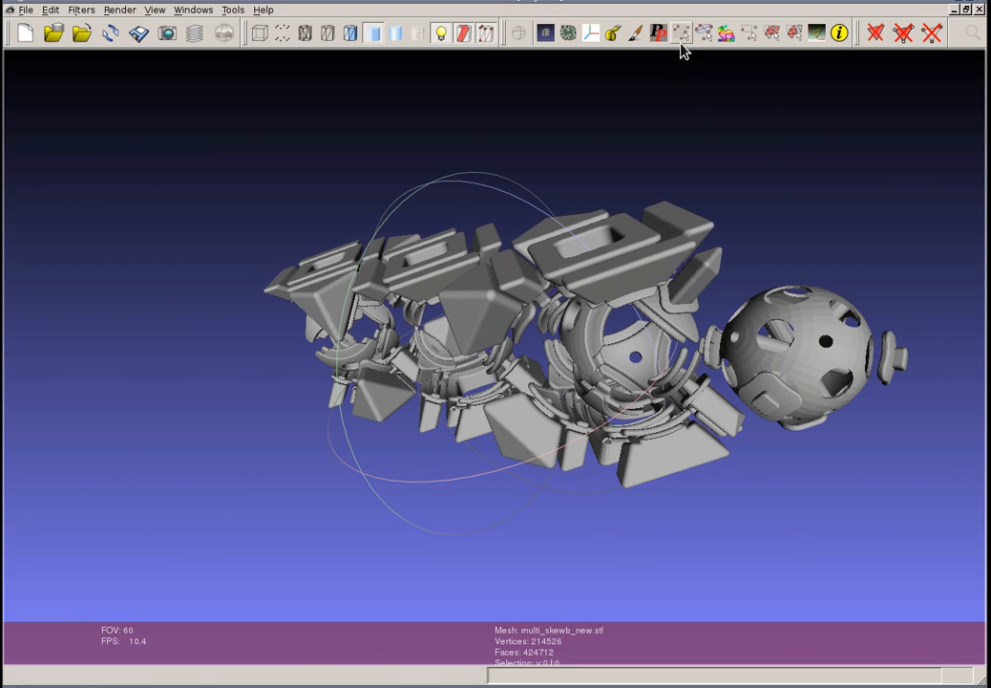
{"action": "mouse_move", "coordinate": [755, 39]}
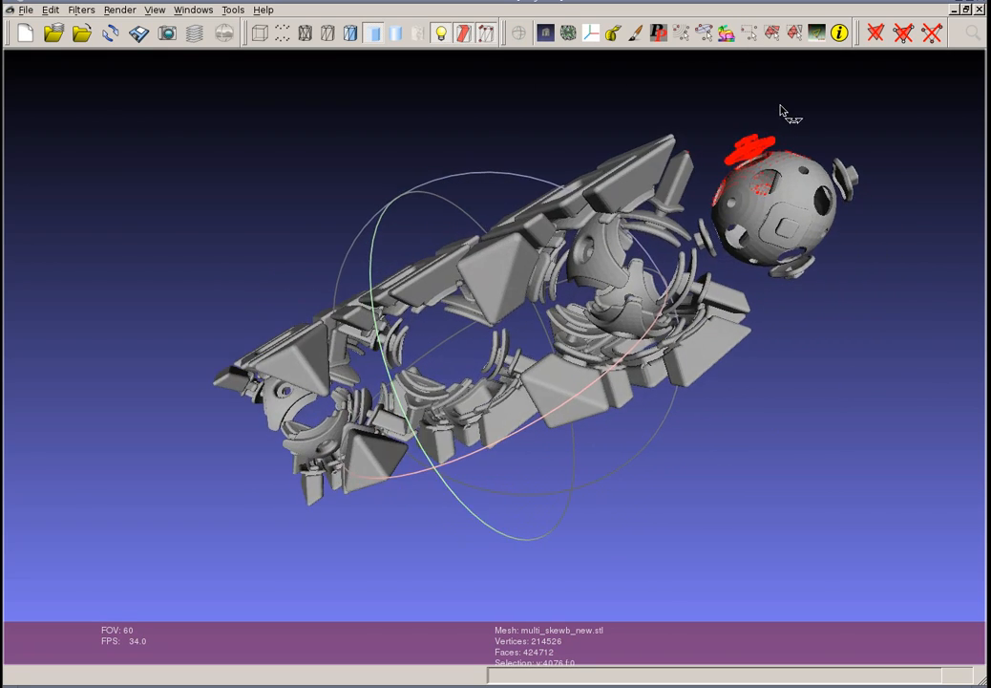
{"action": "left_click_drag", "start_coordinate": [779, 111], "coordinate": [554, 277]}
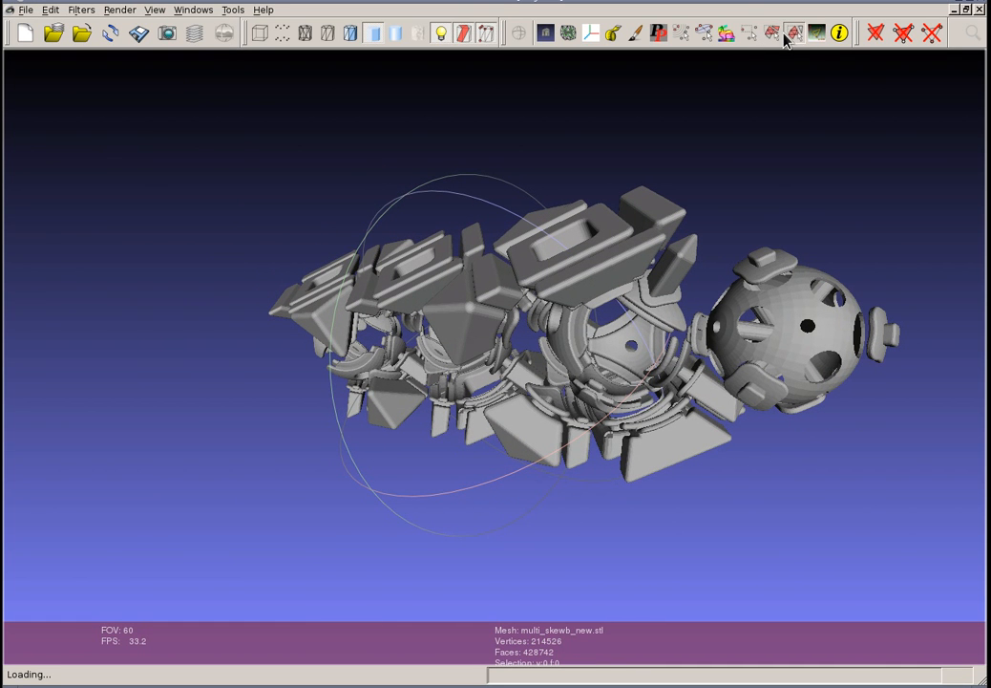
Step: Select the knob atop the core sphere and apply Select Vertices from Faces
{"action": "left_click", "coordinate": [769, 258]}
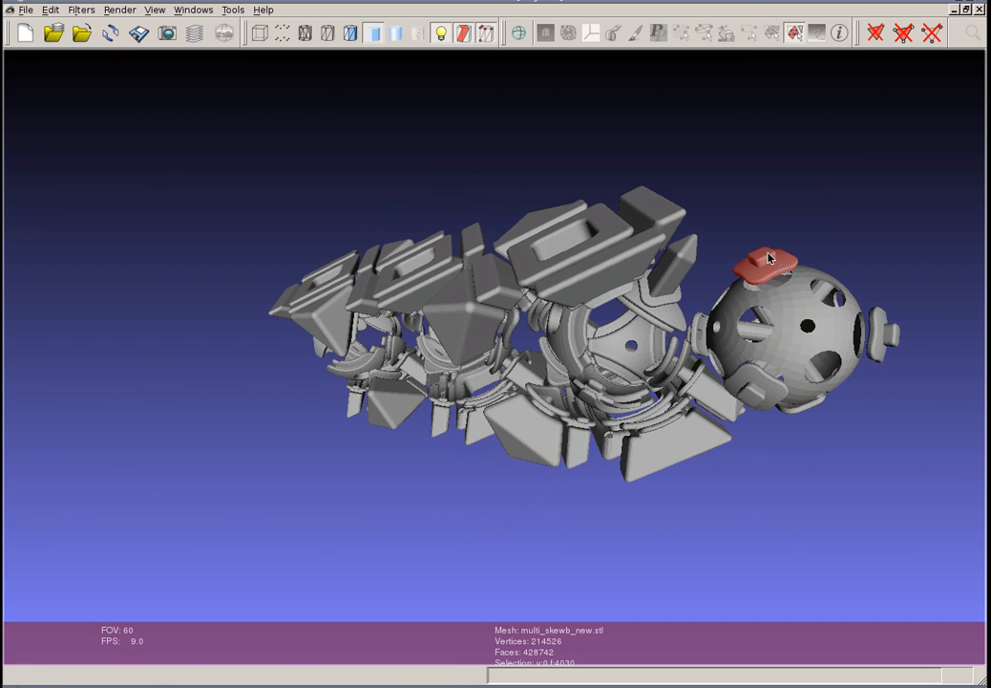
{"action": "mouse_move", "coordinate": [857, 62]}
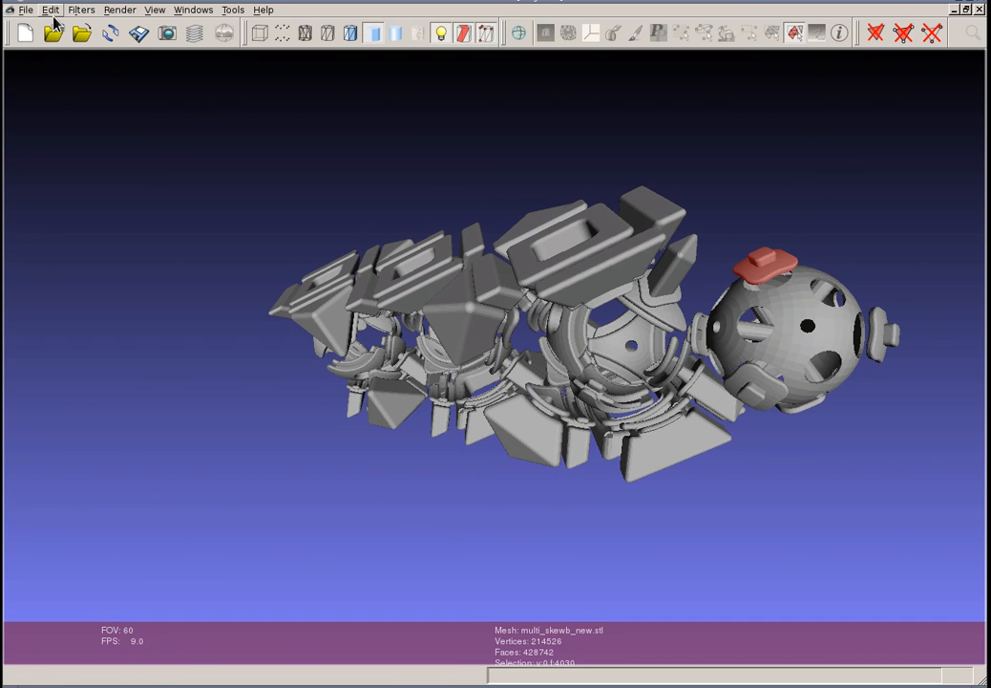
{"action": "left_click", "coordinate": [81, 9]}
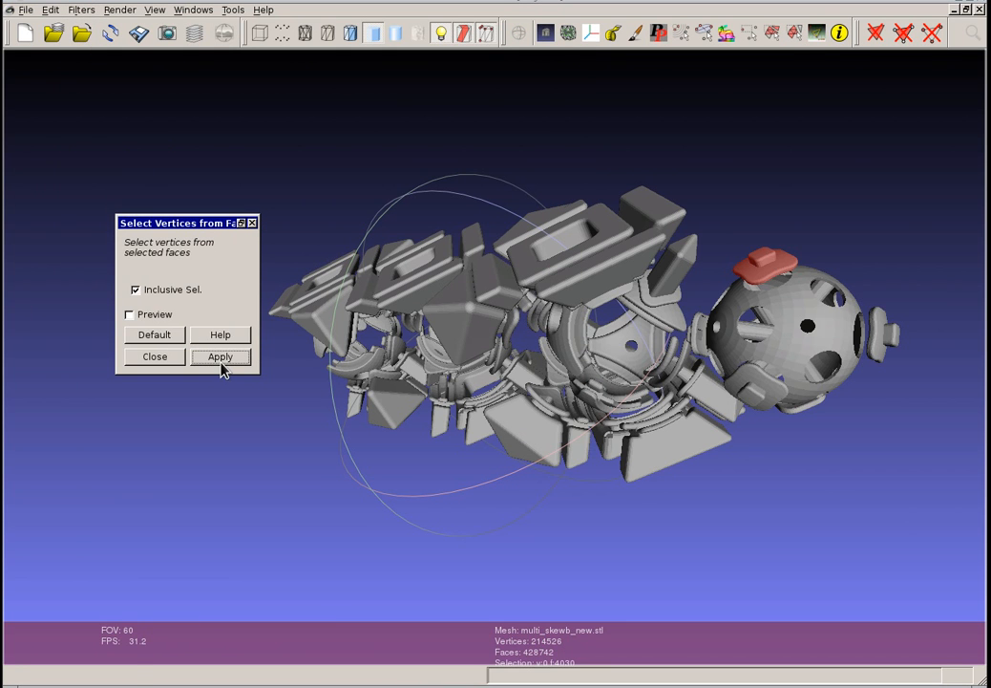
{"action": "left_click", "coordinate": [219, 357]}
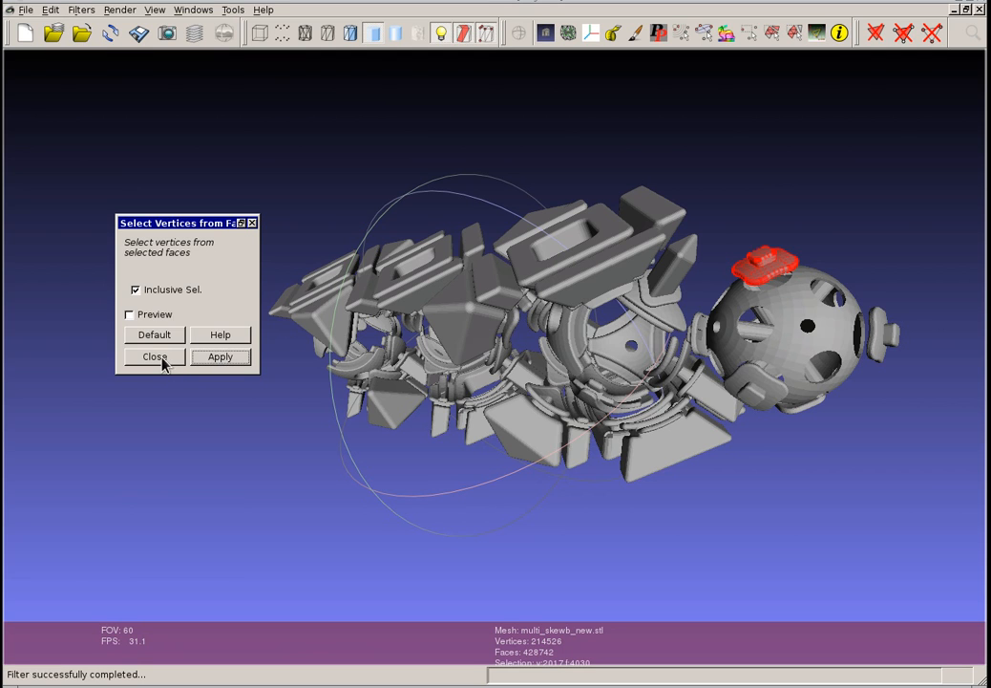
{"action": "left_click", "coordinate": [154, 357]}
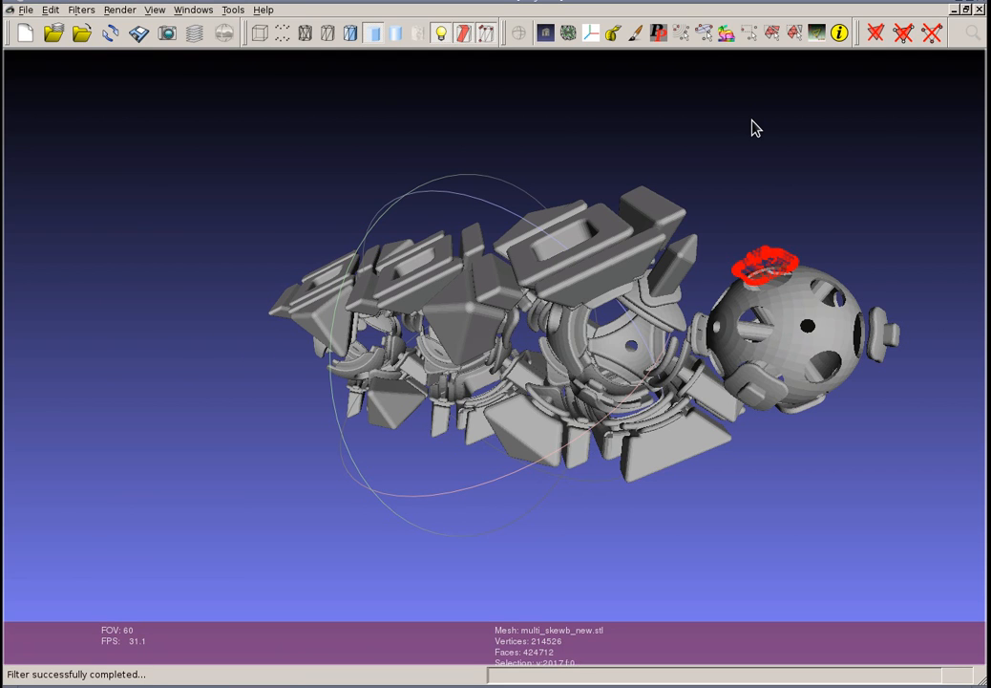
{"action": "mouse_move", "coordinate": [749, 272]}
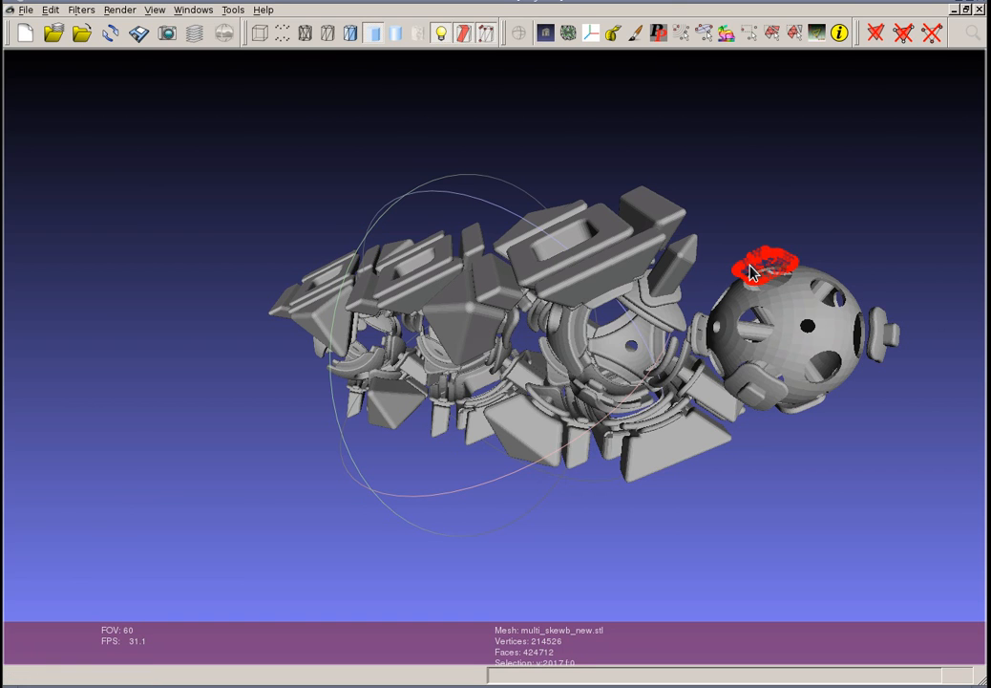
{"action": "mouse_move", "coordinate": [24, 17]}
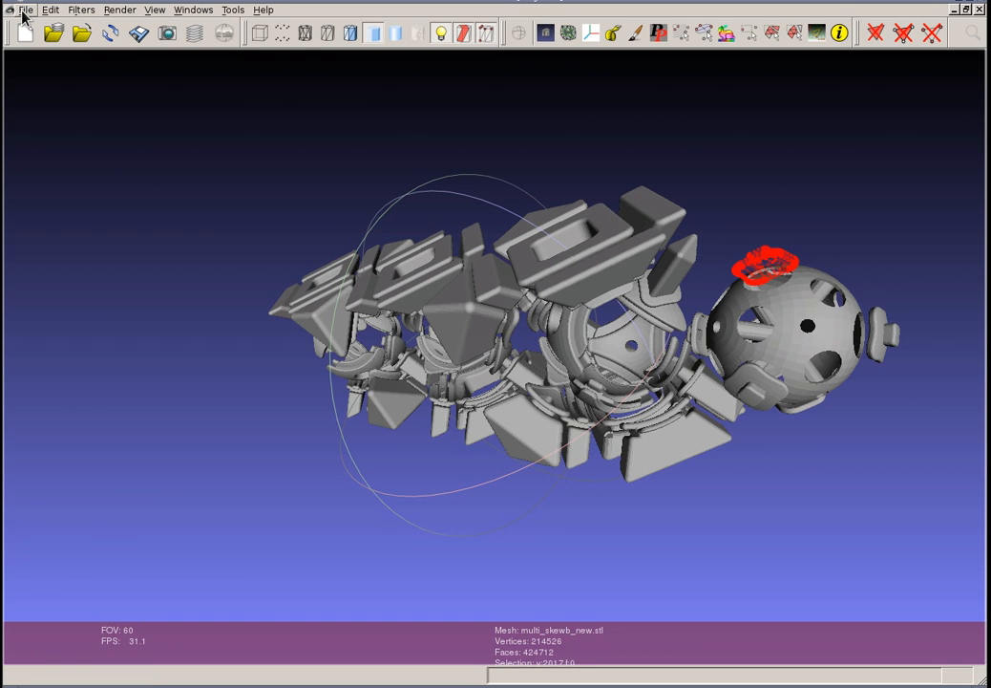
Step: Reload all meshes and box-select vertices across the core sphere region
{"action": "left_click", "coordinate": [26, 10]}
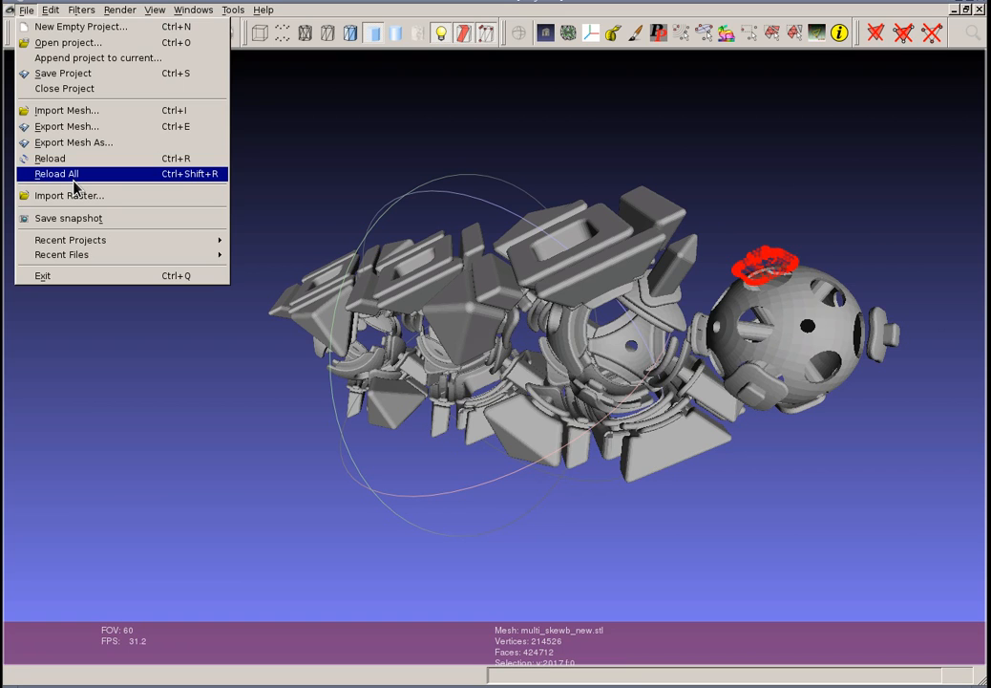
{"action": "left_click", "coordinate": [56, 173]}
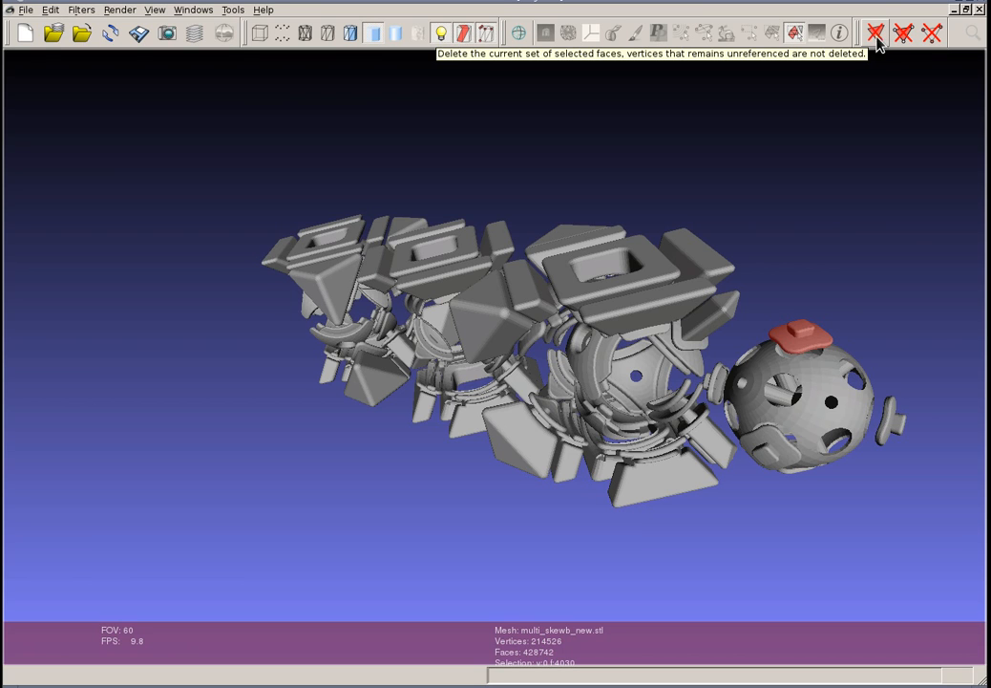
{"action": "mouse_move", "coordinate": [902, 34]}
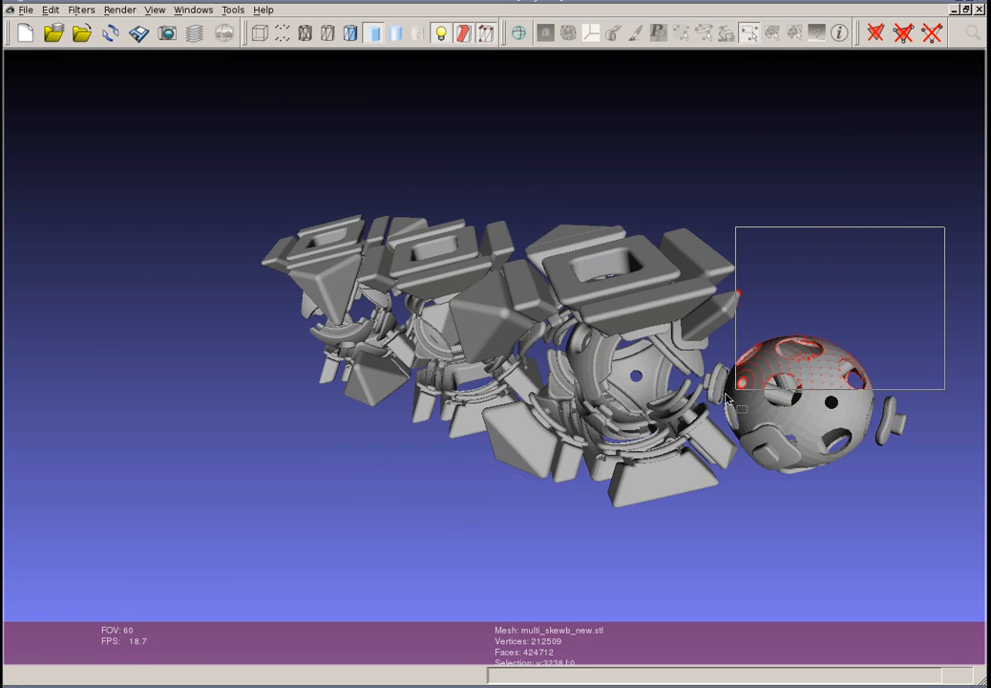
{"action": "left_click_drag", "start_coordinate": [740, 387], "coordinate": [628, 521]}
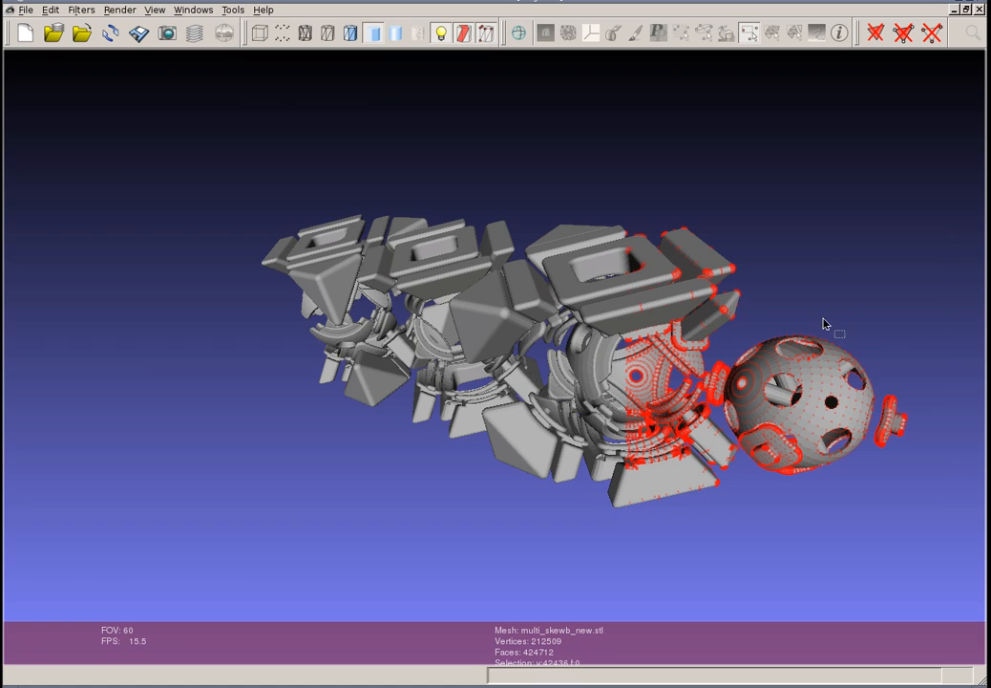
{"action": "mouse_move", "coordinate": [860, 317]}
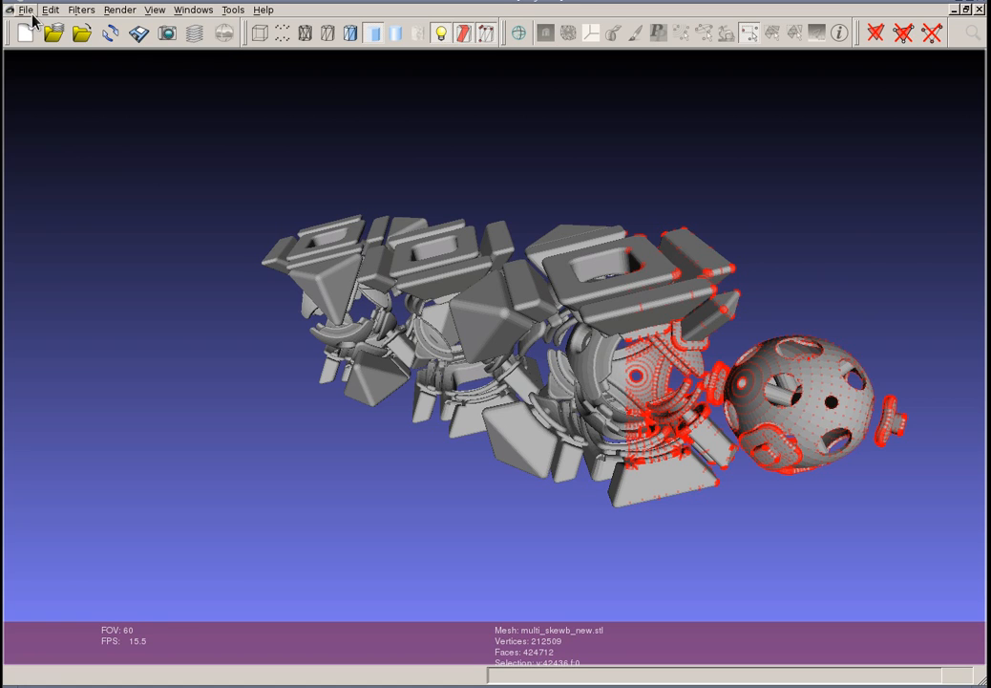
Step: Reload the mesh and select the lower-left corner pyramid piece
{"action": "left_click", "coordinate": [26, 9]}
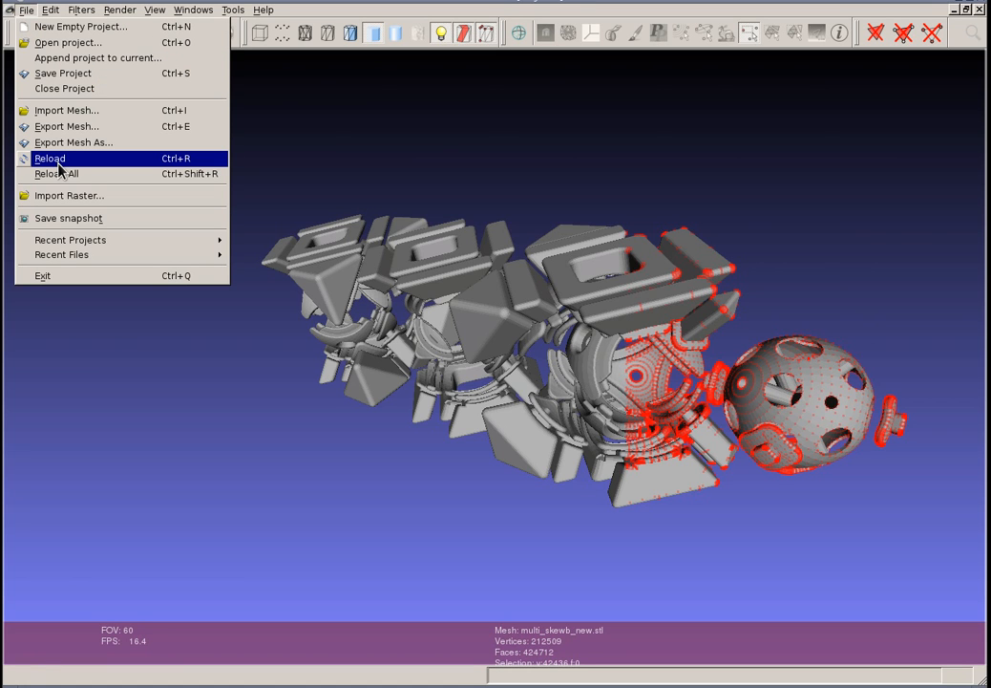
{"action": "left_click", "coordinate": [49, 158]}
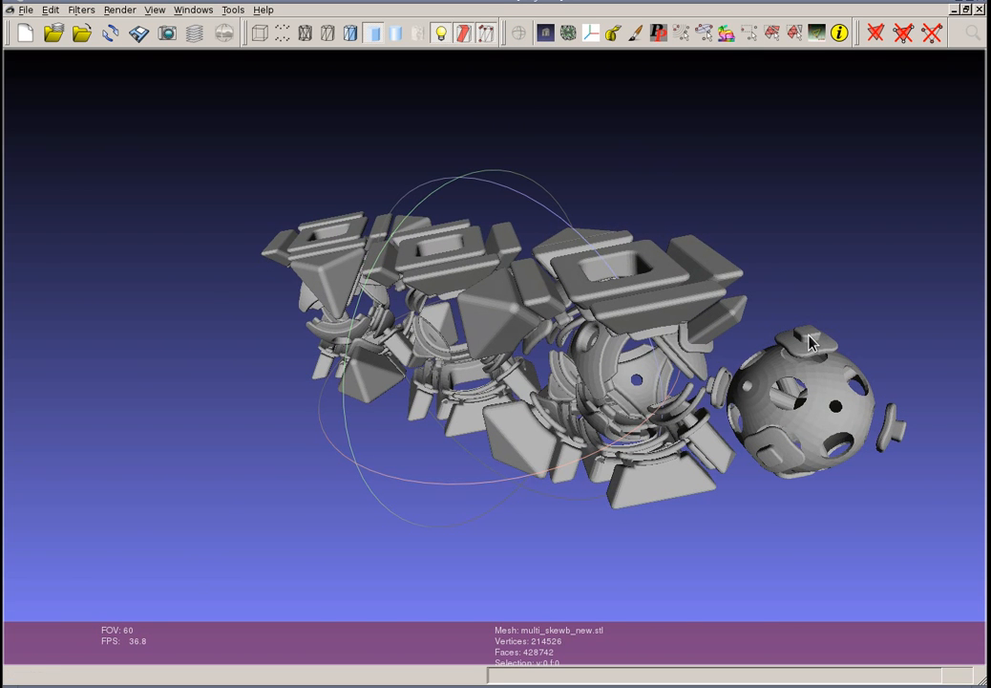
{"action": "mouse_move", "coordinate": [387, 399]}
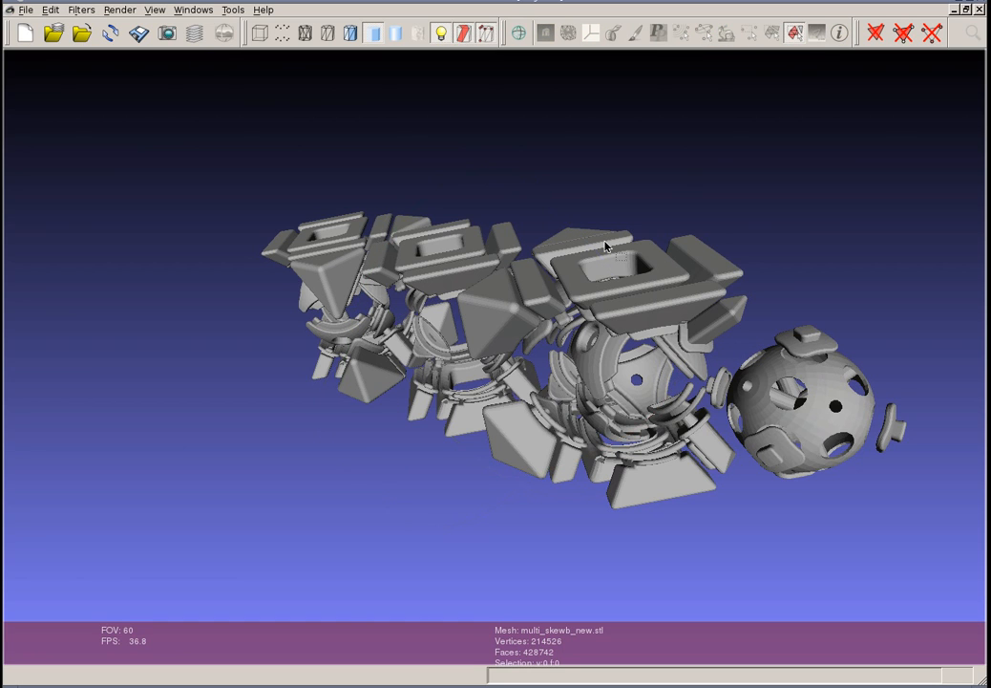
{"action": "left_click", "coordinate": [373, 373]}
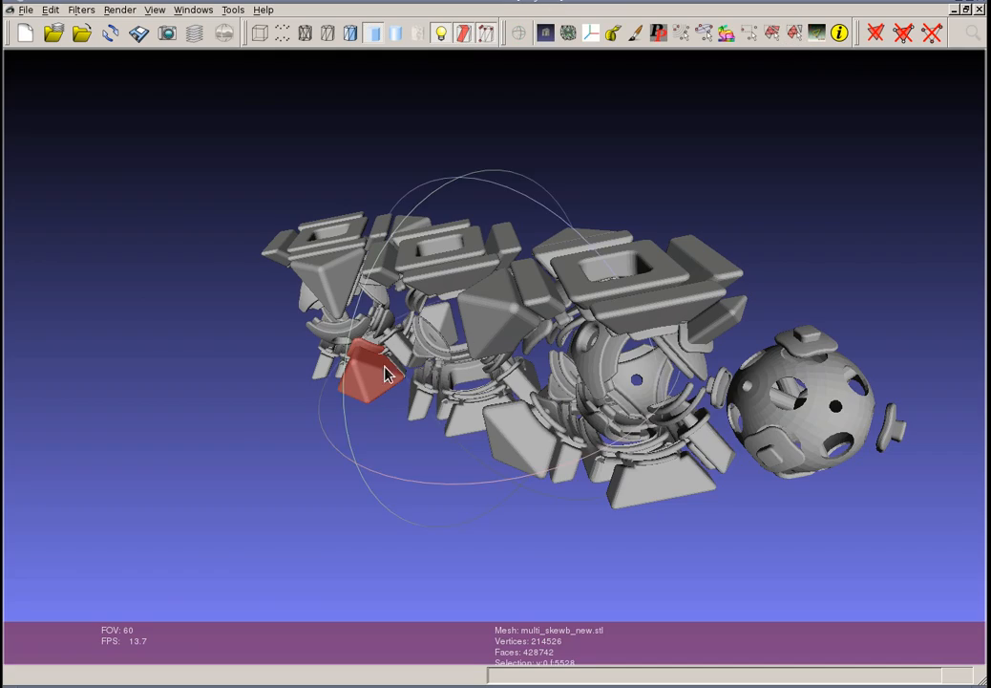
Step: Orbit around the assembly to inspect the red lower-left corner piece from many angles
{"action": "left_click_drag", "start_coordinate": [387, 373], "coordinate": [688, 306]}
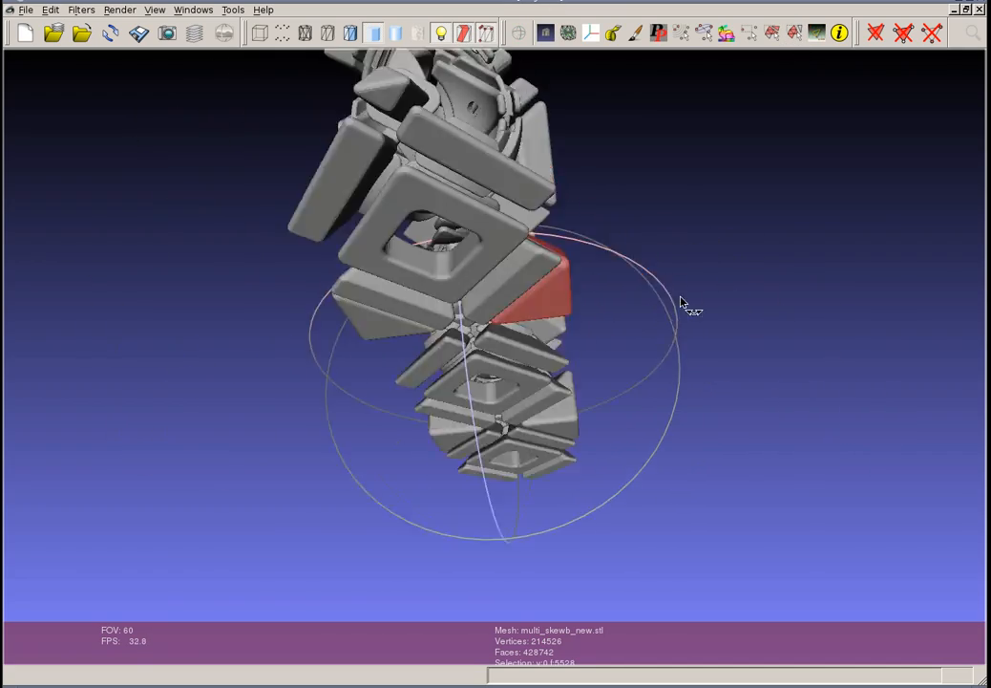
{"action": "left_click_drag", "start_coordinate": [687, 306], "coordinate": [349, 492]}
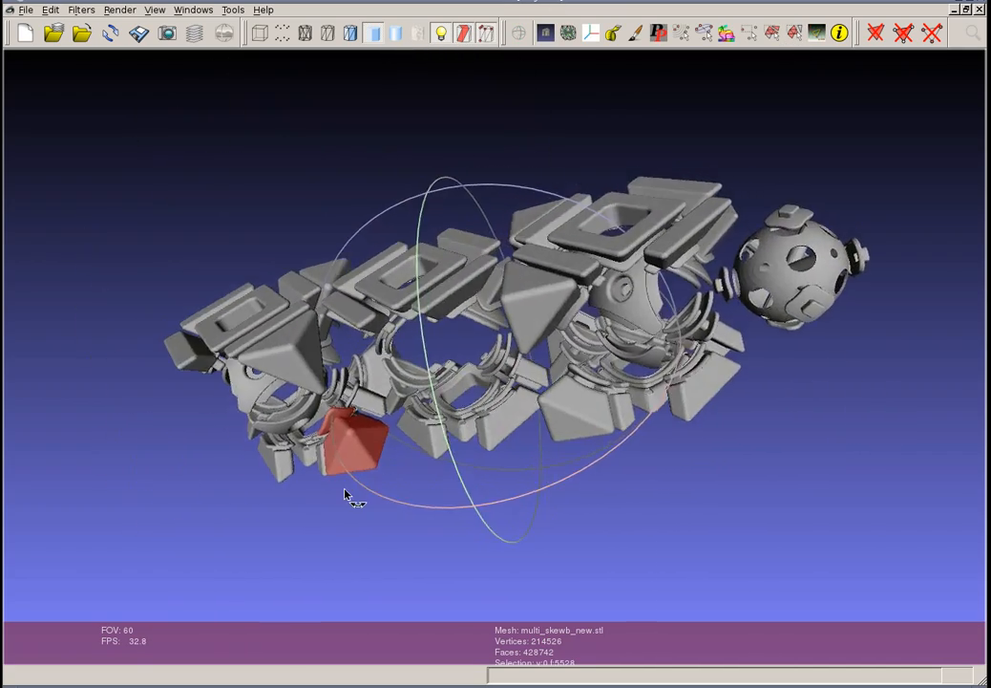
{"action": "left_click_drag", "start_coordinate": [346, 494], "coordinate": [497, 366]}
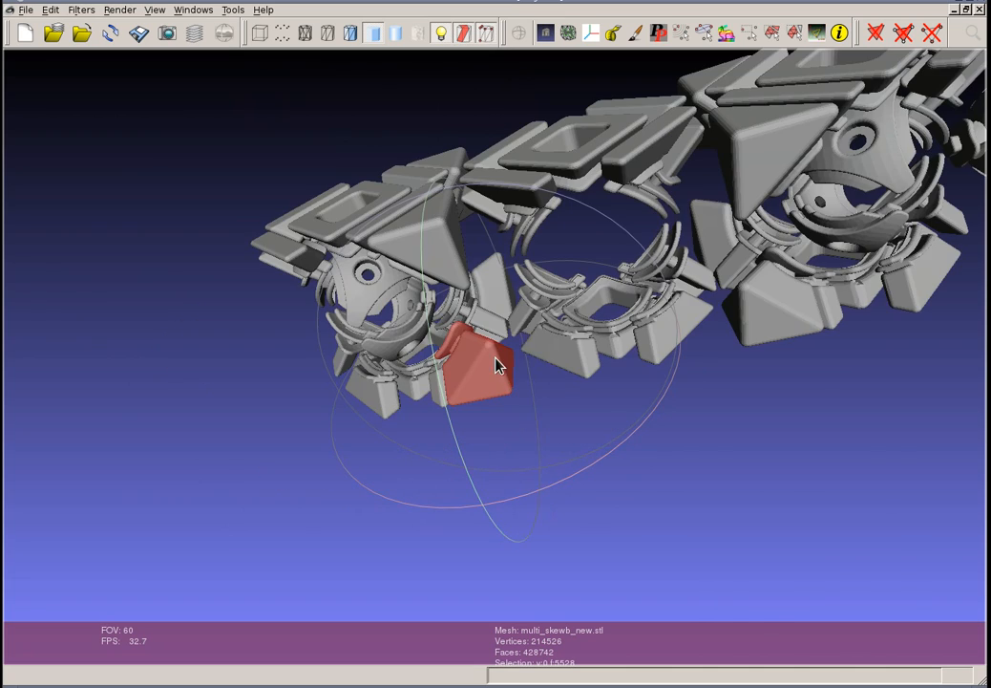
{"action": "left_click_drag", "start_coordinate": [497, 366], "coordinate": [688, 210]}
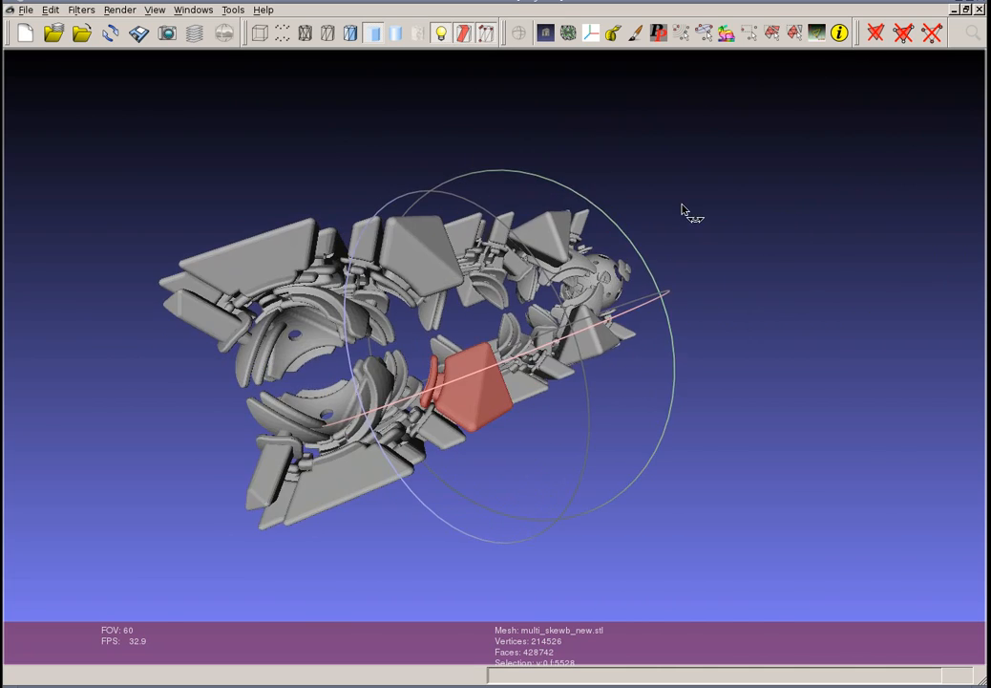
{"action": "left_click_drag", "start_coordinate": [688, 215], "coordinate": [535, 315]}
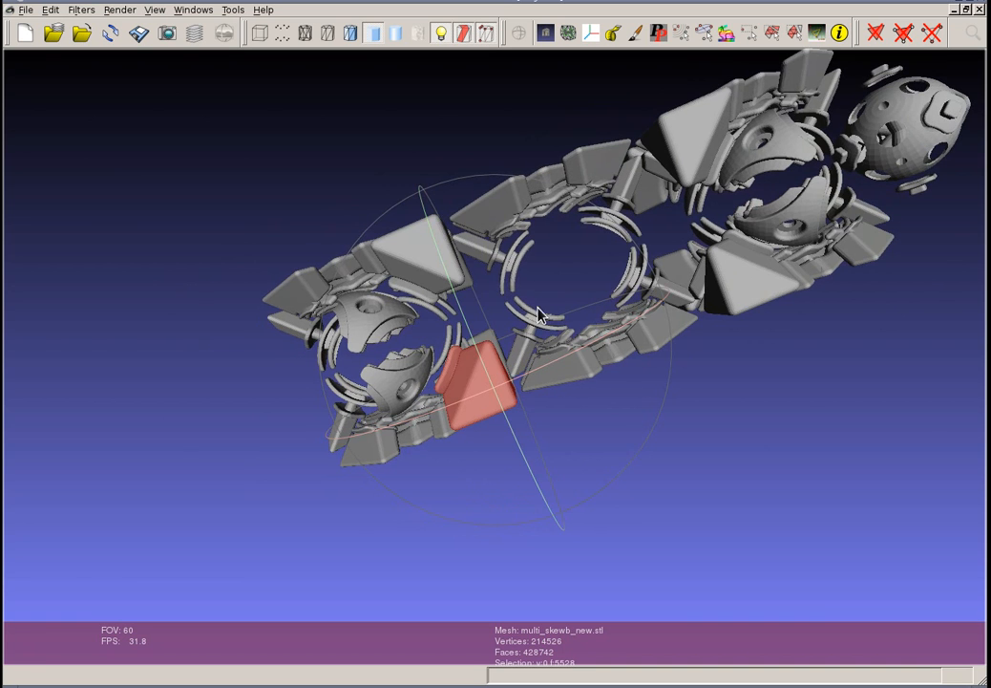
{"action": "left_click_drag", "start_coordinate": [540, 315], "coordinate": [554, 421]}
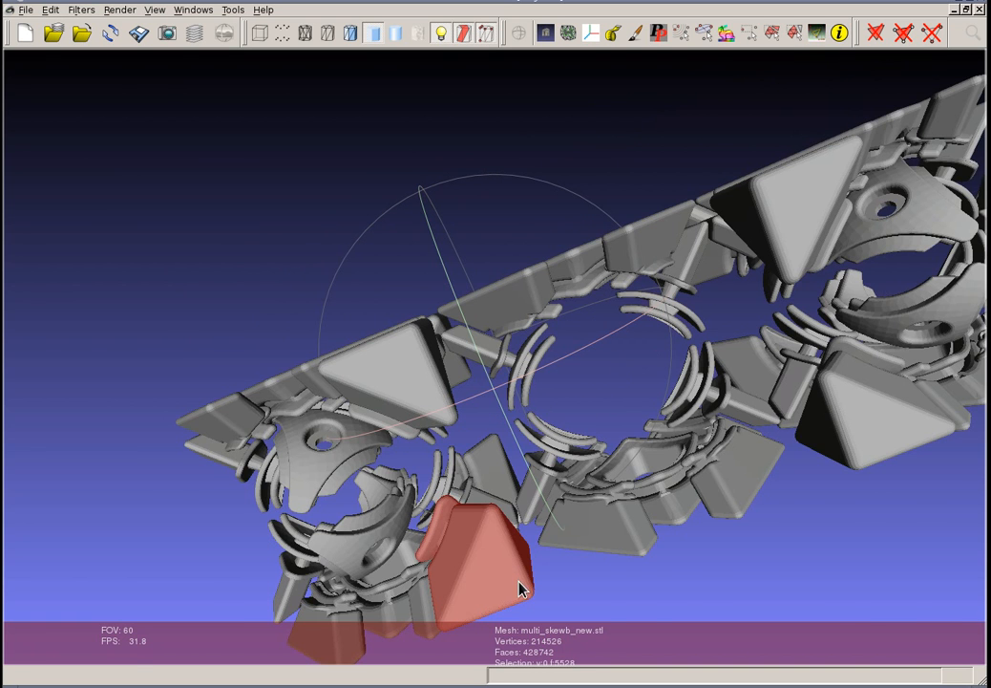
{"action": "left_click_drag", "start_coordinate": [520, 588], "coordinate": [597, 191]}
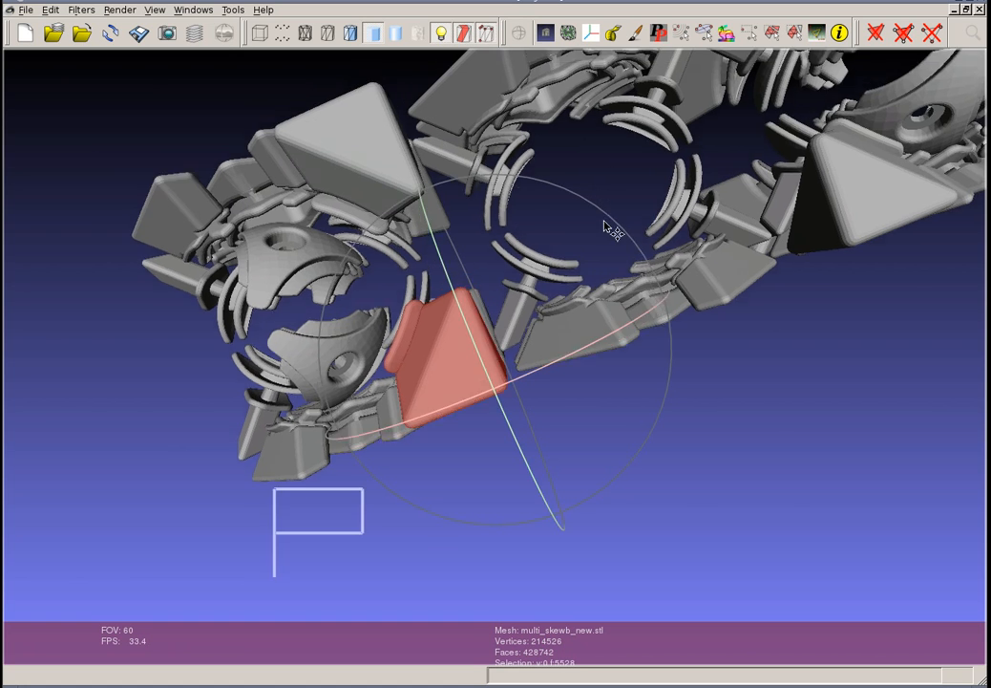
{"action": "left_click_drag", "start_coordinate": [611, 228], "coordinate": [468, 306]}
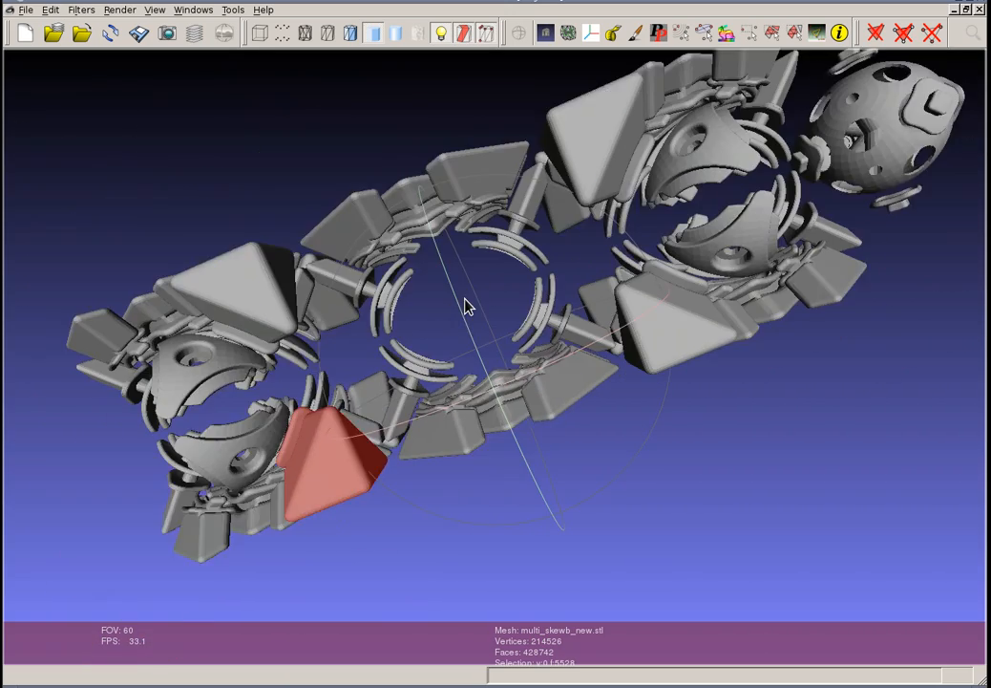
{"action": "left_click_drag", "start_coordinate": [468, 305], "coordinate": [435, 358]}
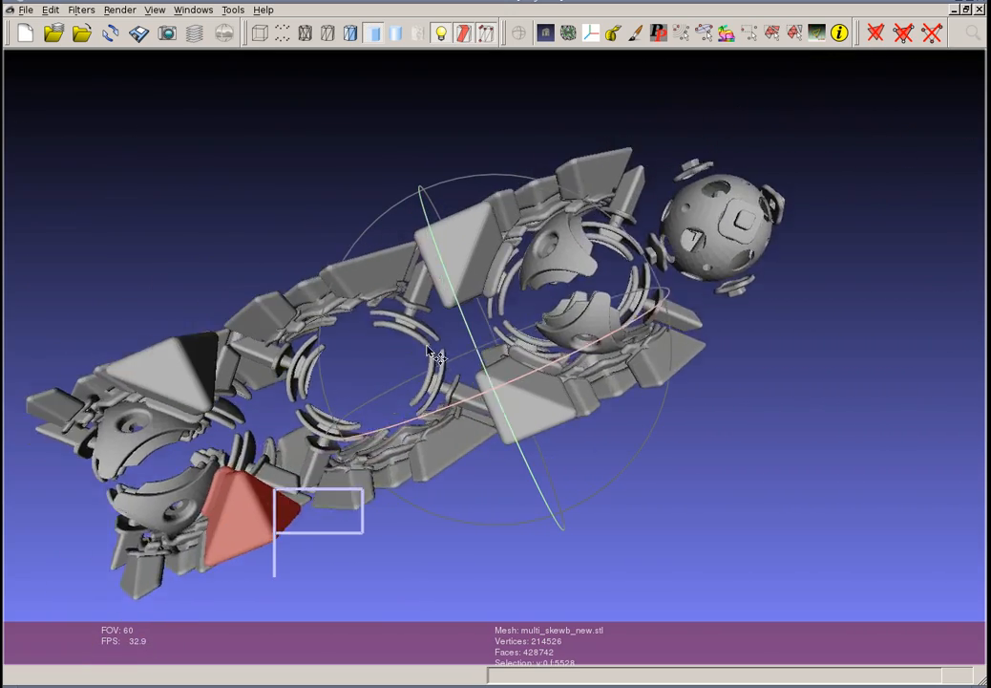
{"action": "left_click_drag", "start_coordinate": [430, 353], "coordinate": [550, 292]}
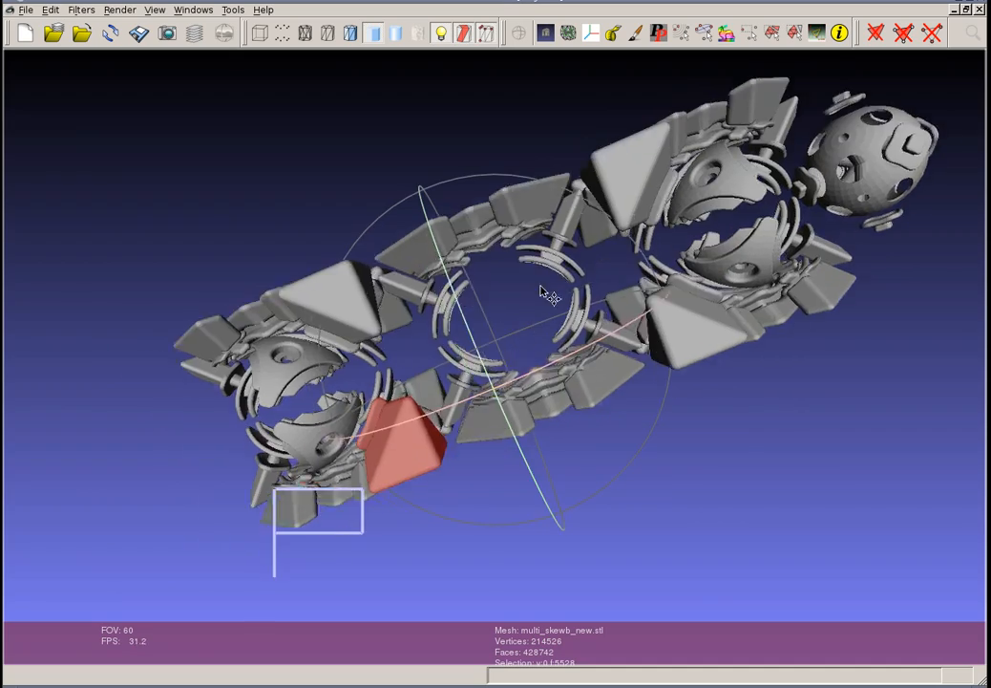
{"action": "left_click_drag", "start_coordinate": [544, 294], "coordinate": [688, 373]}
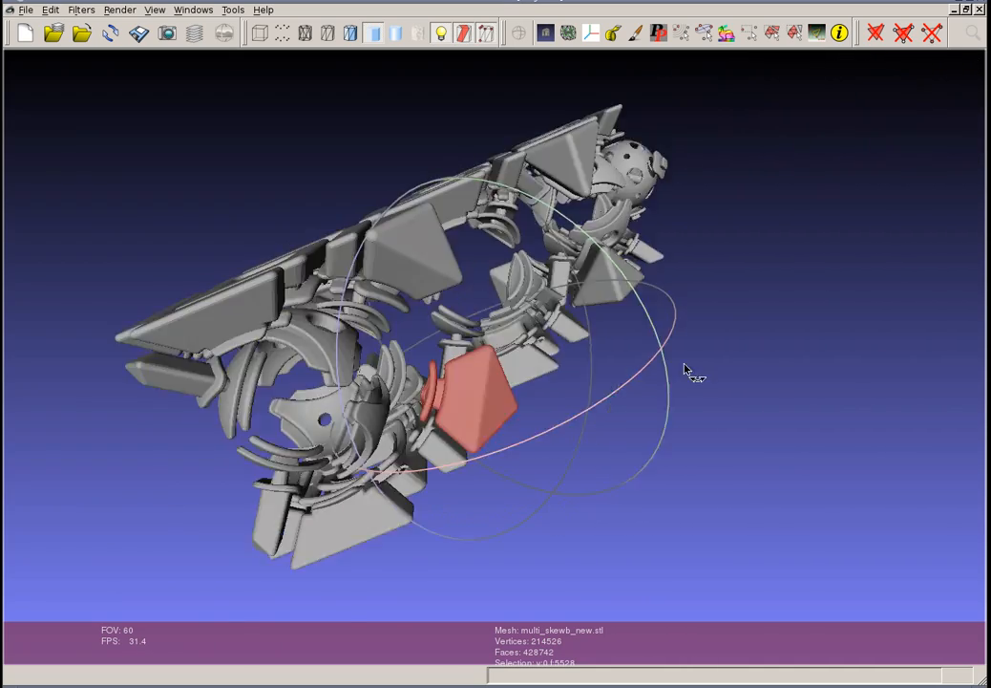
{"action": "left_click_drag", "start_coordinate": [683, 370], "coordinate": [669, 392]}
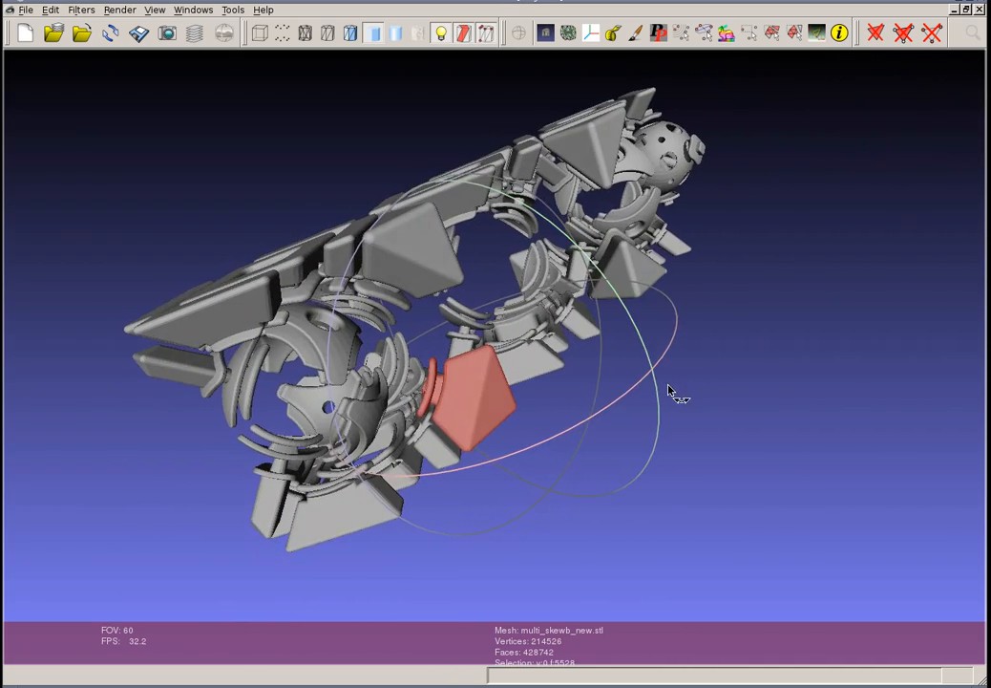
{"action": "left_click_drag", "start_coordinate": [669, 392], "coordinate": [463, 380]}
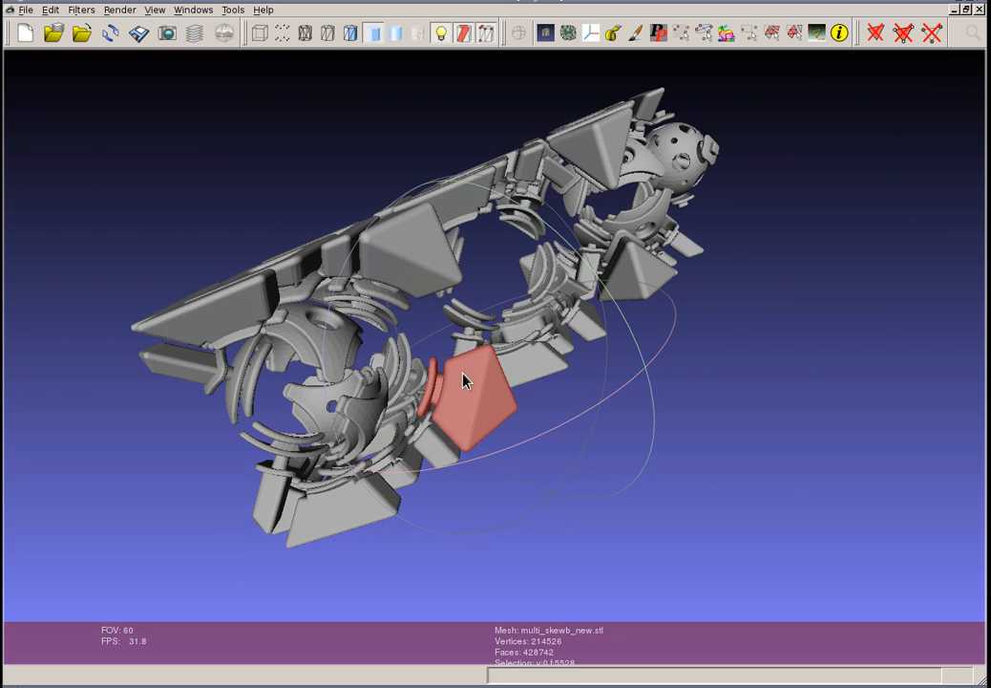
{"action": "mouse_move", "coordinate": [476, 415]}
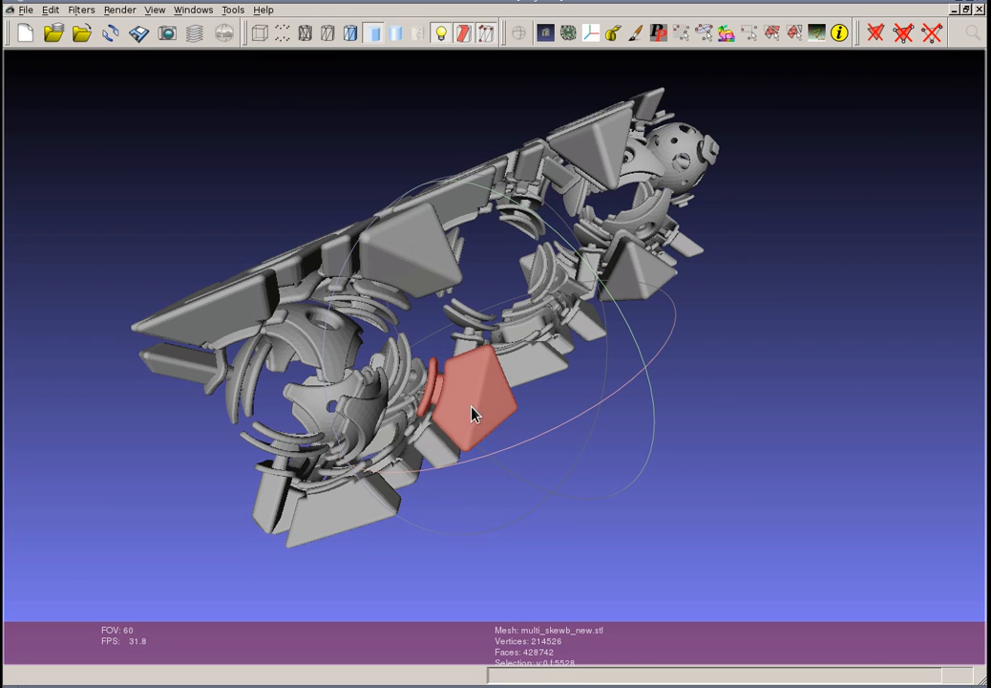
Step: Select the pyramid piece's 2,793 vertices via Filters > Selection > Select Vertices from Faces
{"action": "left_click", "coordinate": [51, 10]}
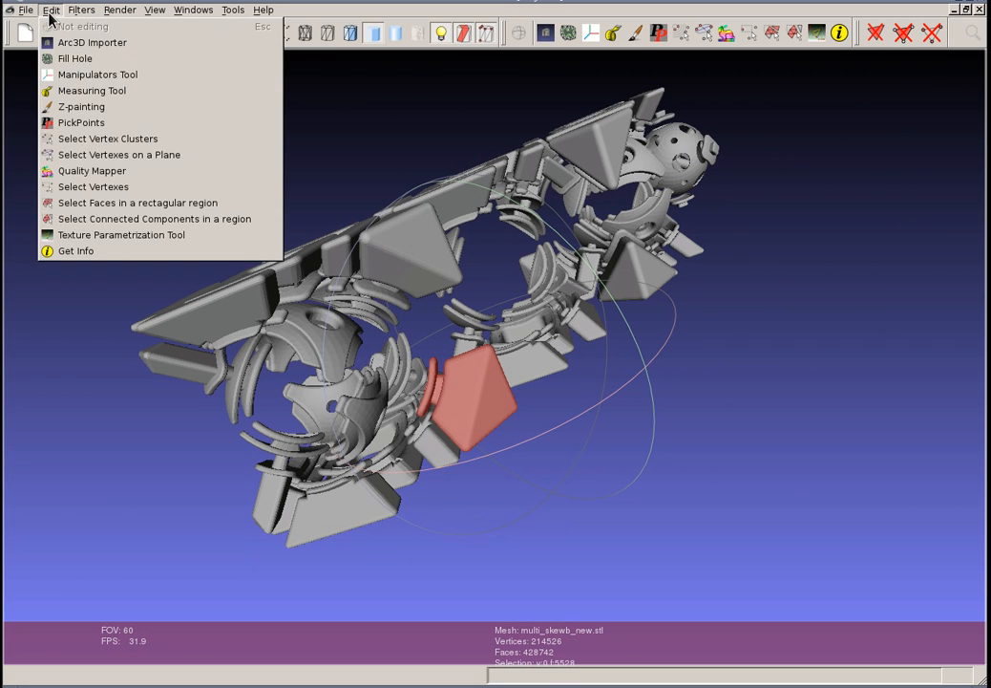
{"action": "left_click", "coordinate": [81, 10]}
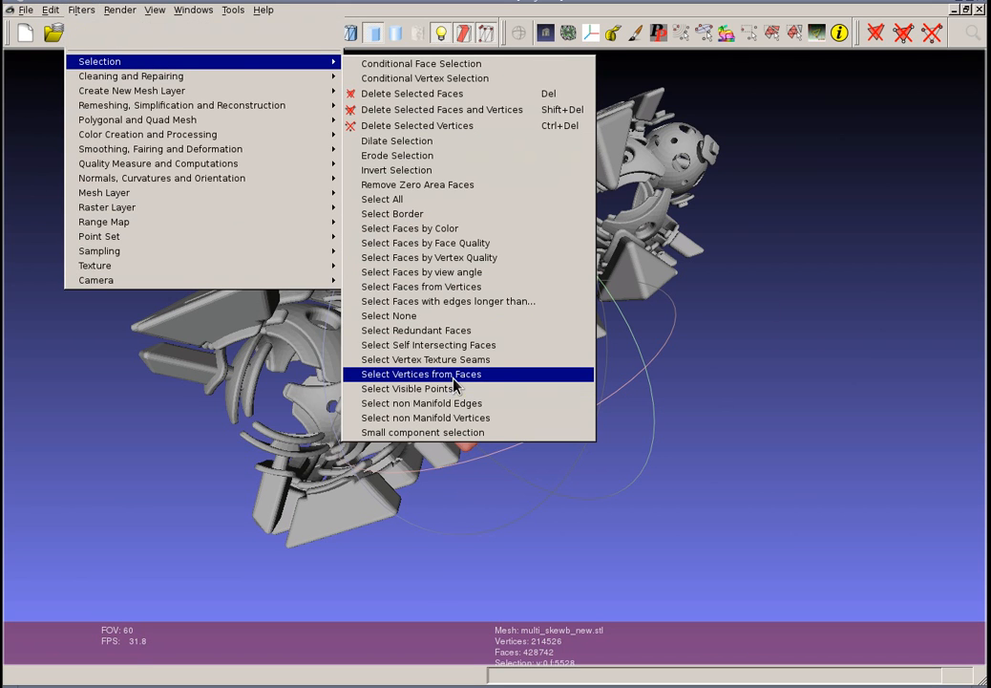
{"action": "left_click", "coordinate": [420, 373]}
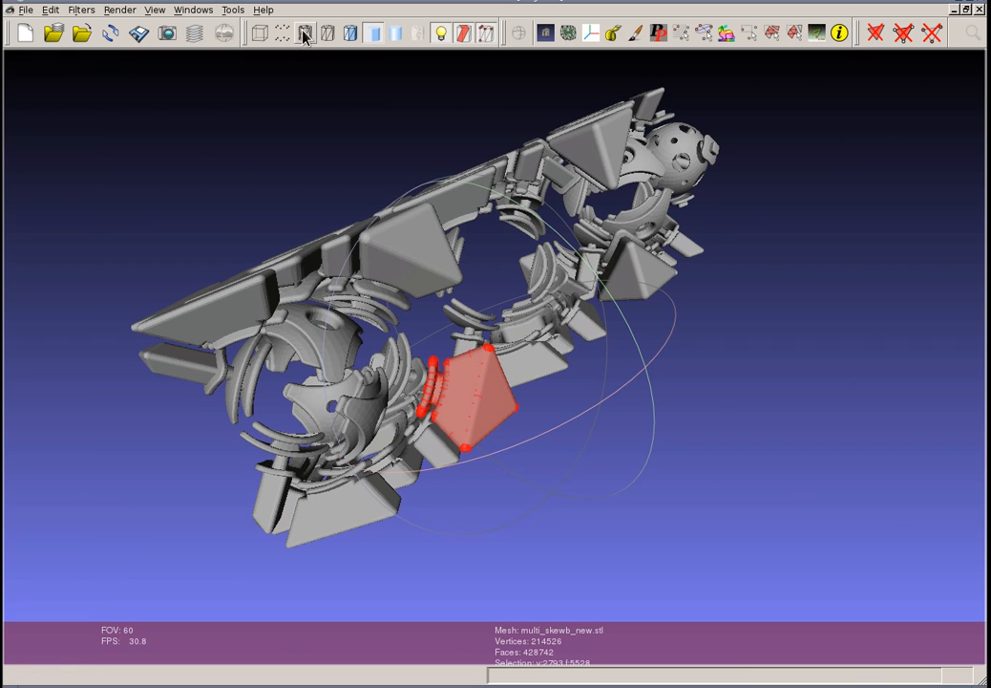
{"action": "left_click", "coordinate": [81, 9]}
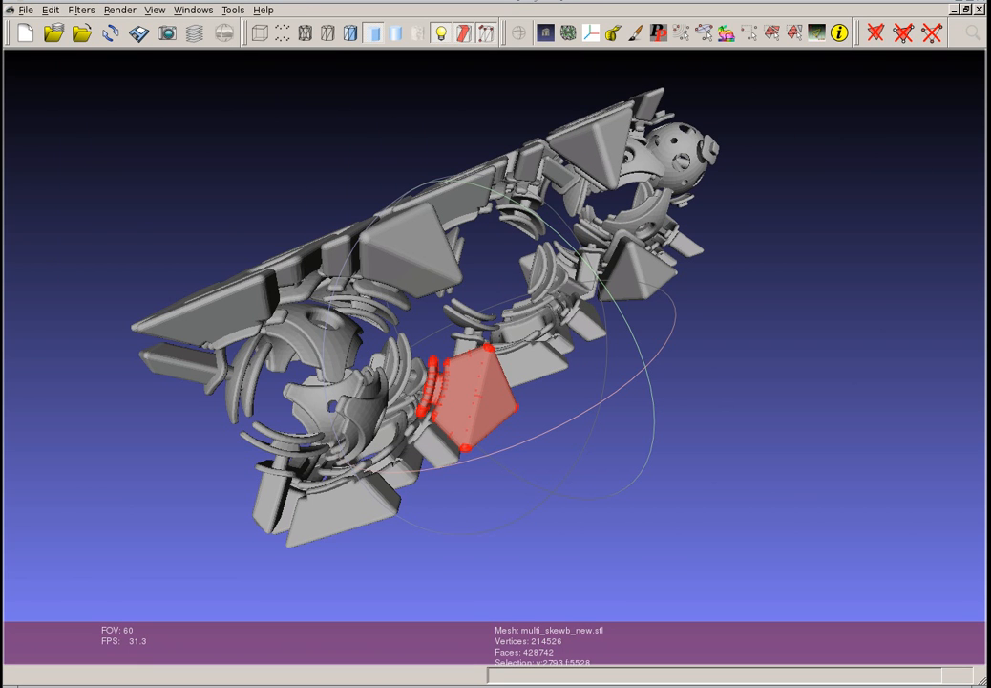
Step: Invert the selection and delete all faces and vertices except the pyramid piece
{"action": "left_click", "coordinate": [81, 10]}
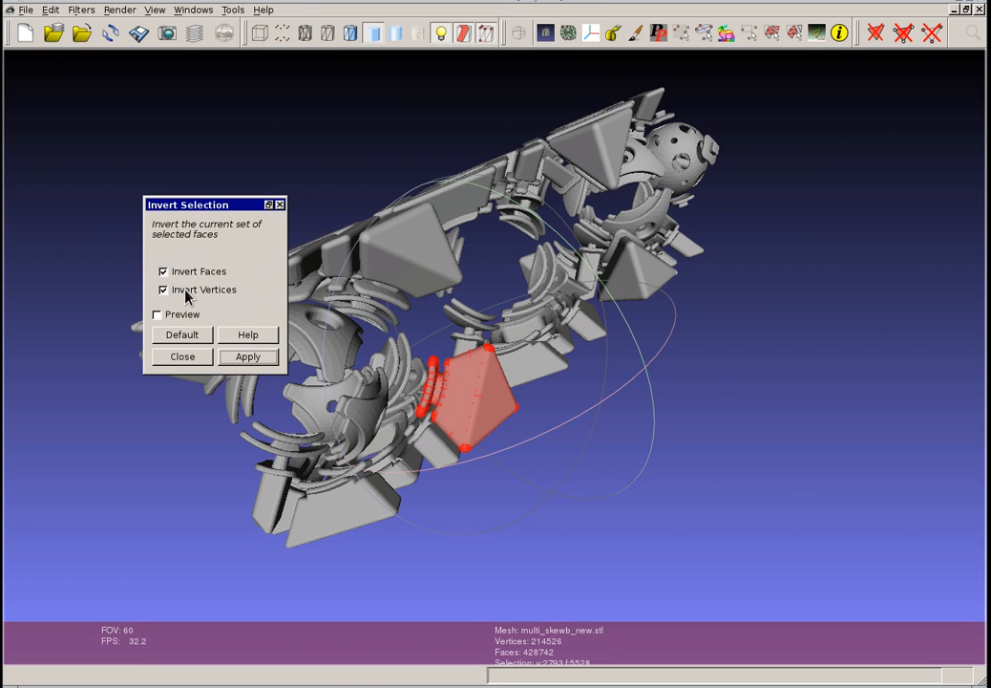
{"action": "left_click", "coordinate": [247, 357]}
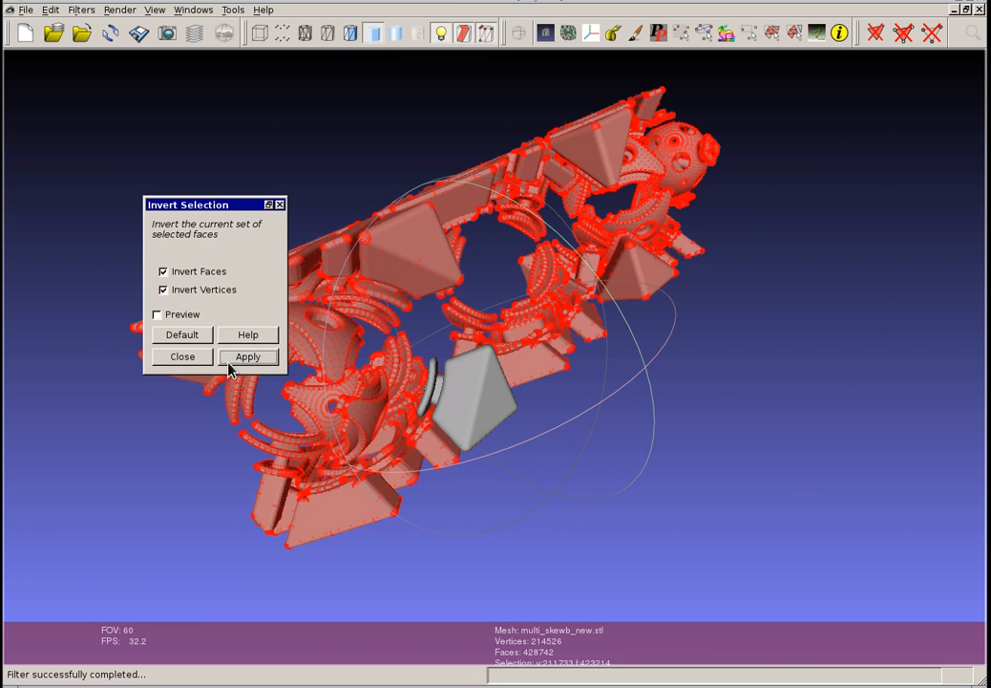
{"action": "left_click", "coordinate": [182, 356]}
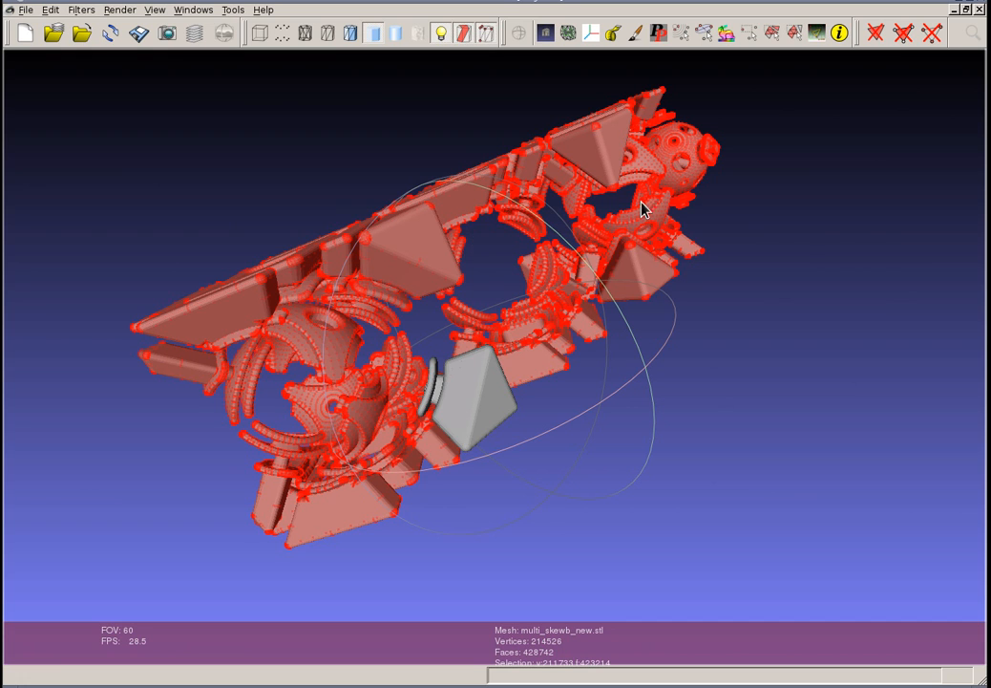
{"action": "mouse_move", "coordinate": [903, 32]}
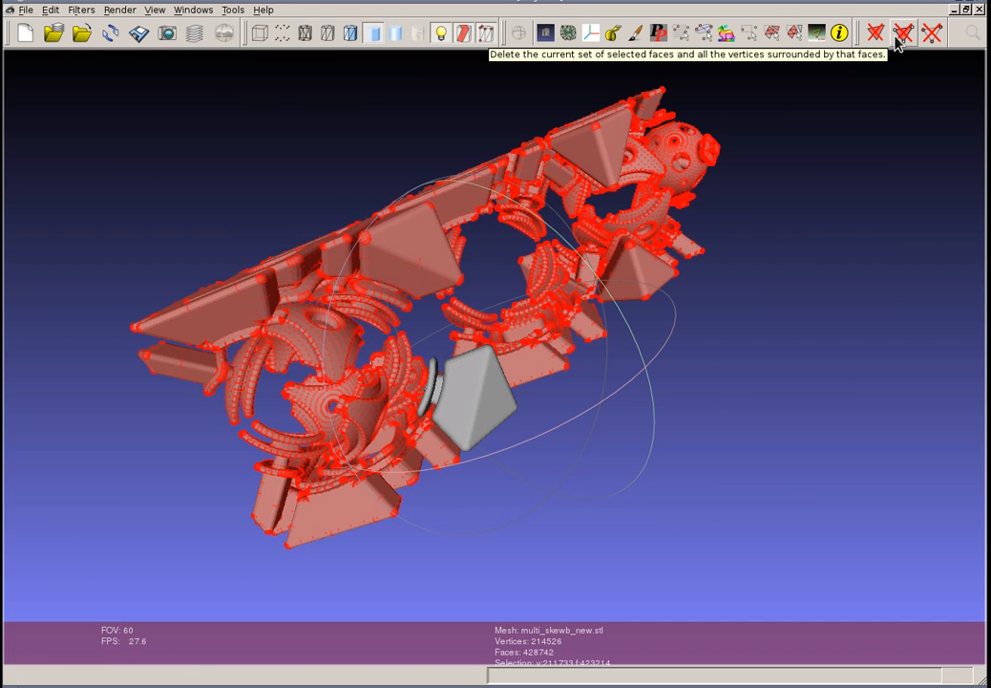
{"action": "left_click", "coordinate": [903, 32]}
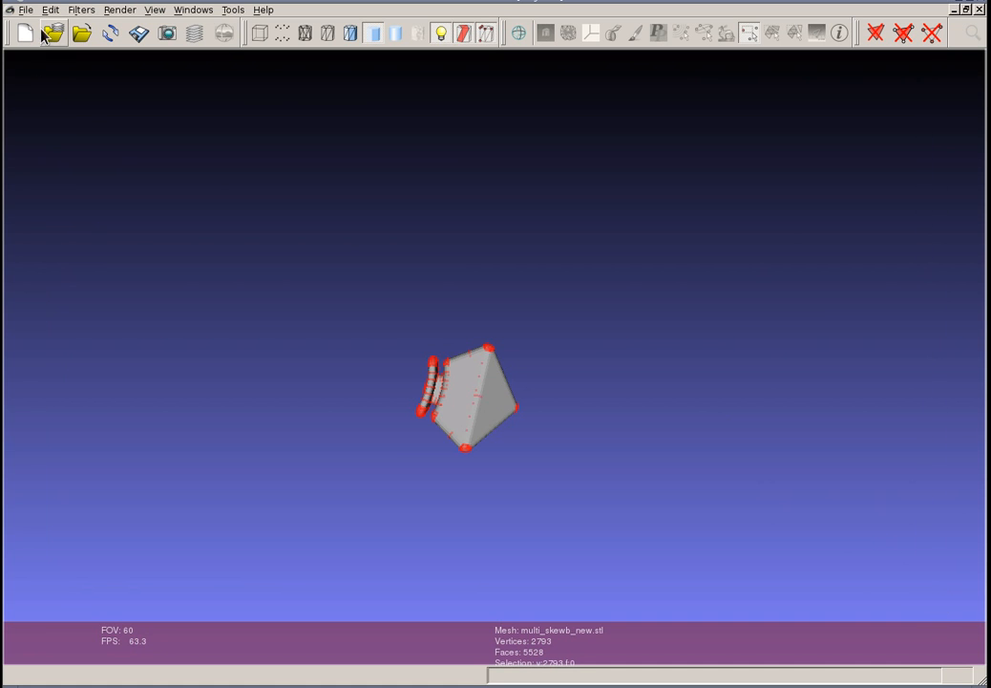
{"action": "left_click", "coordinate": [26, 9]}
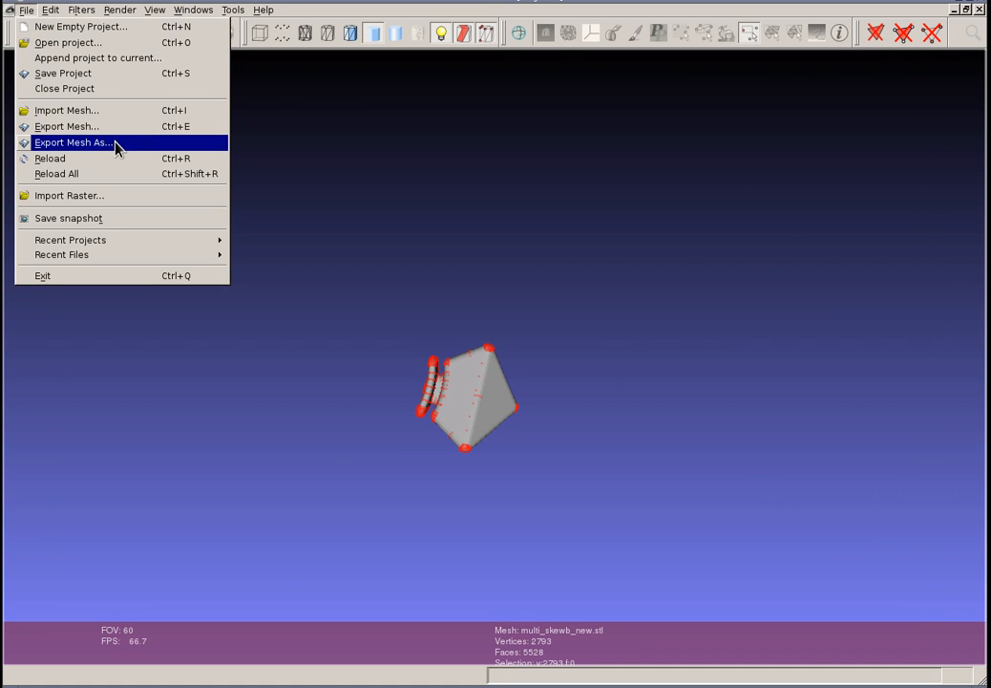
{"action": "left_click", "coordinate": [74, 142]}
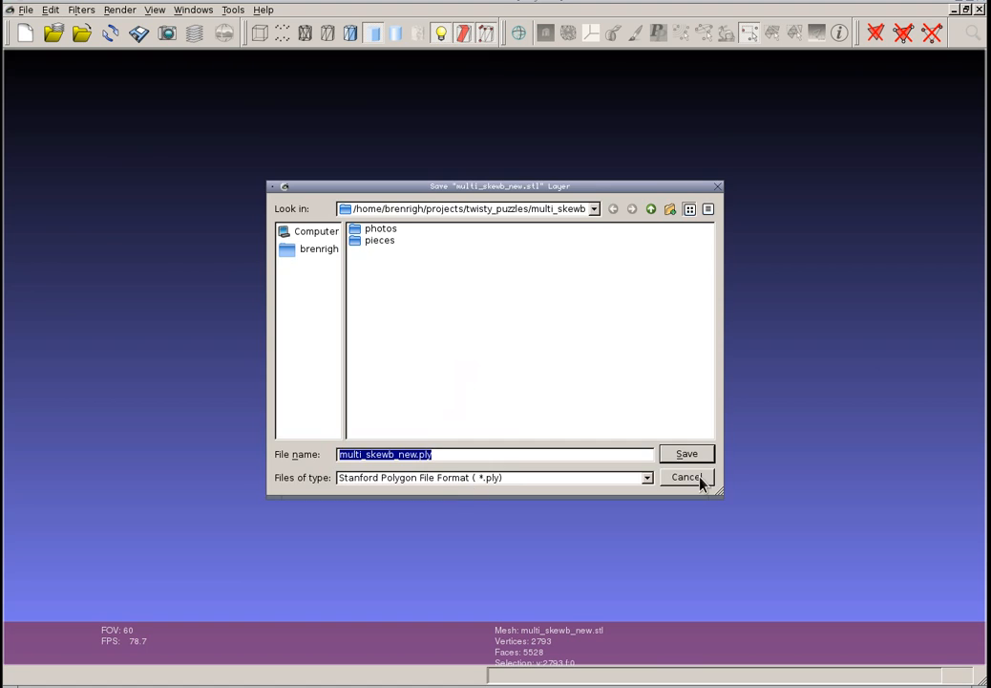
{"action": "left_click", "coordinate": [687, 477]}
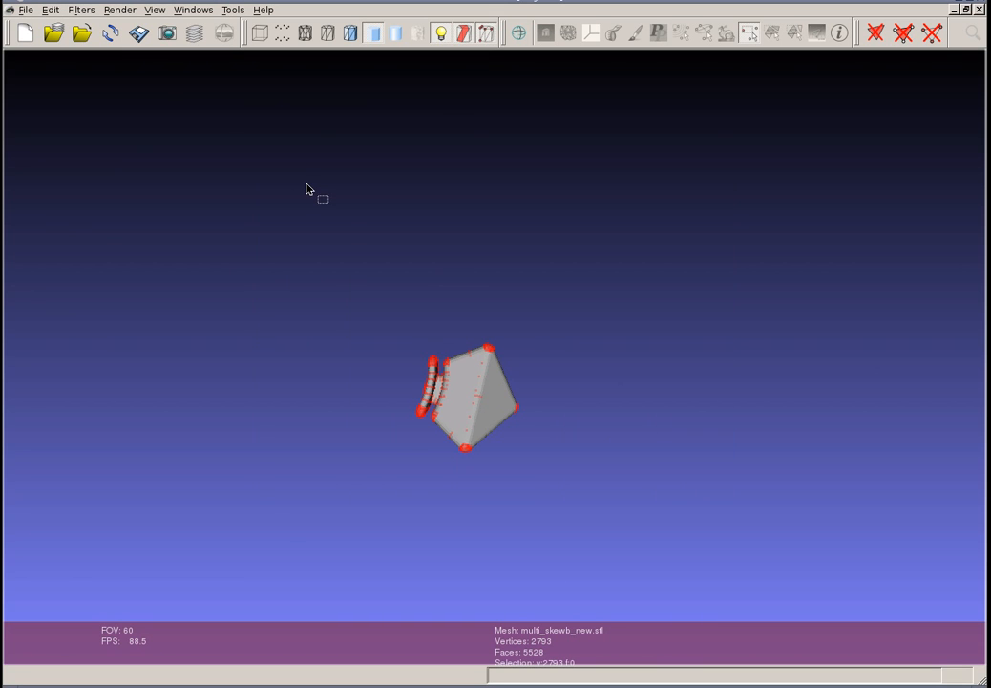
{"action": "left_click", "coordinate": [25, 10]}
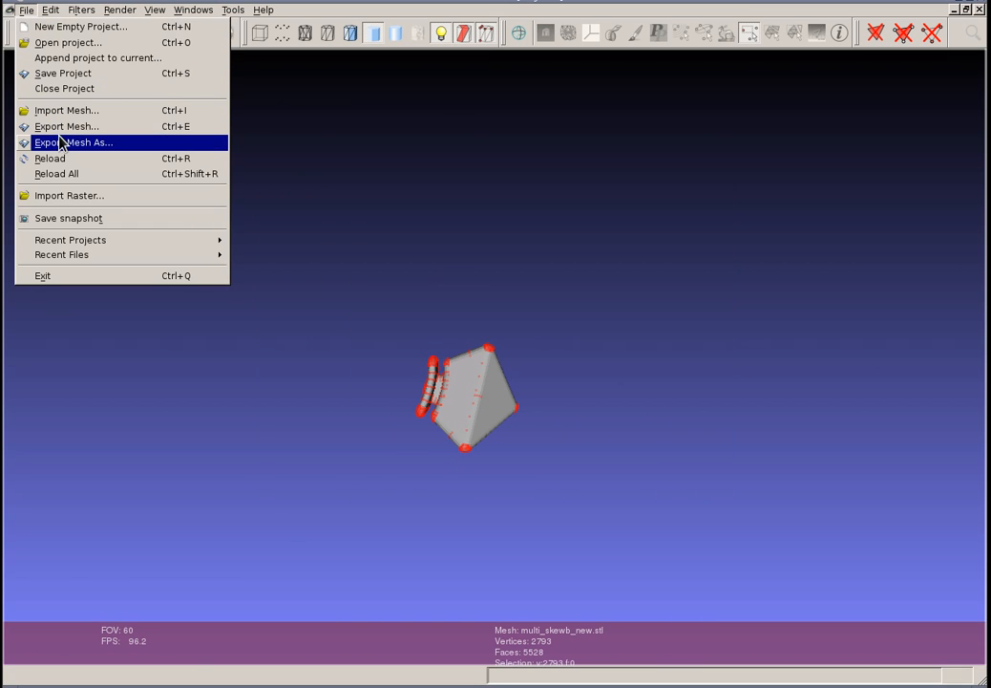
Step: Reload the full 214,526-vertex skewb mesh and orbit toward the core sphere
{"action": "left_click", "coordinate": [49, 159]}
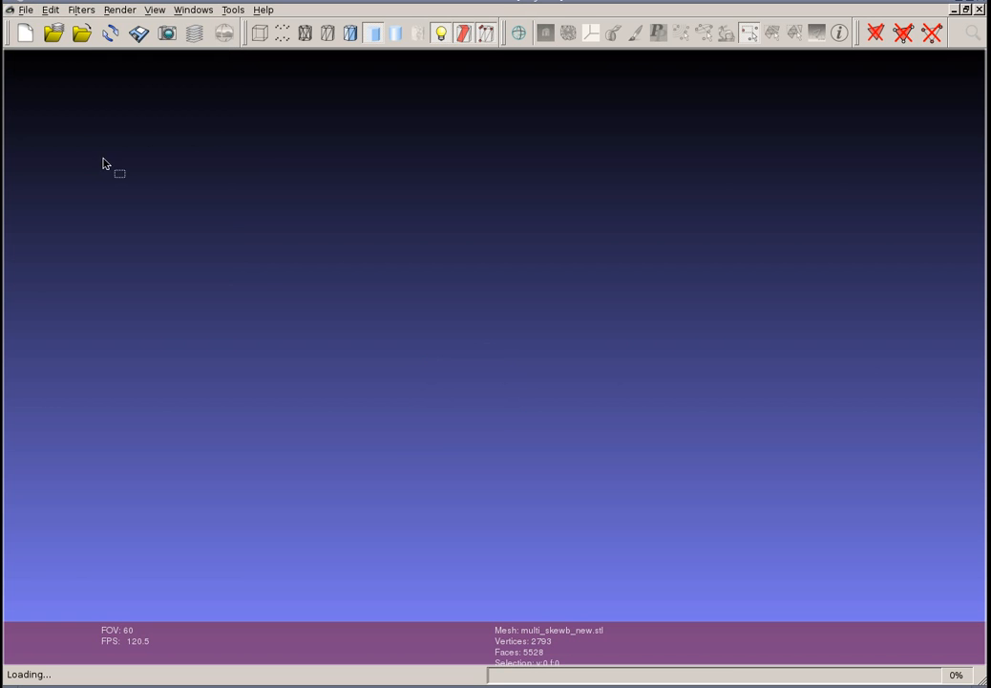
{"action": "mouse_move", "coordinate": [724, 36]}
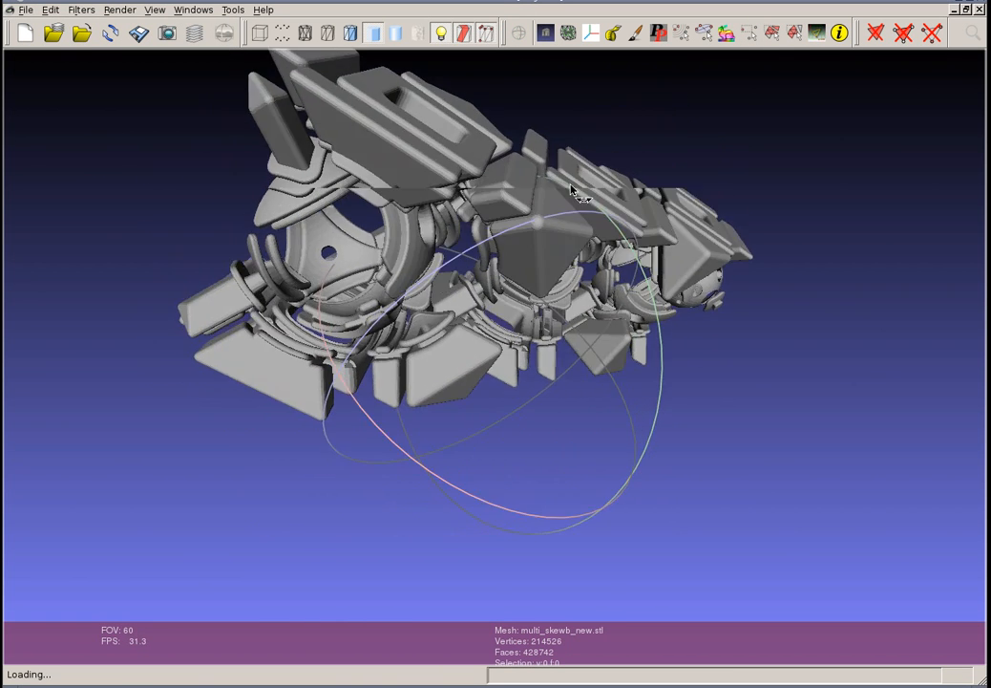
{"action": "left_click_drag", "start_coordinate": [574, 191], "coordinate": [564, 301]}
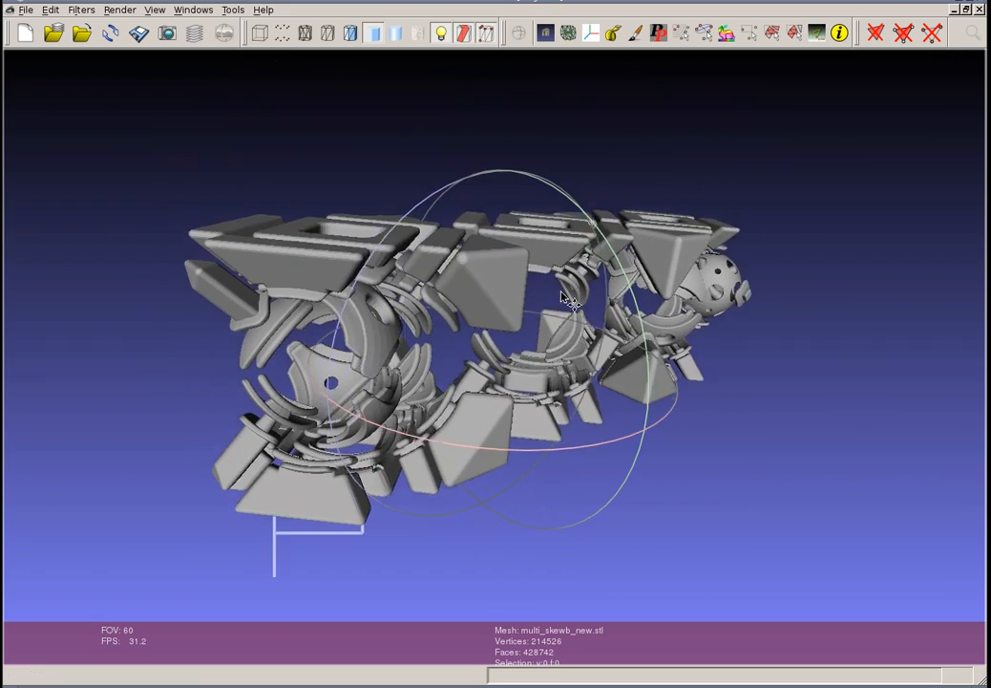
{"action": "left_click_drag", "start_coordinate": [564, 299], "coordinate": [674, 399]}
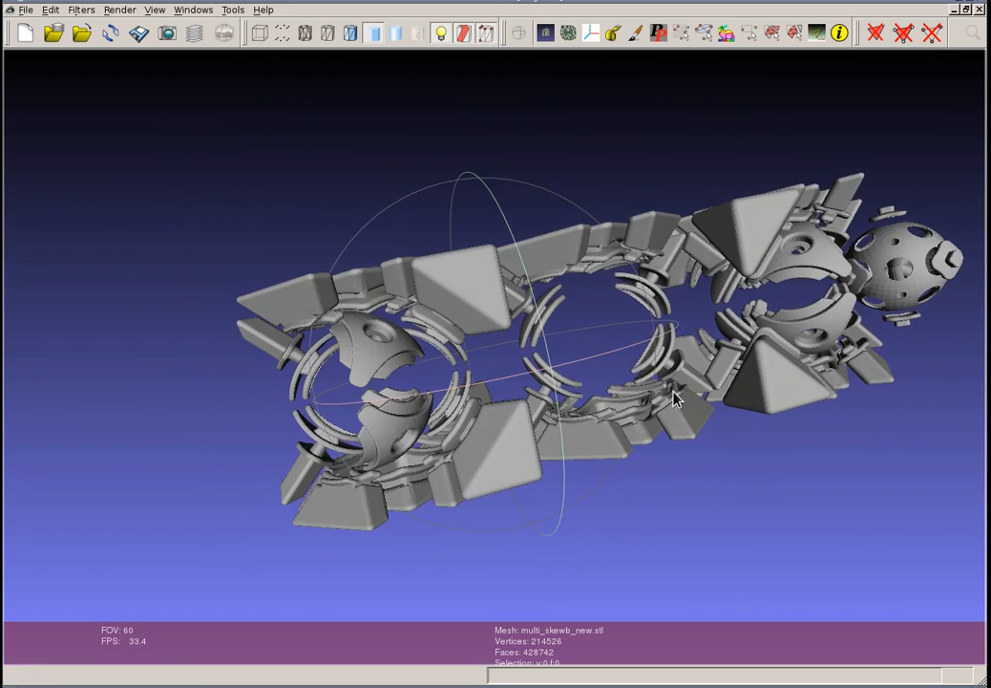
{"action": "left_click_drag", "start_coordinate": [674, 399], "coordinate": [77, 61]}
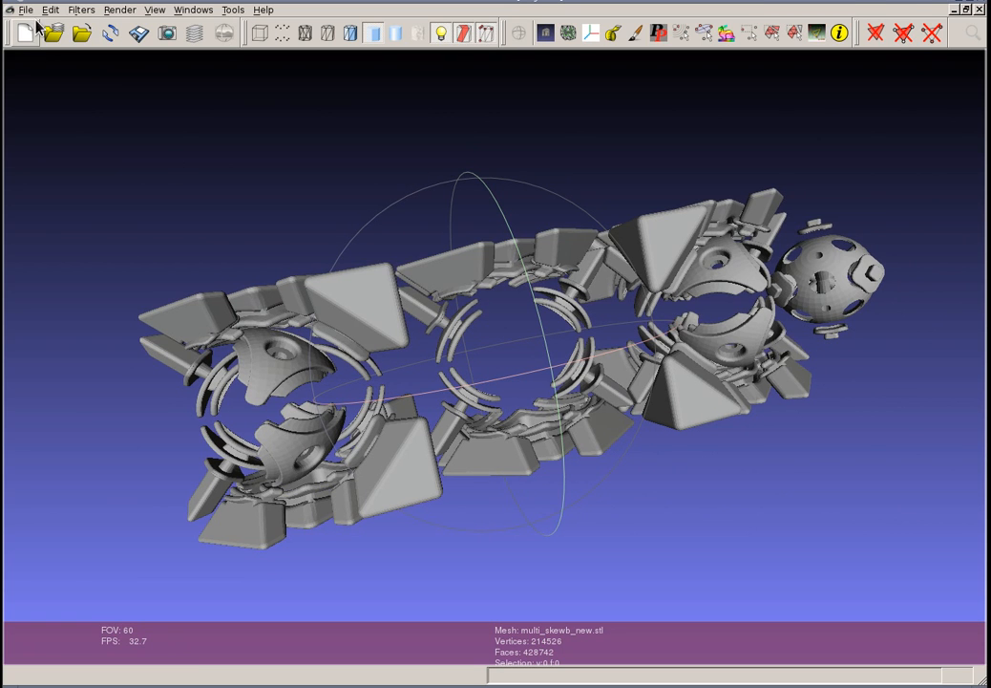
Step: Start a new empty project and import multi_skewb_packed.stl
{"action": "left_click", "coordinate": [51, 10]}
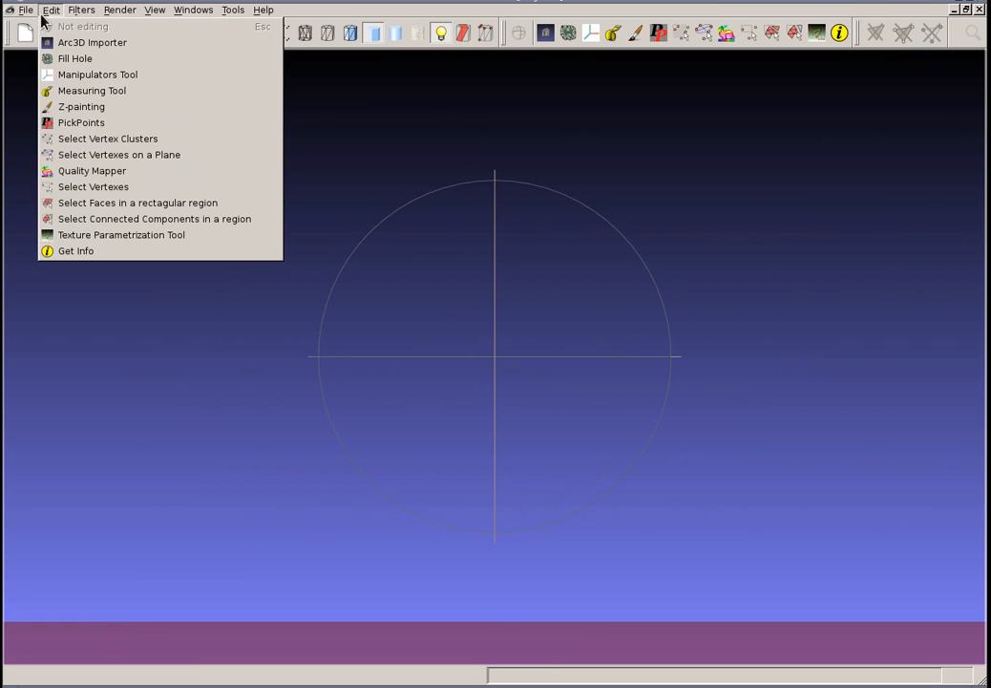
{"action": "left_click", "coordinate": [26, 10]}
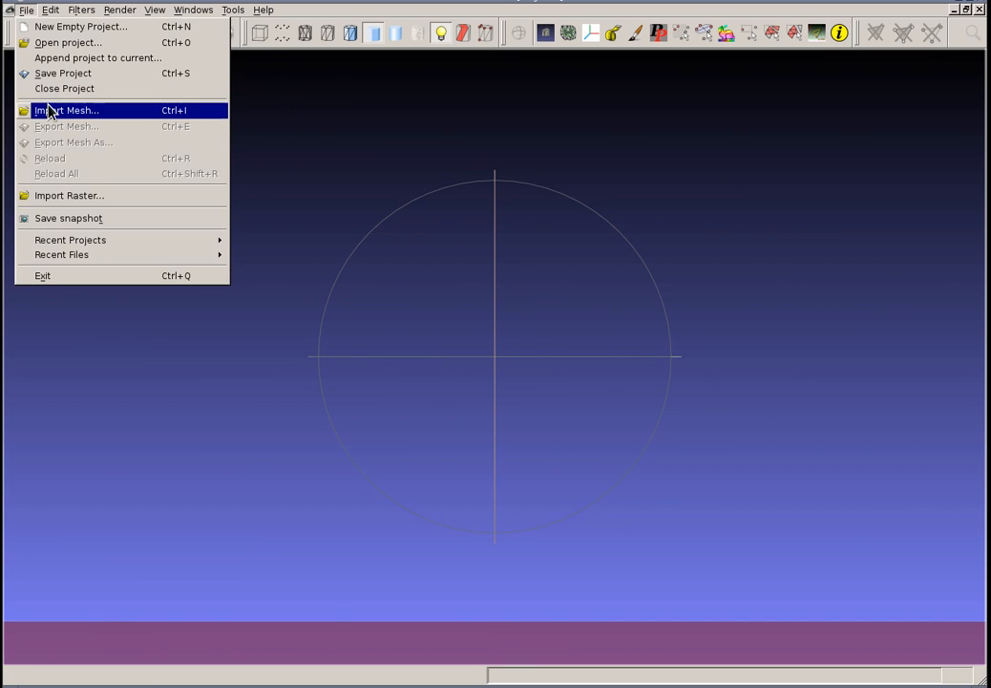
{"action": "left_click", "coordinate": [66, 109]}
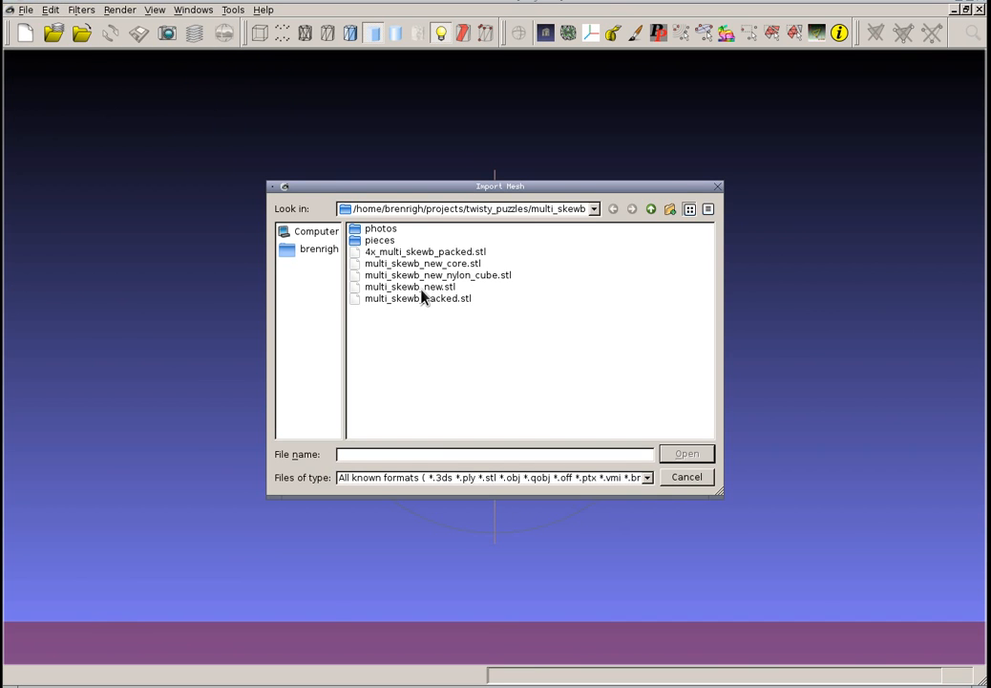
{"action": "left_click", "coordinate": [417, 298]}
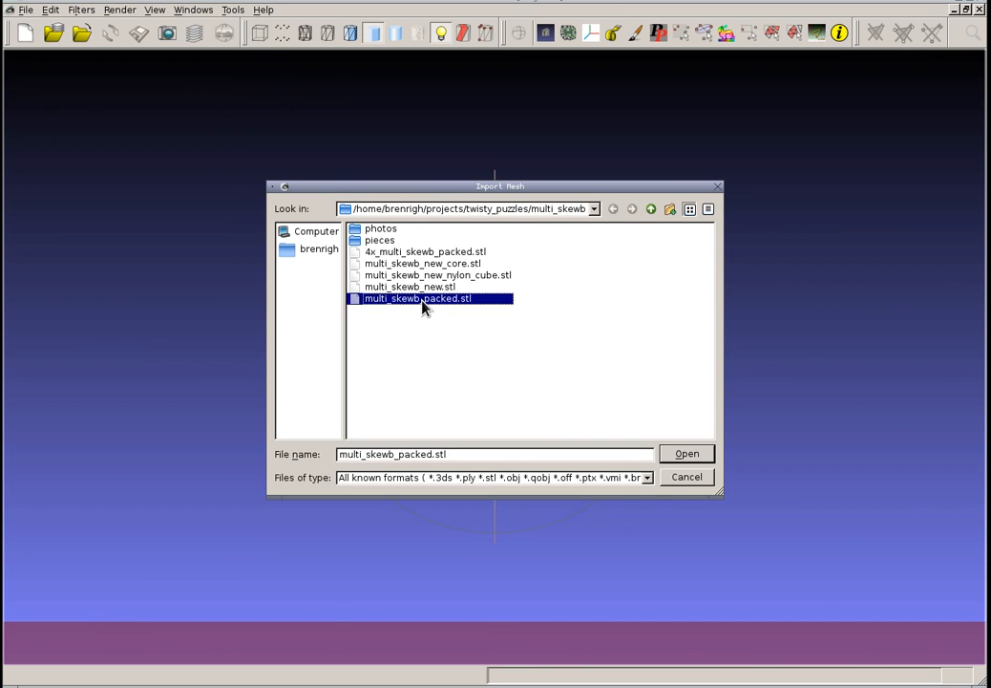
{"action": "left_click", "coordinate": [687, 453]}
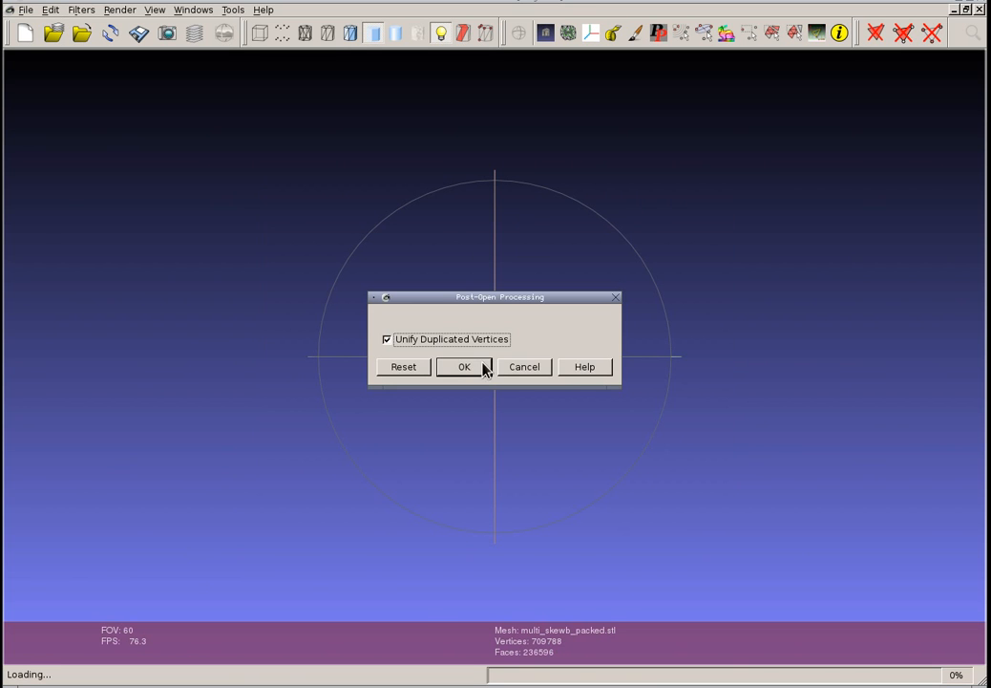
Step: Unify duplicated vertices on load, then orbit the packed assembly until the cube faces front
{"action": "left_click", "coordinate": [464, 366]}
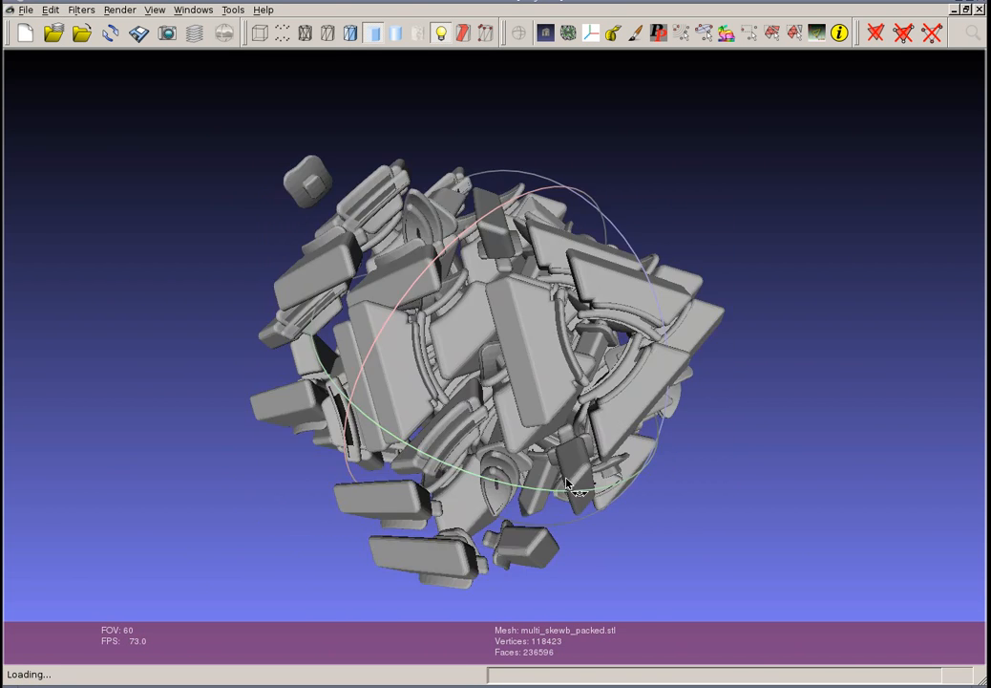
{"action": "left_click_drag", "start_coordinate": [573, 487], "coordinate": [558, 406]}
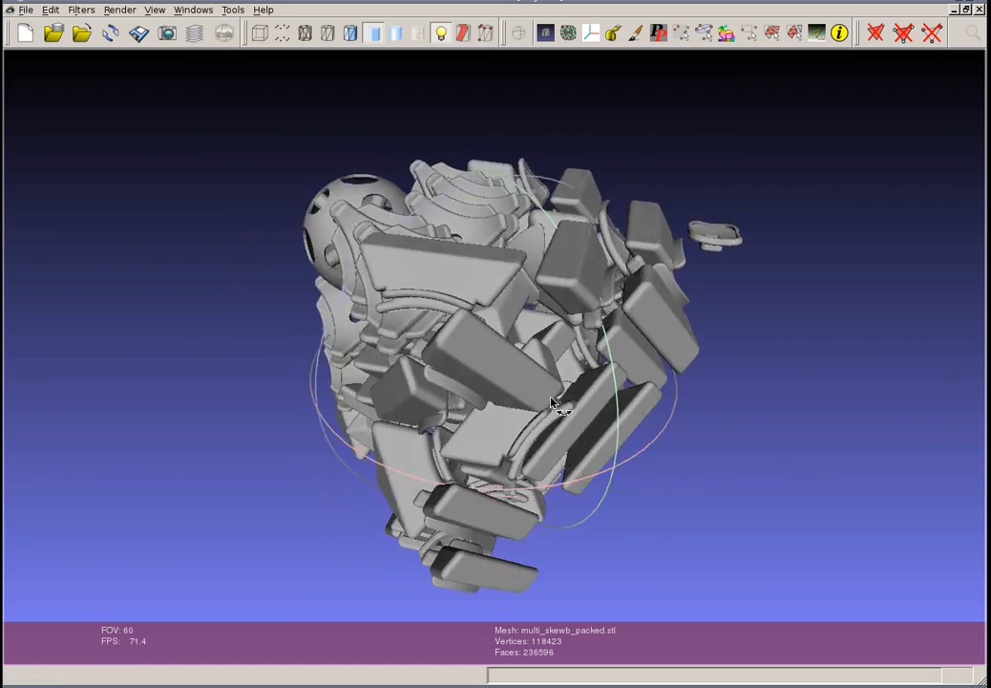
{"action": "left_click_drag", "start_coordinate": [558, 406], "coordinate": [306, 387]}
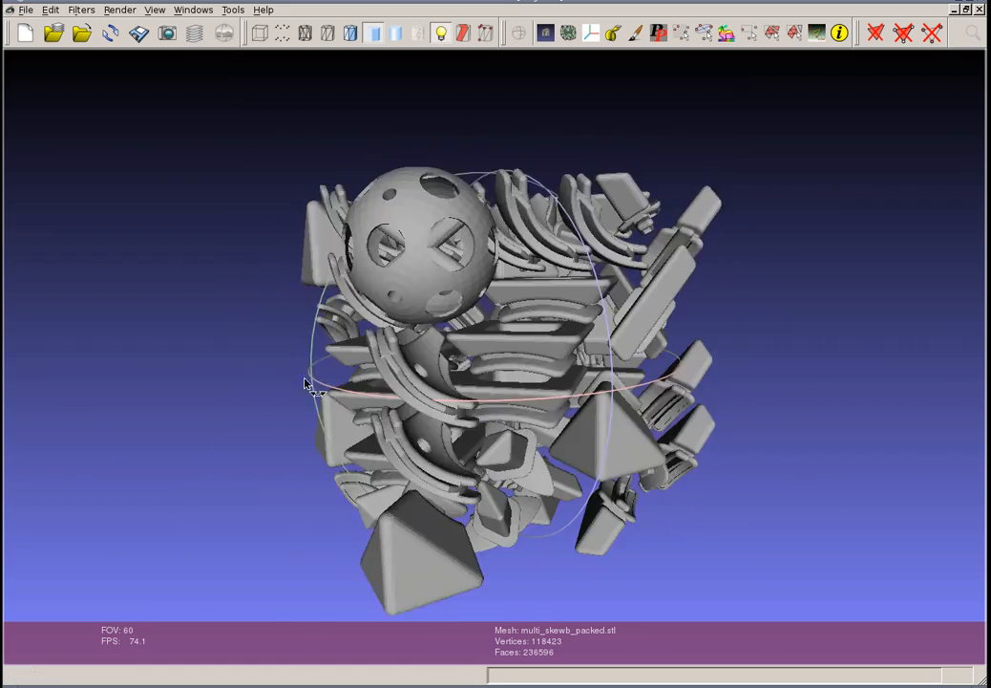
{"action": "left_click_drag", "start_coordinate": [306, 382], "coordinate": [468, 458]}
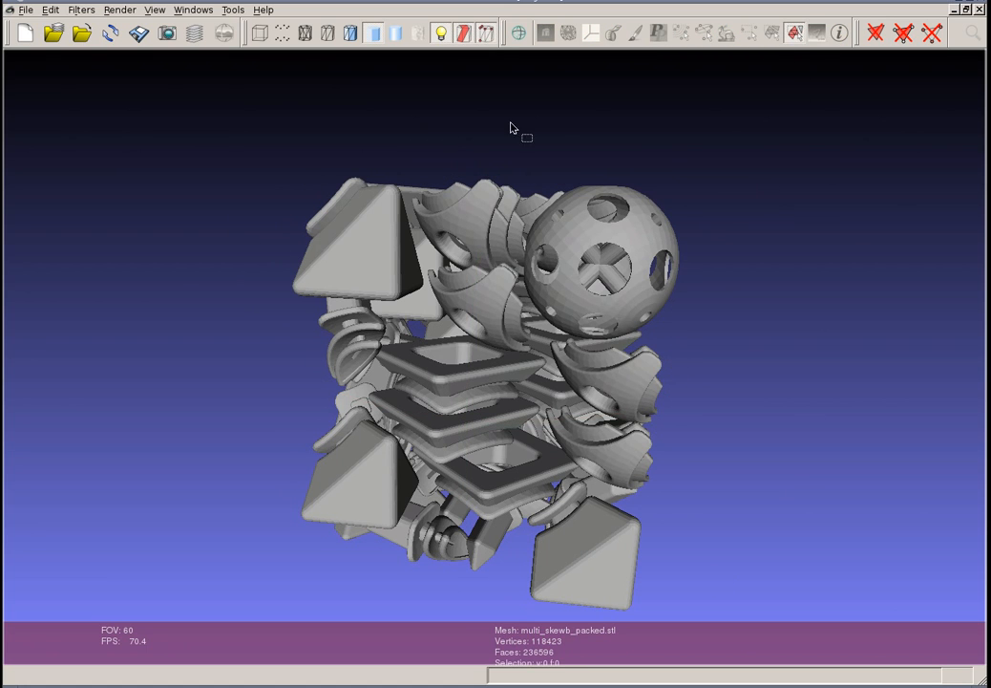
Step: Select the core sphere (17,220 faces) and orbit around it
{"action": "left_click", "coordinate": [606, 258]}
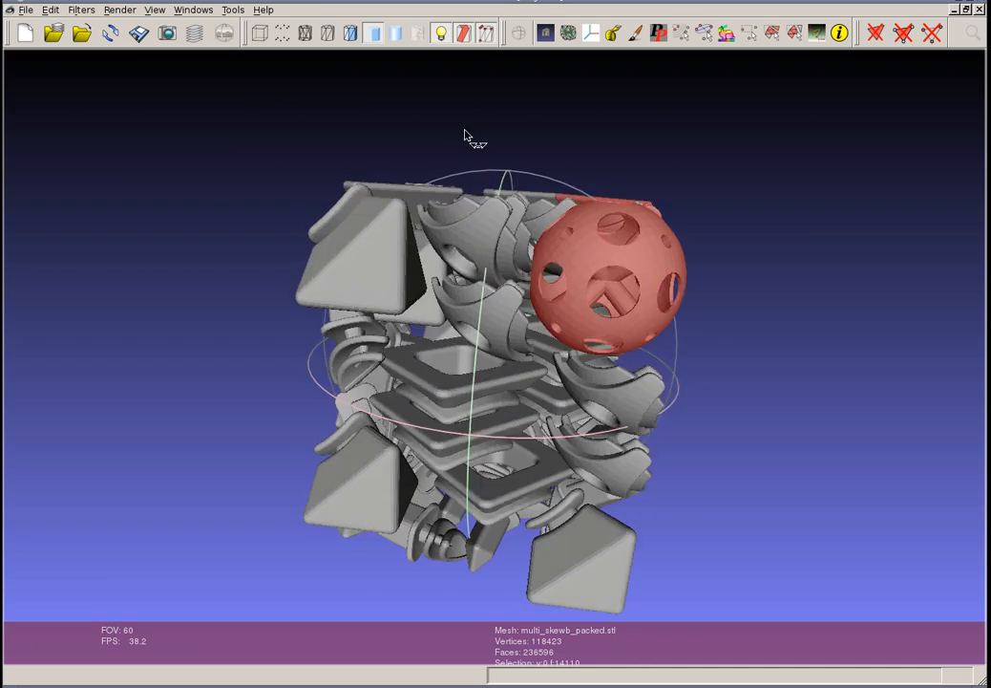
{"action": "left_click_drag", "start_coordinate": [468, 134], "coordinate": [549, 253]}
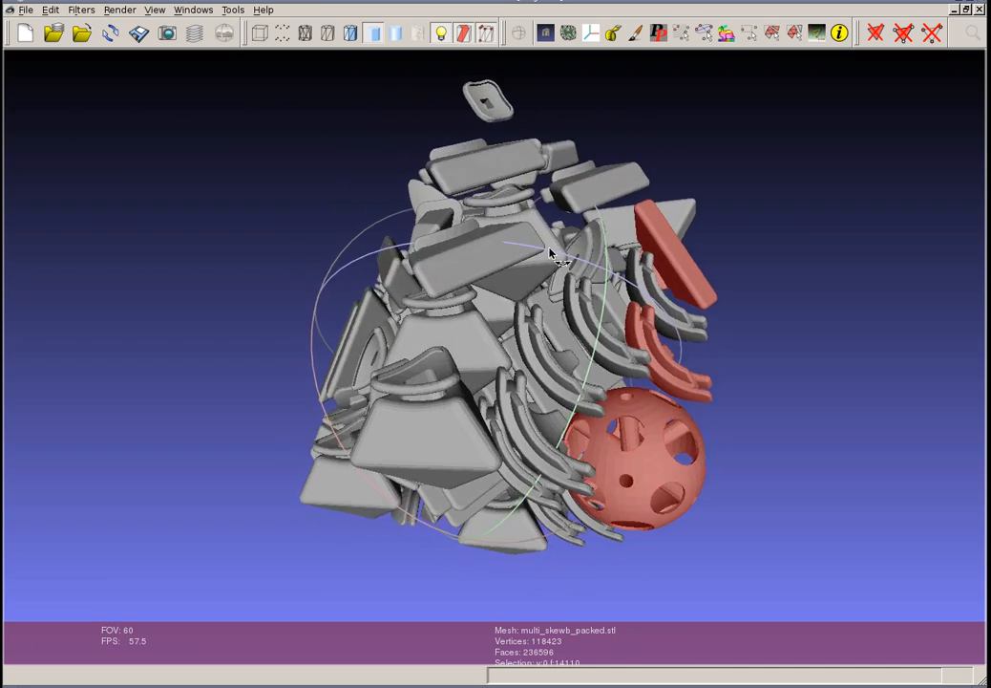
{"action": "left_click_drag", "start_coordinate": [549, 253], "coordinate": [776, 456]}
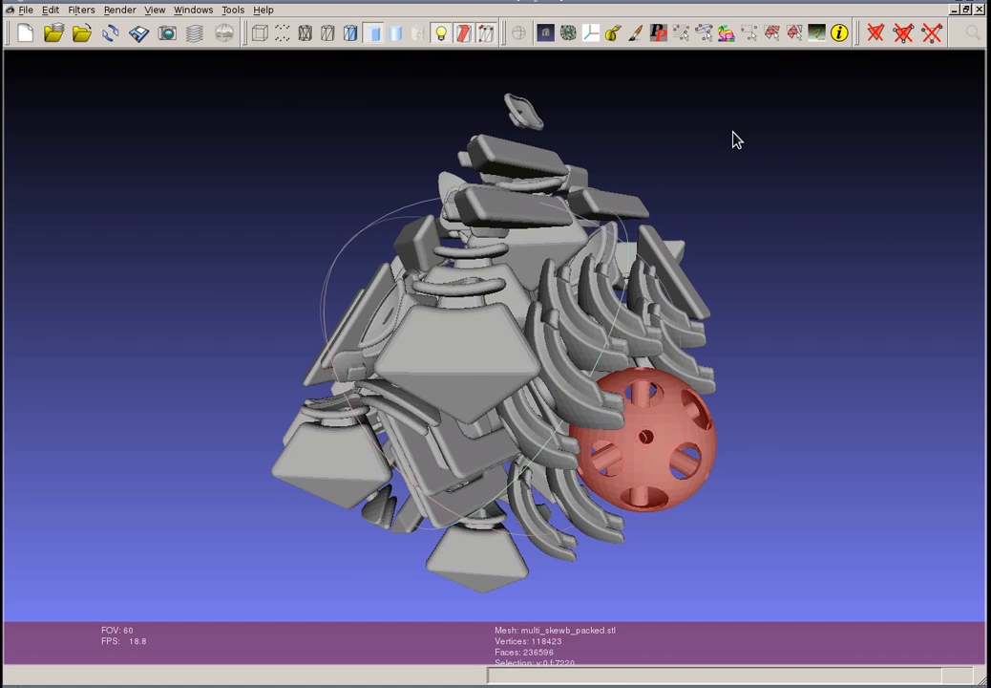
Step: Orbit the assembly to view the selected sphere from its other sides
{"action": "left_click_drag", "start_coordinate": [736, 141], "coordinate": [573, 172]}
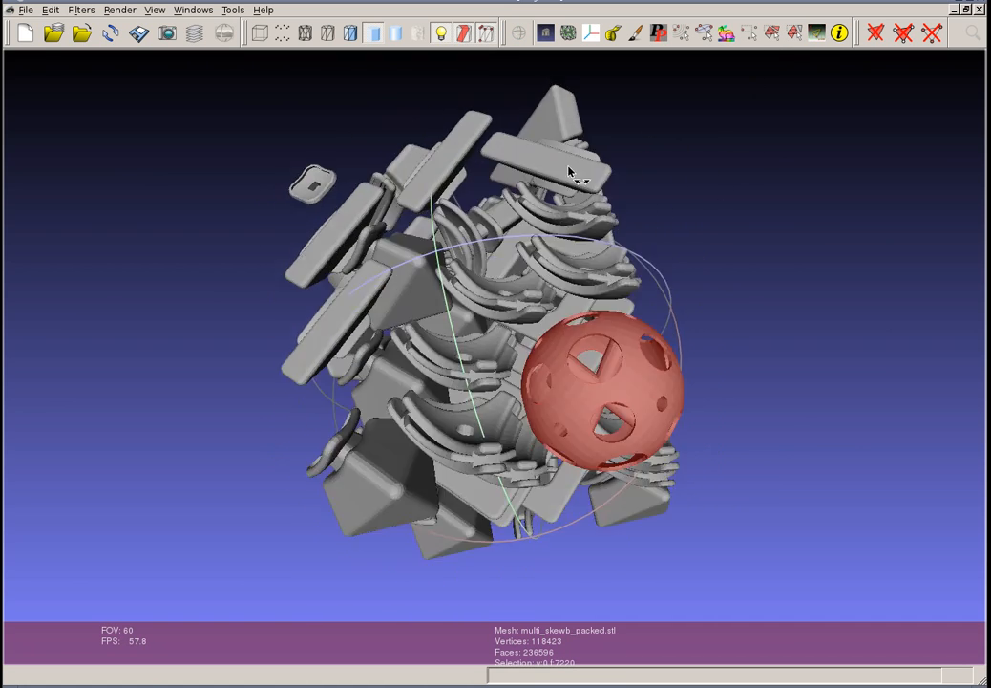
{"action": "left_click_drag", "start_coordinate": [568, 172], "coordinate": [334, 335]}
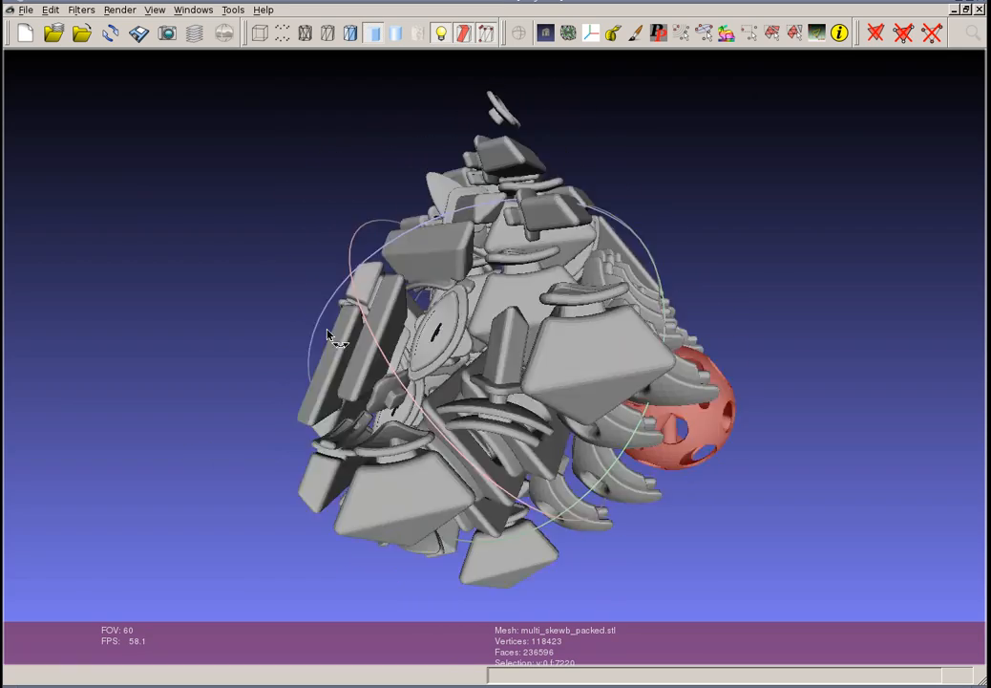
{"action": "left_click_drag", "start_coordinate": [329, 334], "coordinate": [716, 359]}
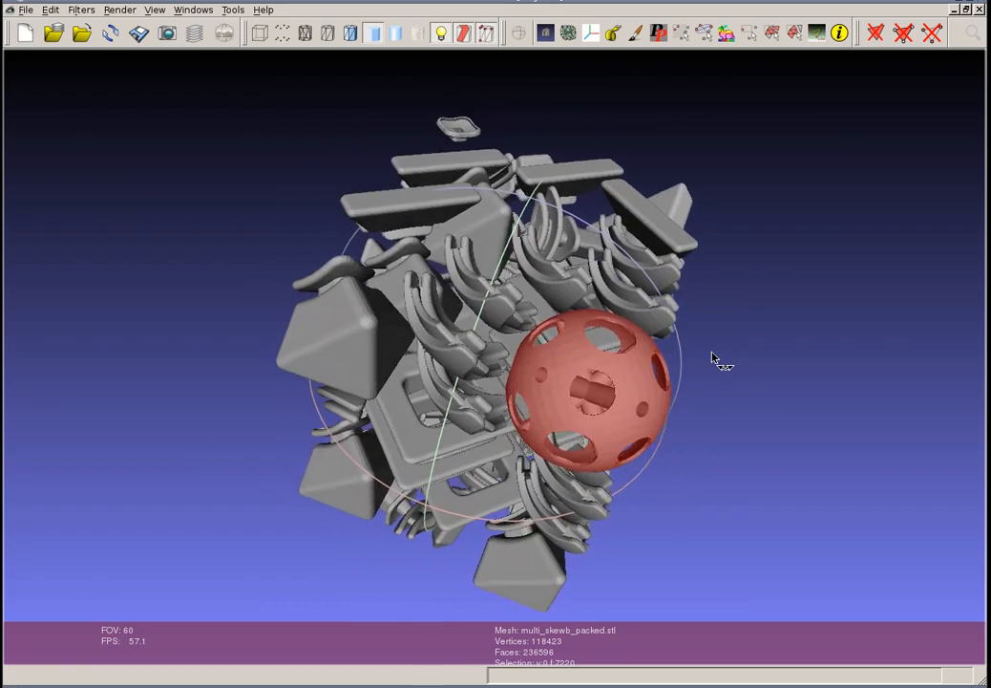
{"action": "left_click_drag", "start_coordinate": [712, 359], "coordinate": [409, 361]}
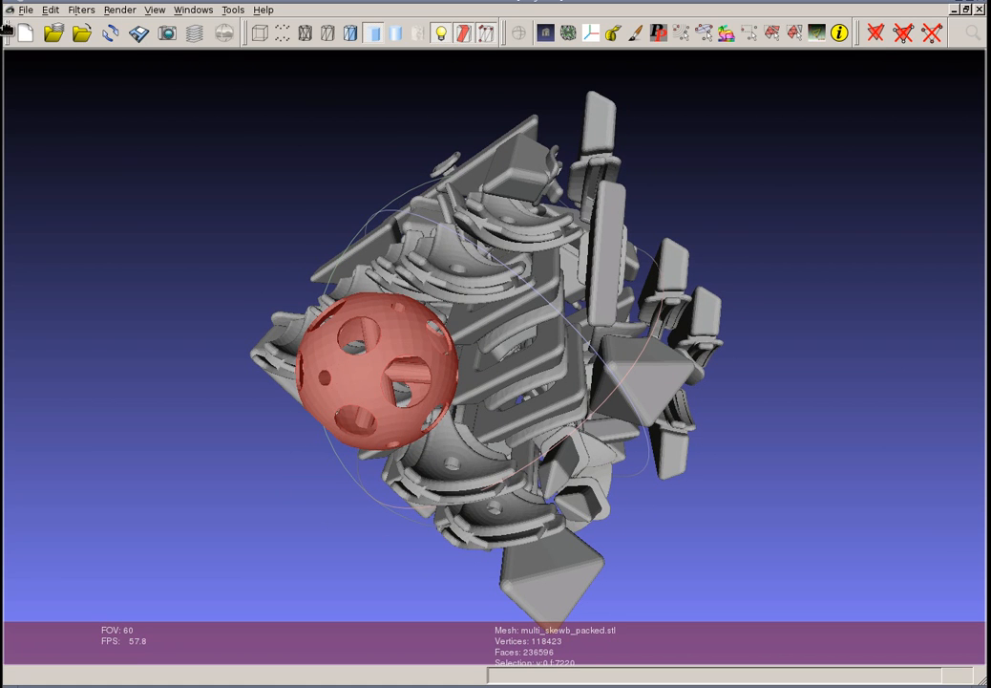
Step: Import corner.stl from the pieces folder into the scene
{"action": "left_click", "coordinate": [26, 9]}
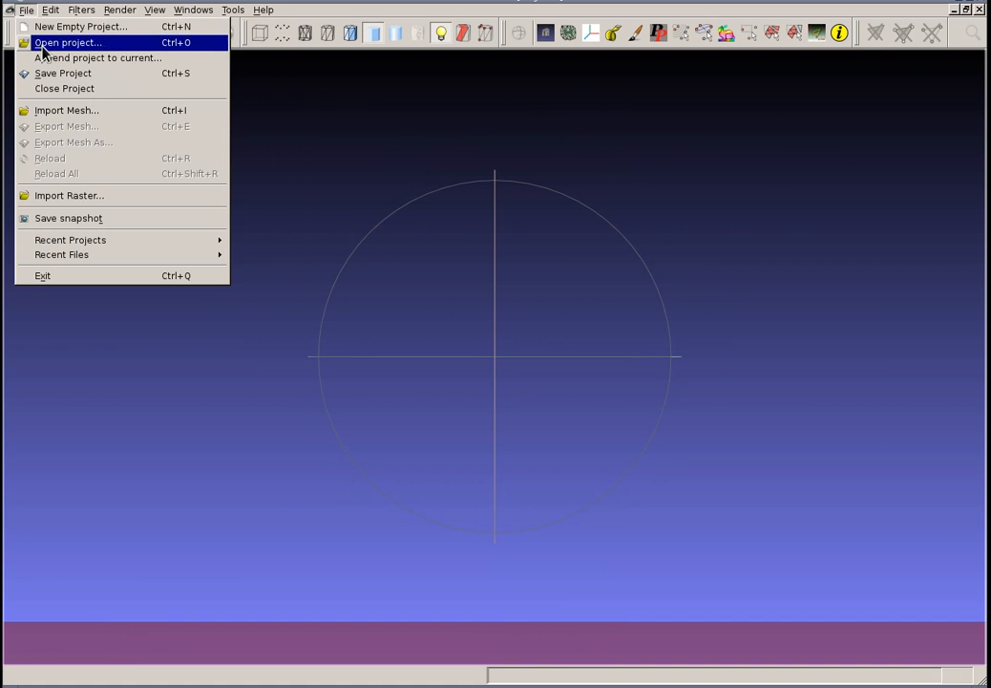
{"action": "left_click", "coordinate": [67, 110]}
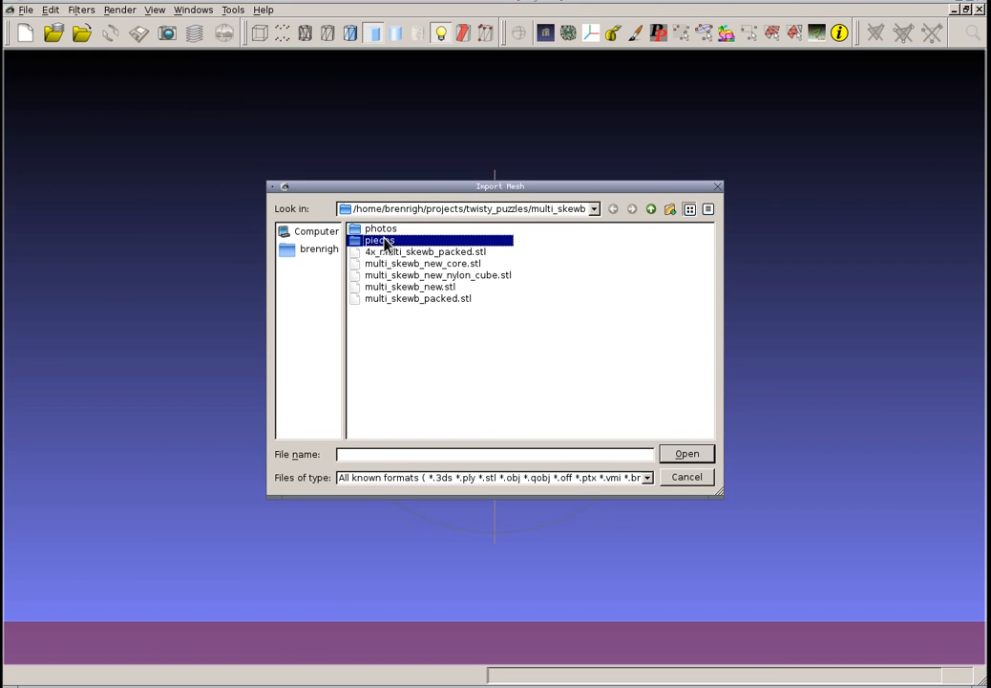
{"action": "double_click", "coordinate": [379, 239]}
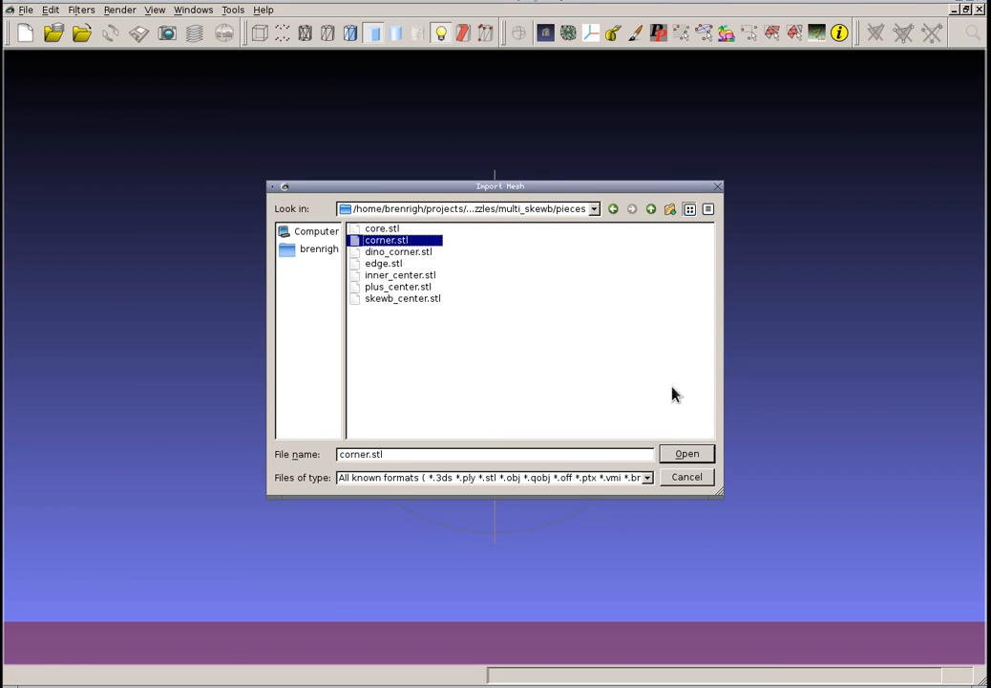
{"action": "left_click", "coordinate": [685, 453]}
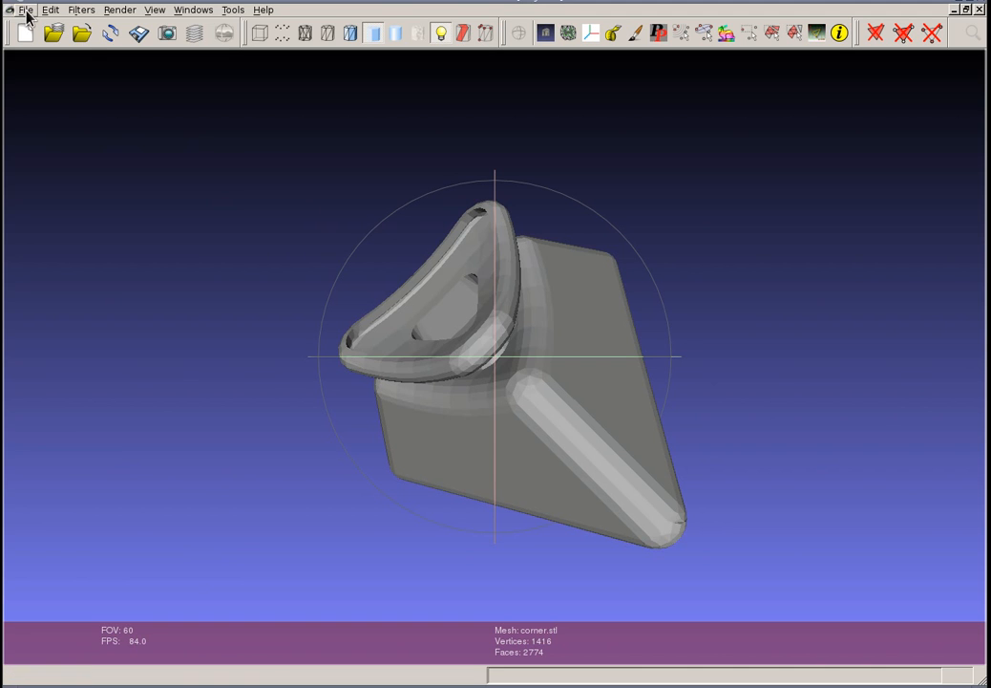
{"action": "left_click", "coordinate": [25, 10]}
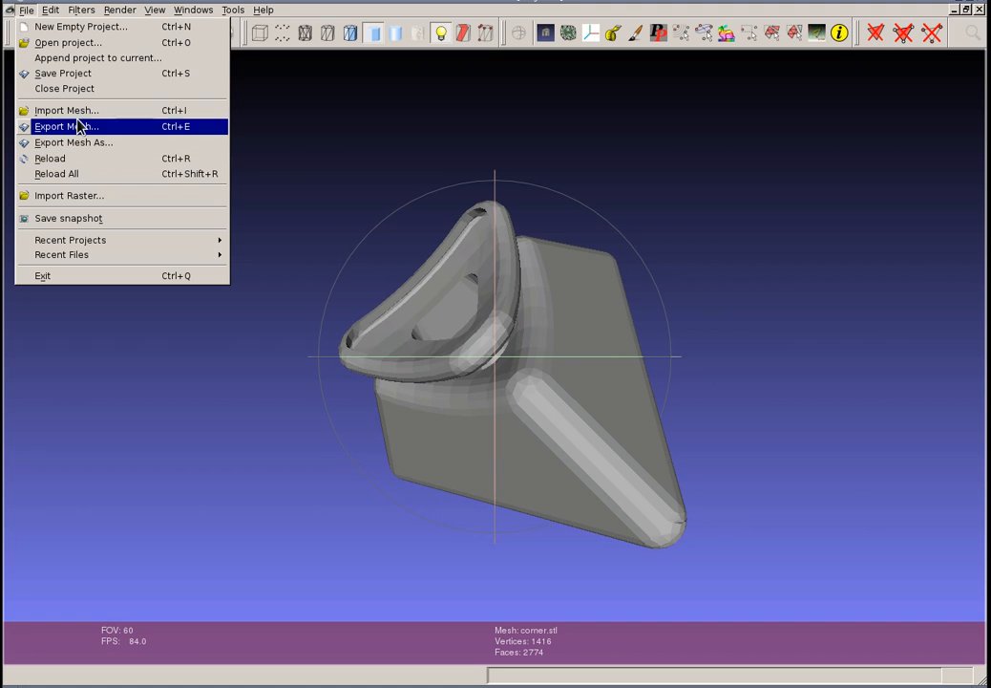
Step: Import core.stl (3,550 vertices, 7,220 faces) alongside the corner piece
{"action": "left_click", "coordinate": [66, 110]}
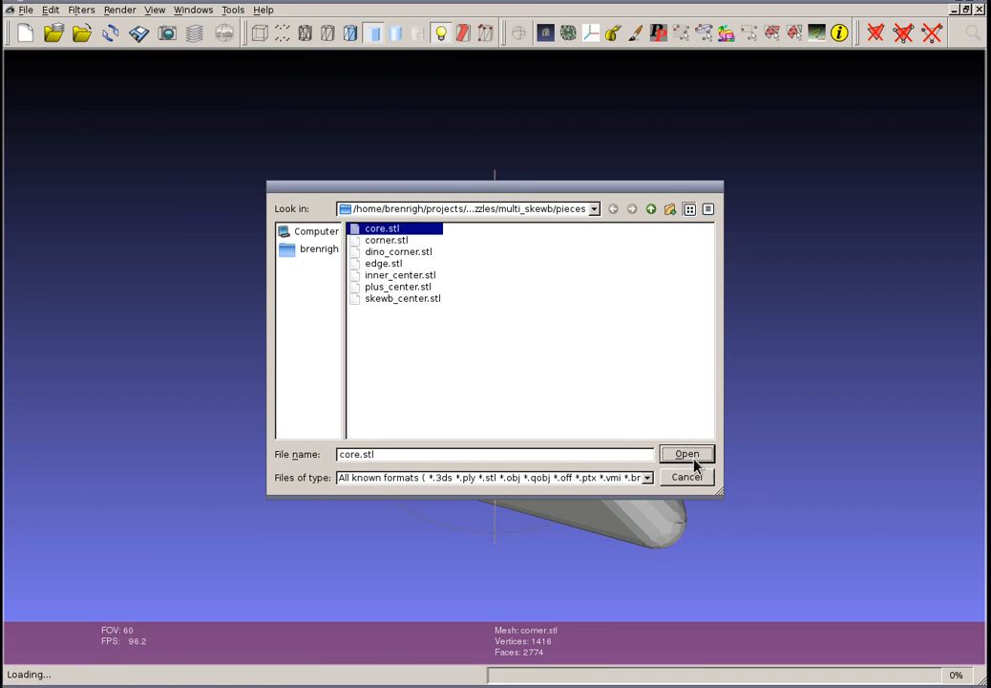
{"action": "left_click", "coordinate": [687, 452]}
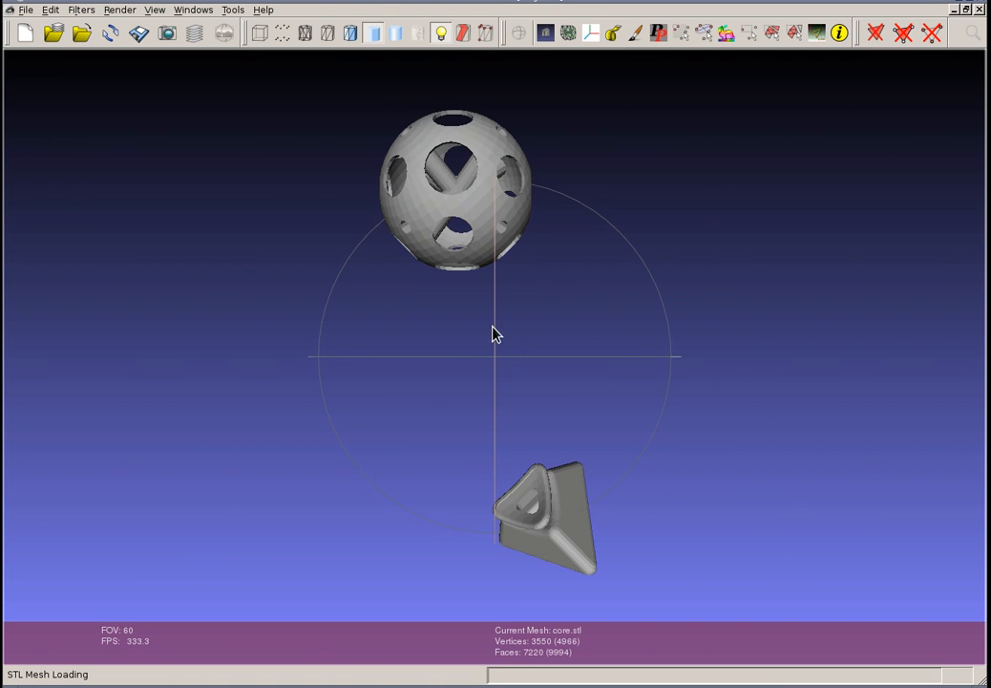
{"action": "mouse_move", "coordinate": [699, 88]}
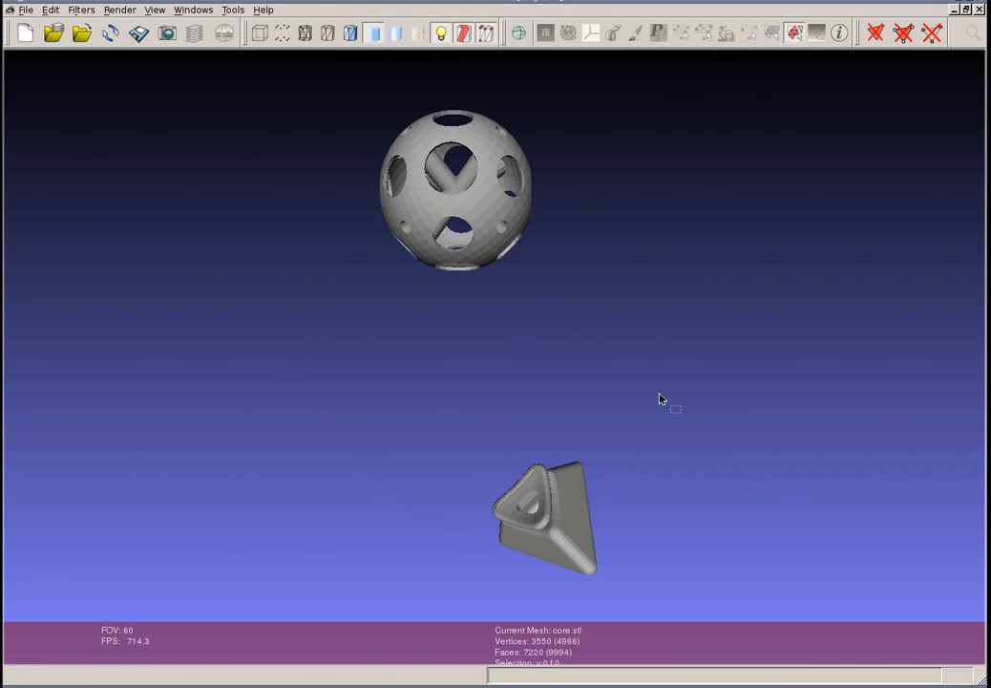
{"action": "mouse_move", "coordinate": [619, 259]}
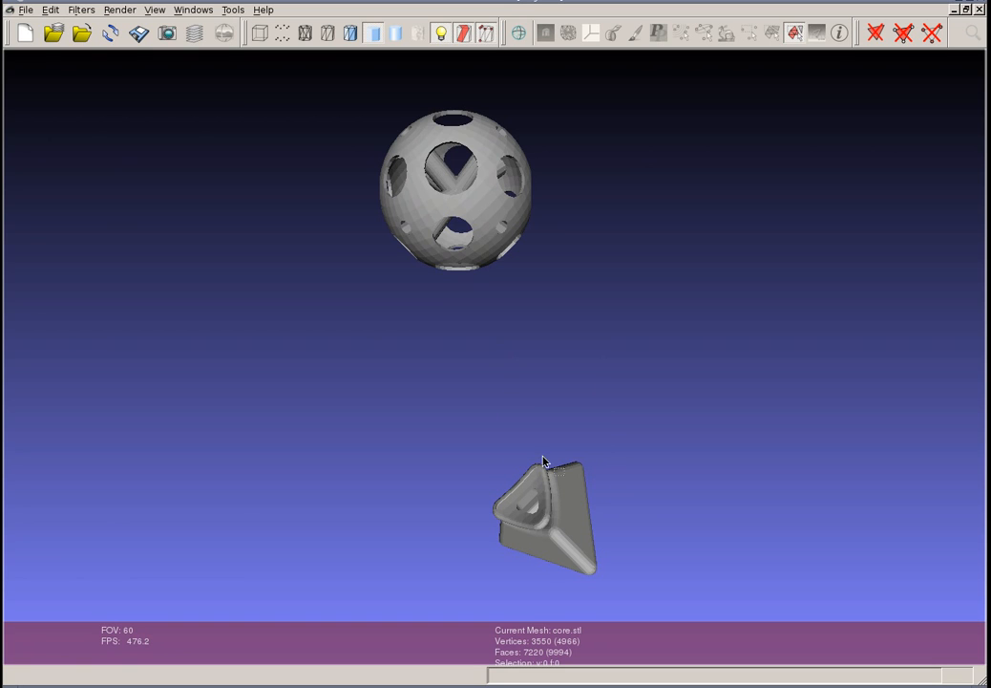
{"action": "mouse_move", "coordinate": [695, 224]}
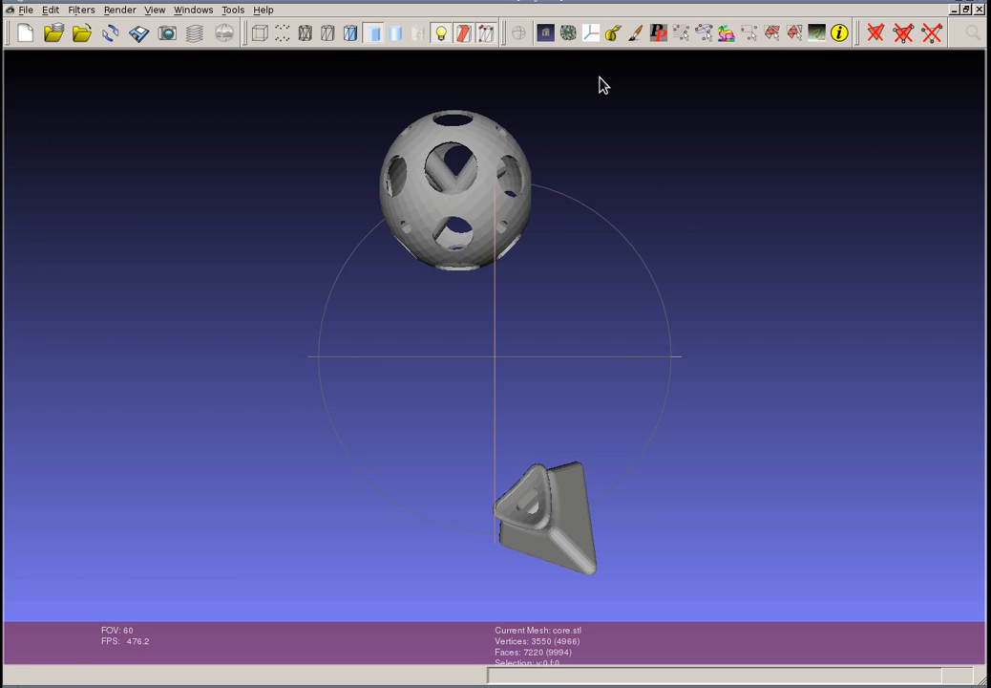
{"action": "mouse_move", "coordinate": [137, 33]}
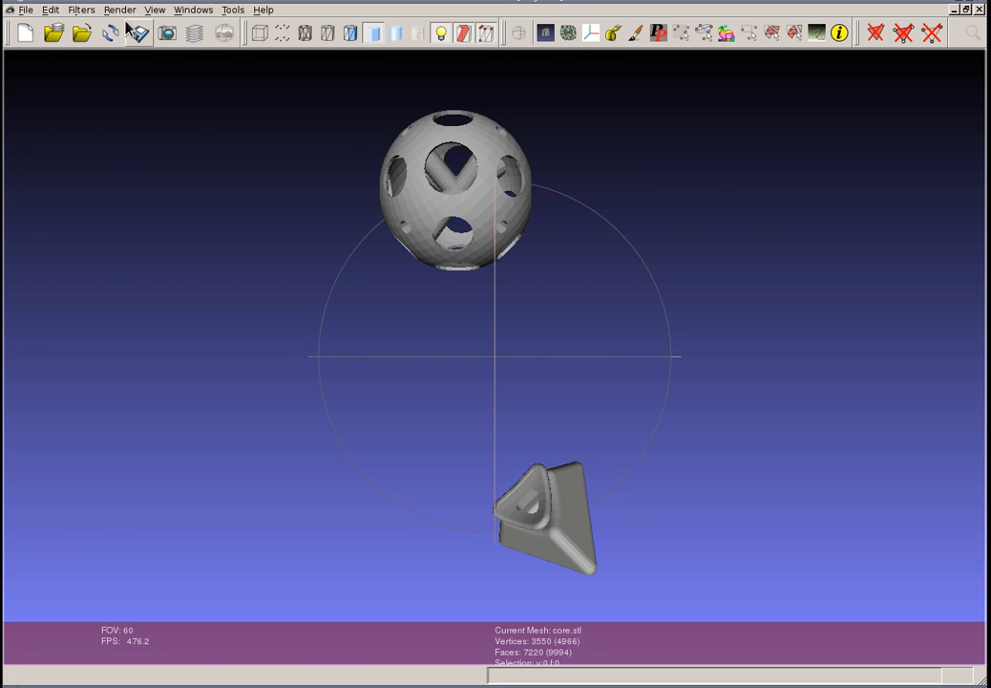
{"action": "mouse_move", "coordinate": [626, 40]}
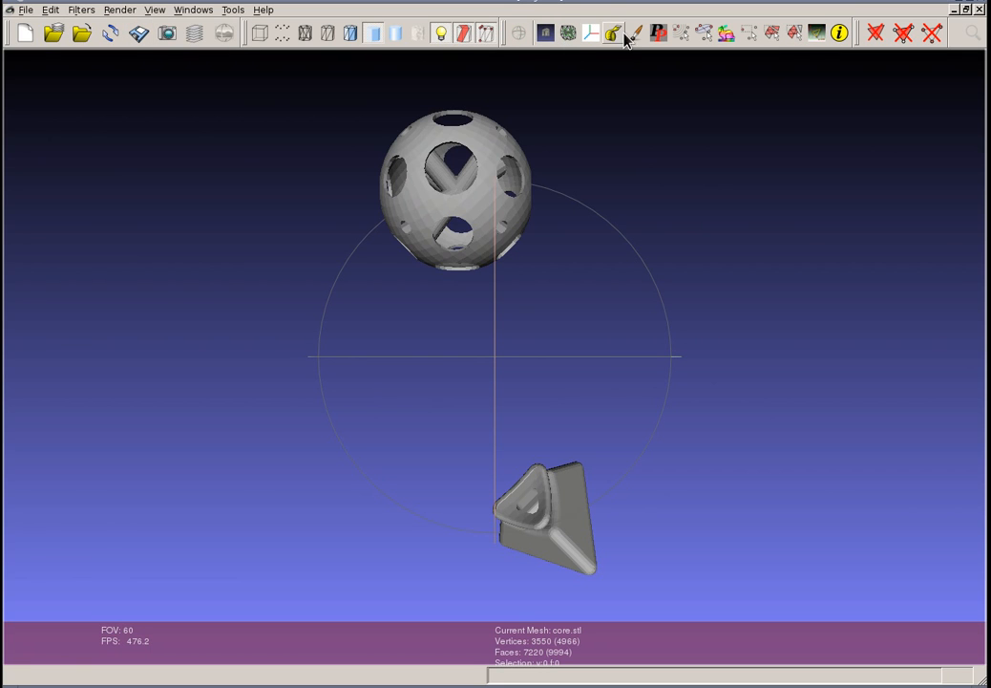
{"action": "mouse_move", "coordinate": [590, 33]}
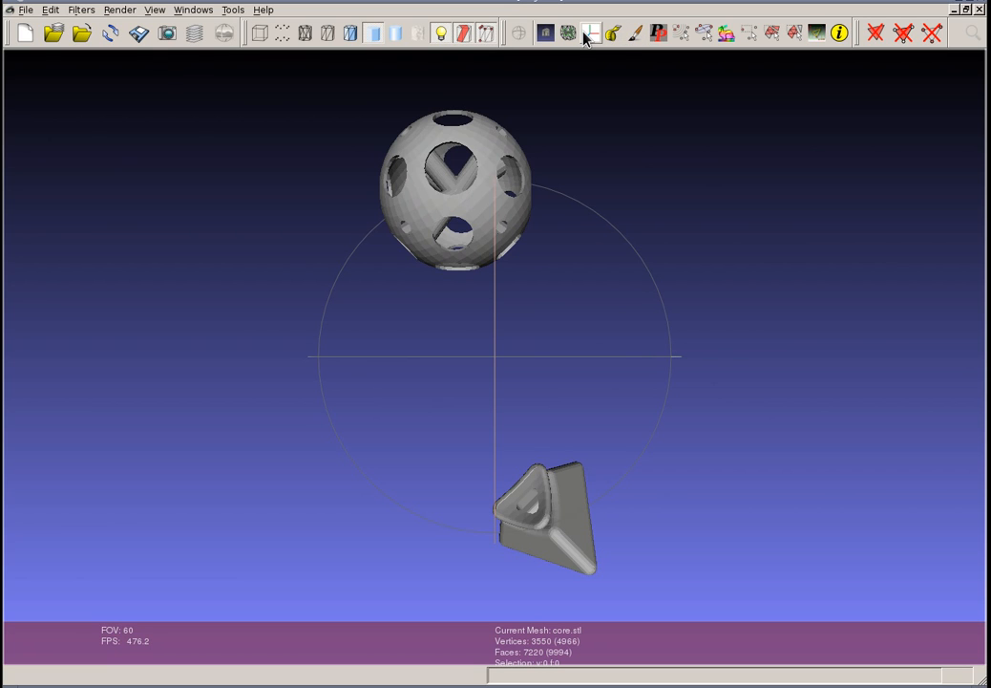
Step: Translate the core sphere with the Manipulator down beside the corner piece (offset 5.26, -42.53)
{"action": "left_click", "coordinate": [590, 33]}
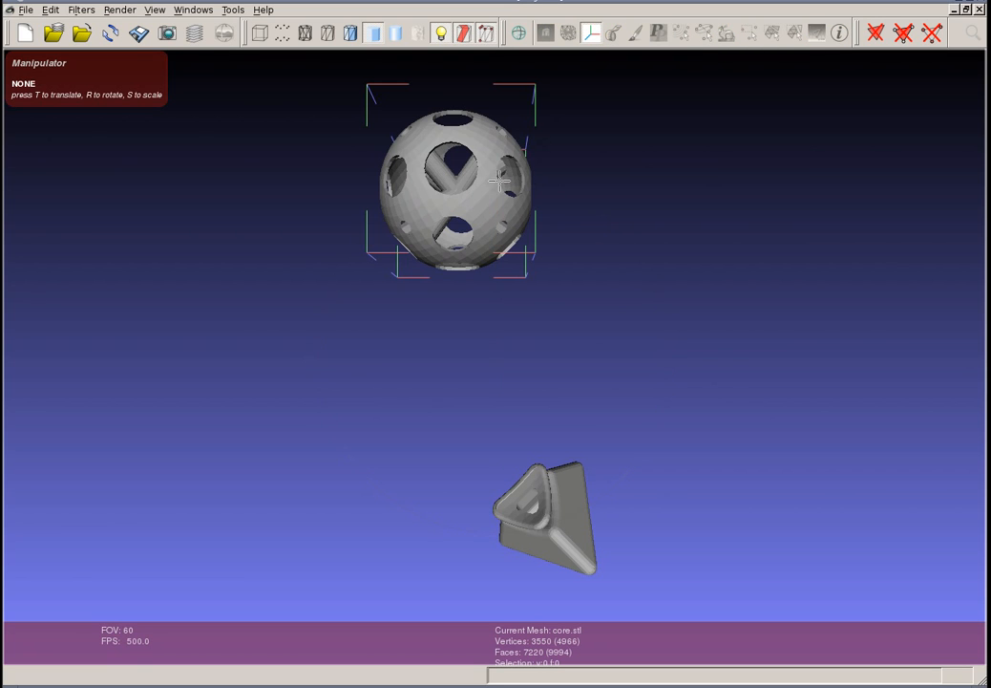
{"action": "mouse_move", "coordinate": [473, 196]}
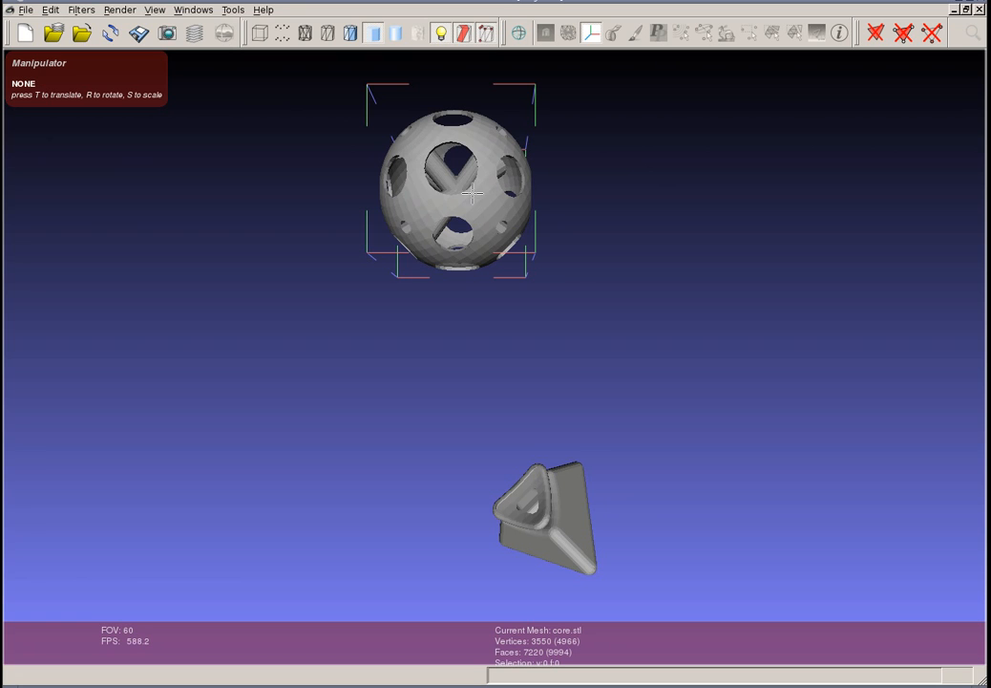
{"action": "mouse_move", "coordinate": [434, 153]}
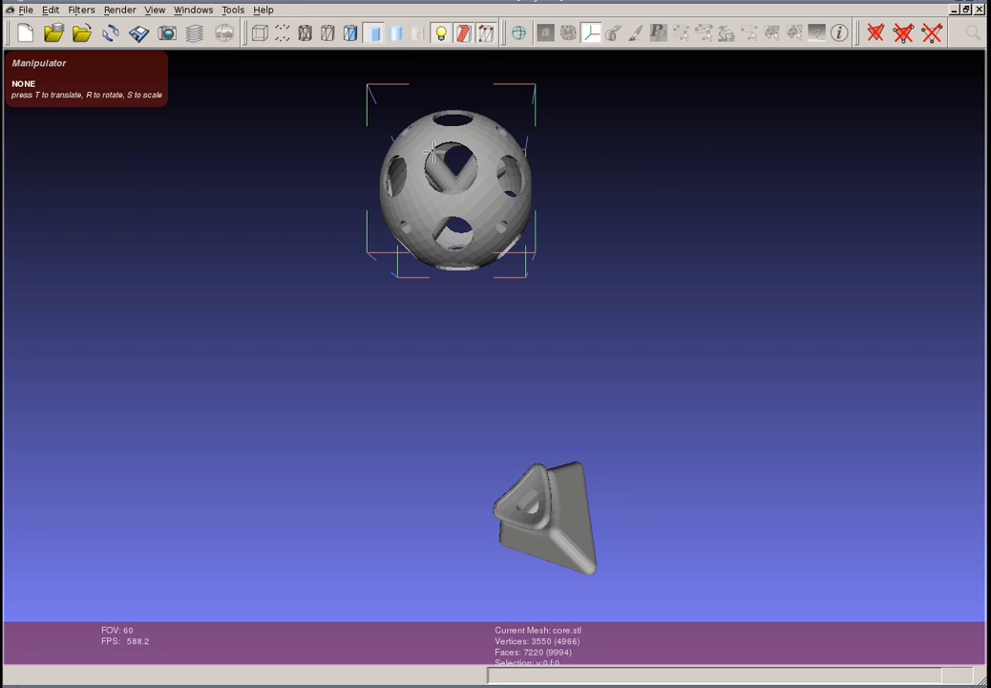
{"action": "key", "text": "t"}
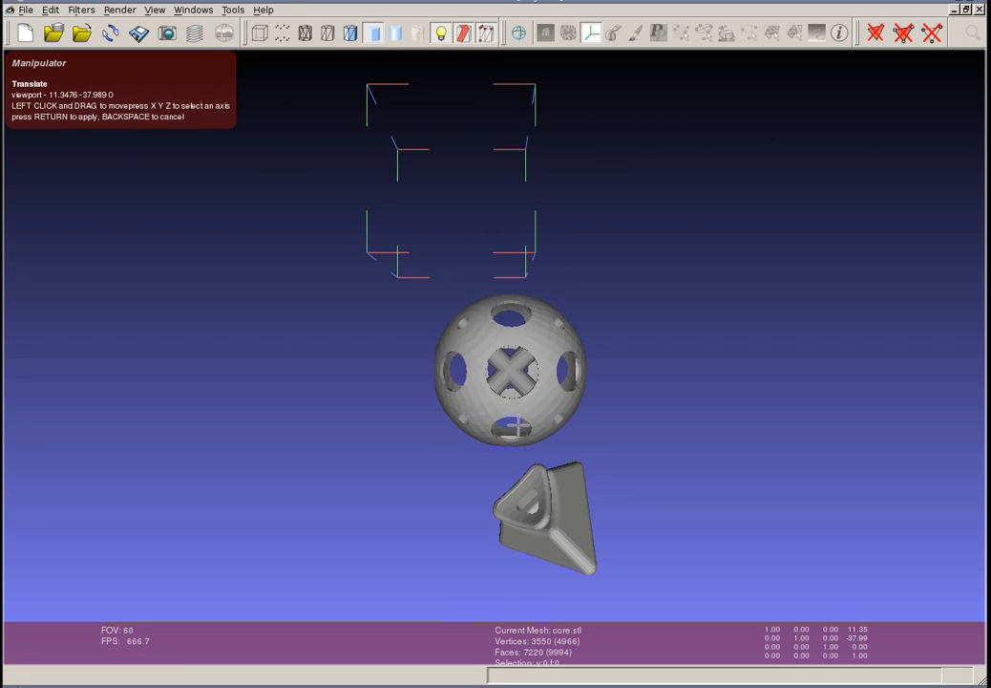
{"action": "left_click_drag", "start_coordinate": [511, 373], "coordinate": [530, 325]}
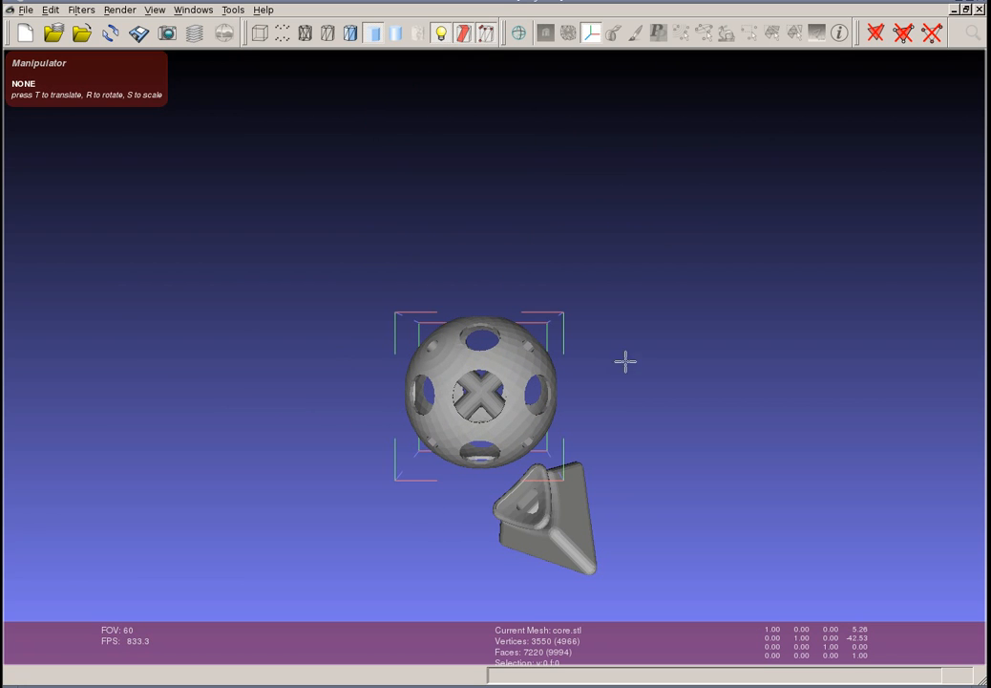
{"action": "mouse_move", "coordinate": [570, 45]}
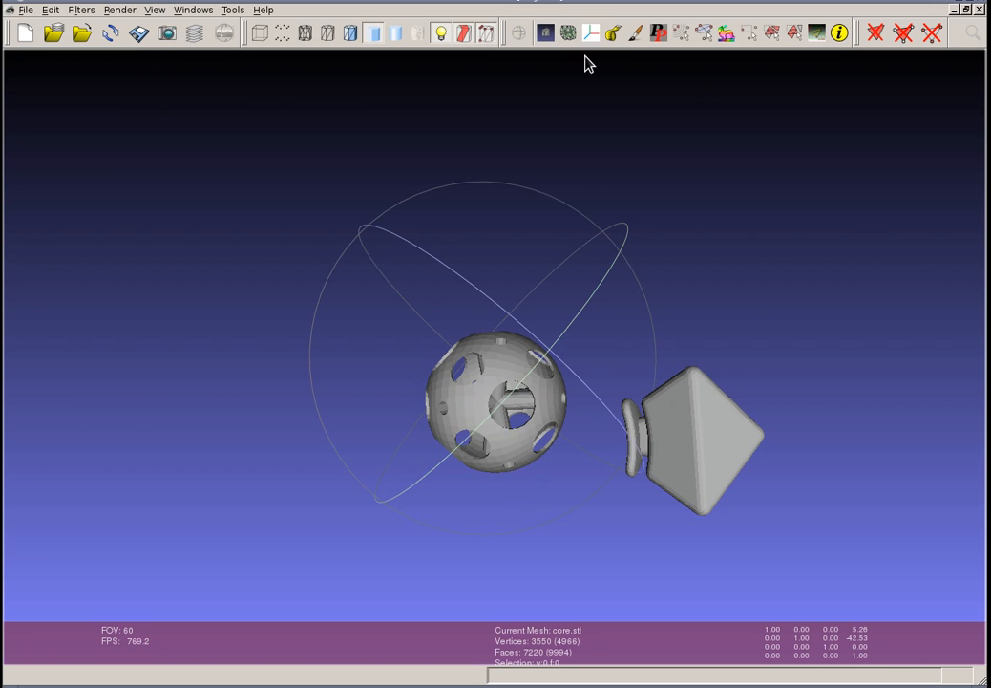
{"action": "mouse_move", "coordinate": [401, 251]}
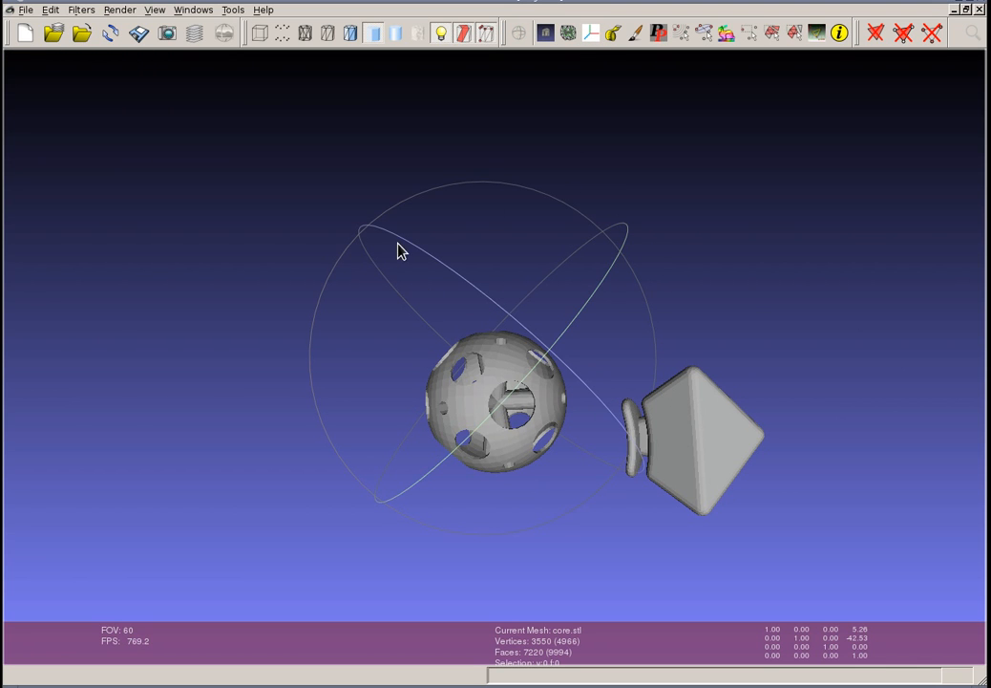
{"action": "mouse_move", "coordinate": [275, 178]}
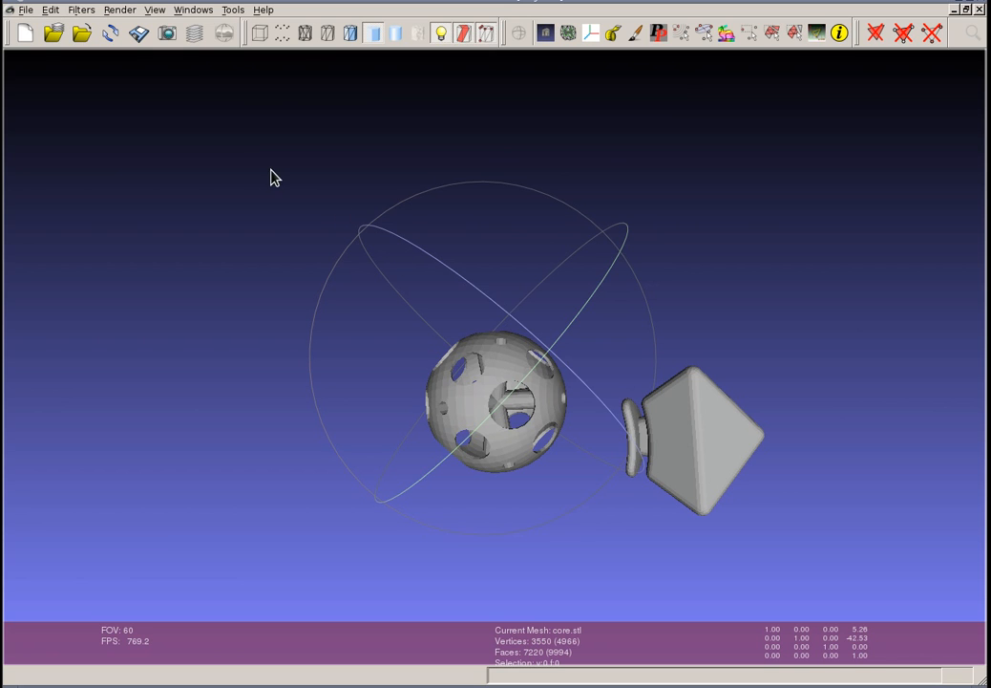
{"action": "mouse_move", "coordinate": [702, 59]}
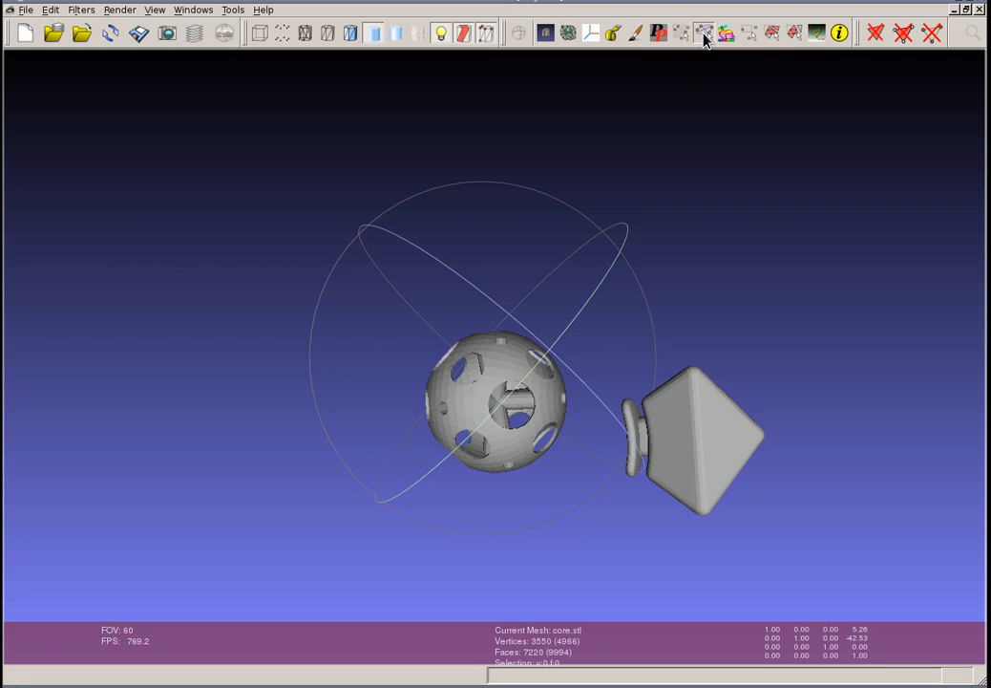
{"action": "left_click", "coordinate": [705, 34]}
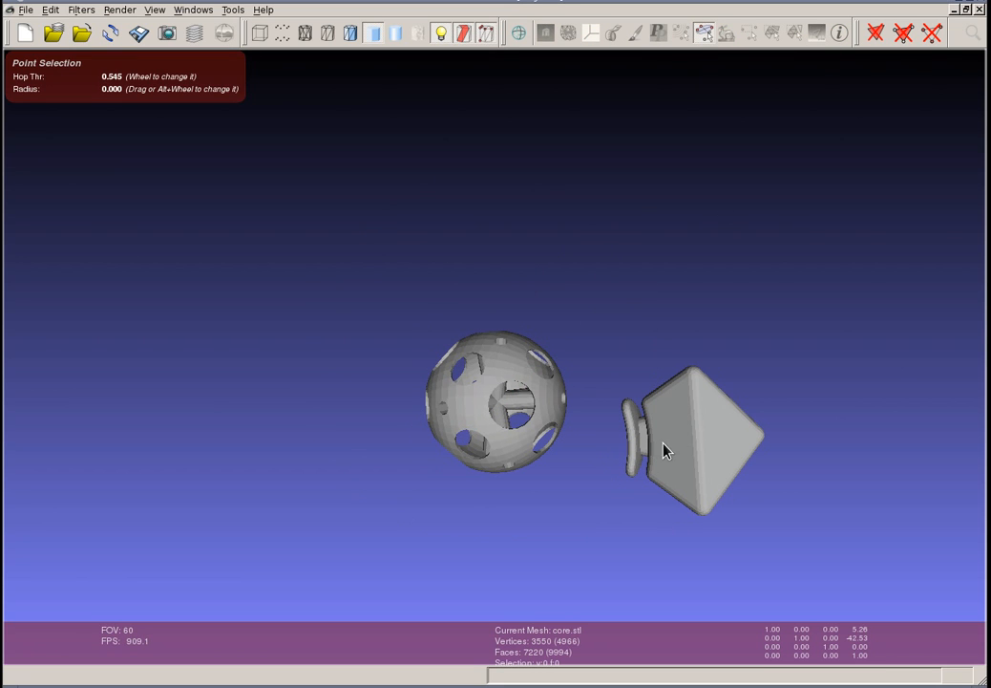
{"action": "left_click", "coordinate": [657, 33]}
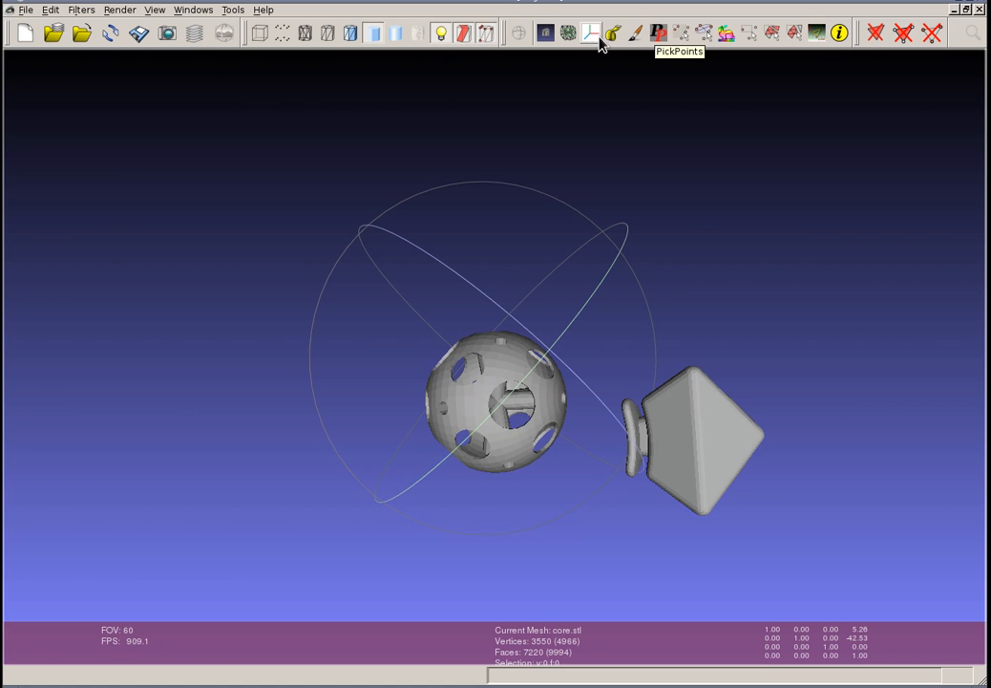
{"action": "mouse_move", "coordinate": [592, 34]}
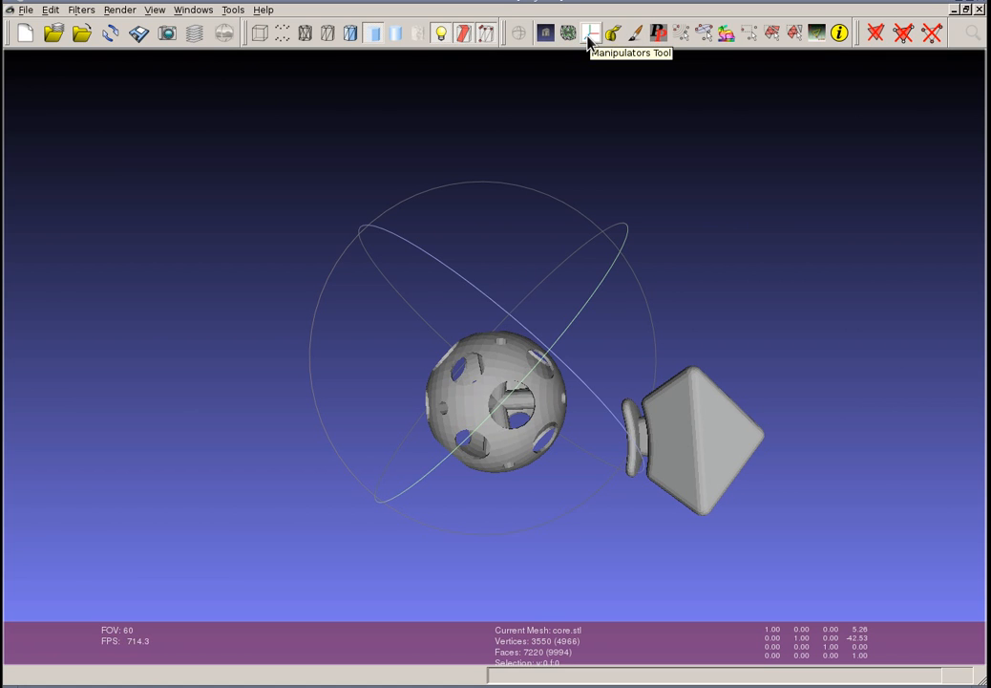
{"action": "mouse_move", "coordinate": [581, 45]}
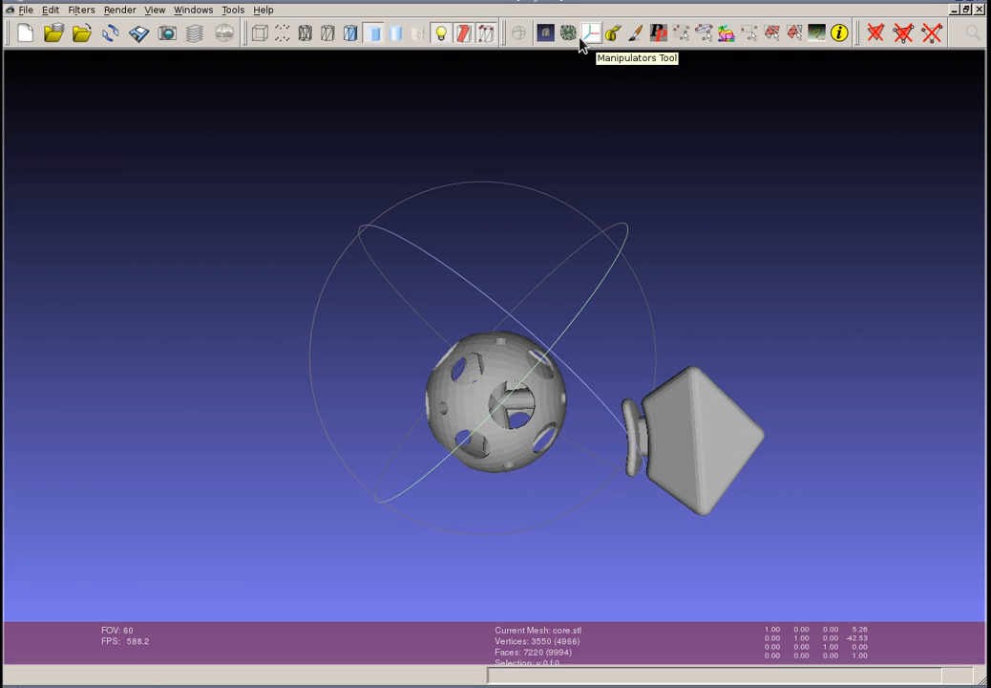
{"action": "mouse_move", "coordinate": [559, 77]}
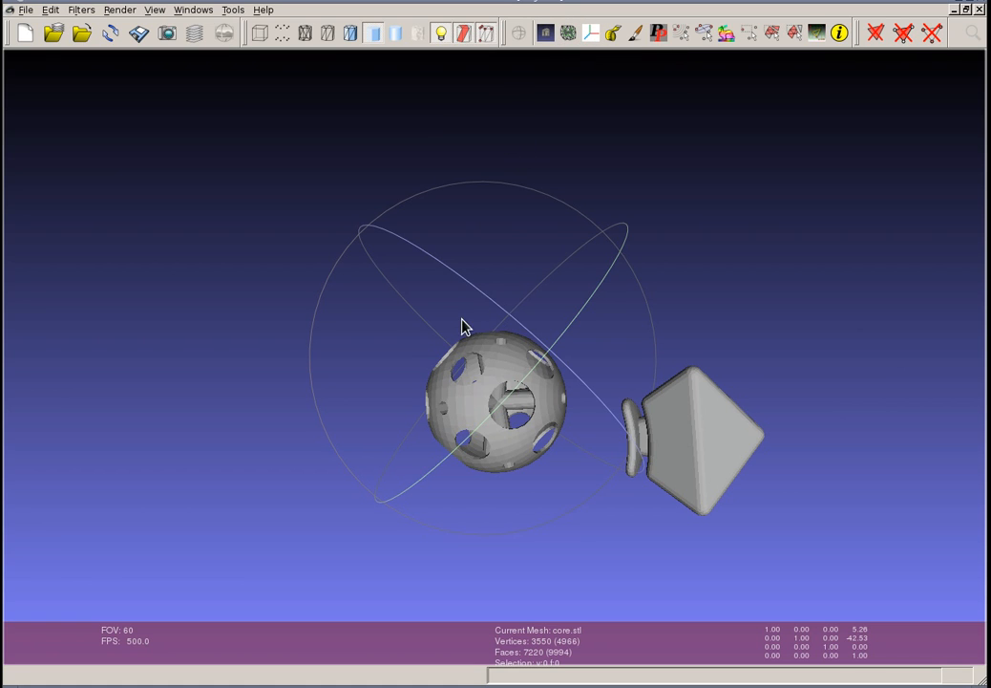
{"action": "mouse_move", "coordinate": [424, 281]}
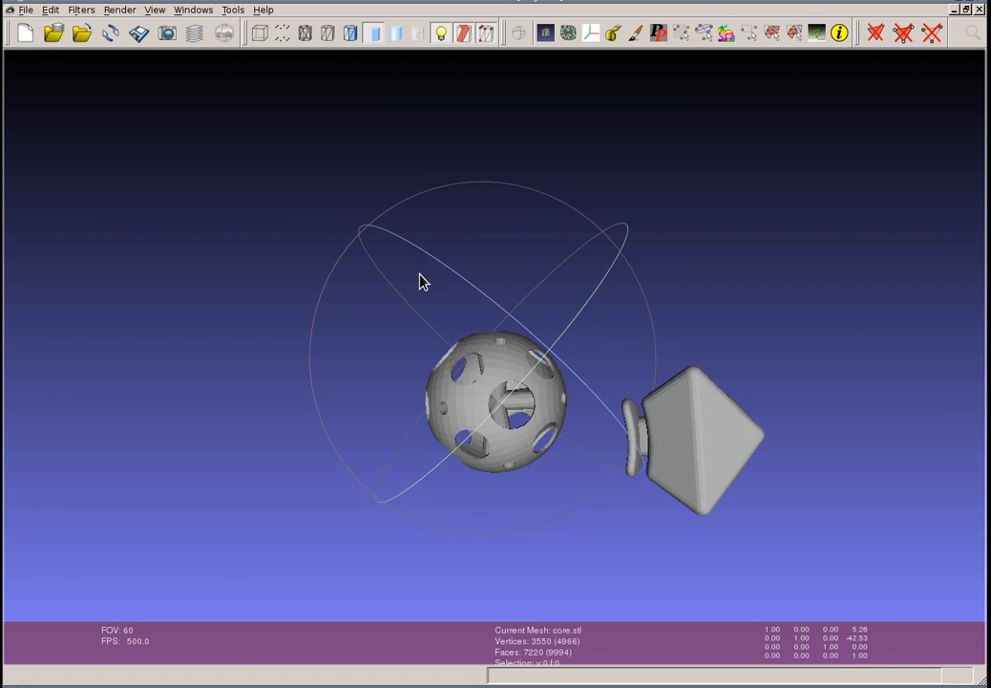
{"action": "mouse_move", "coordinate": [401, 291]}
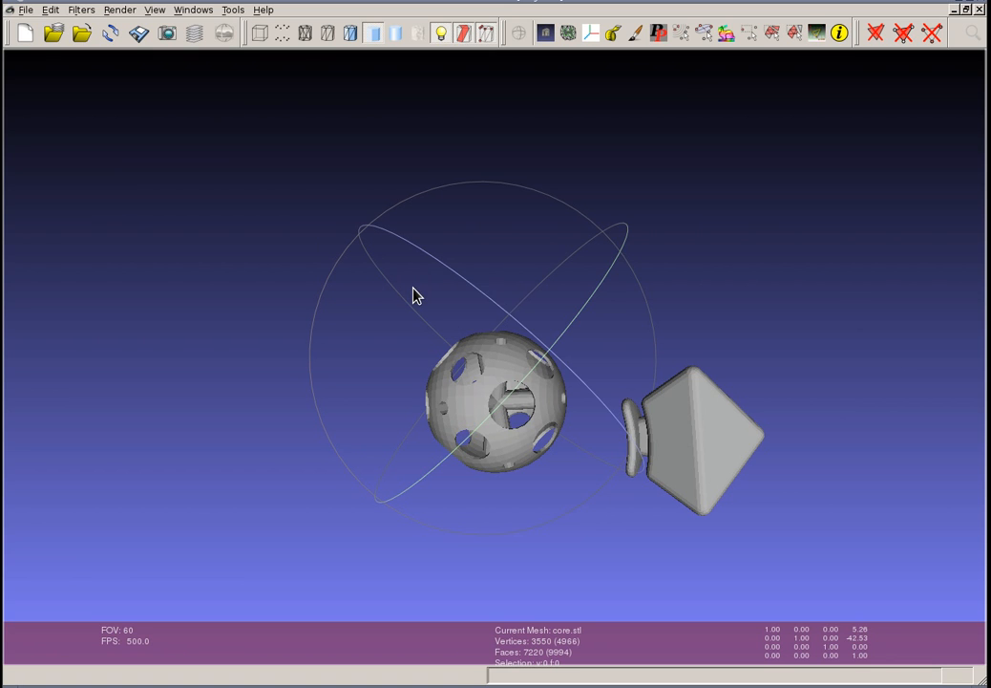
{"action": "mouse_move", "coordinate": [325, 245]}
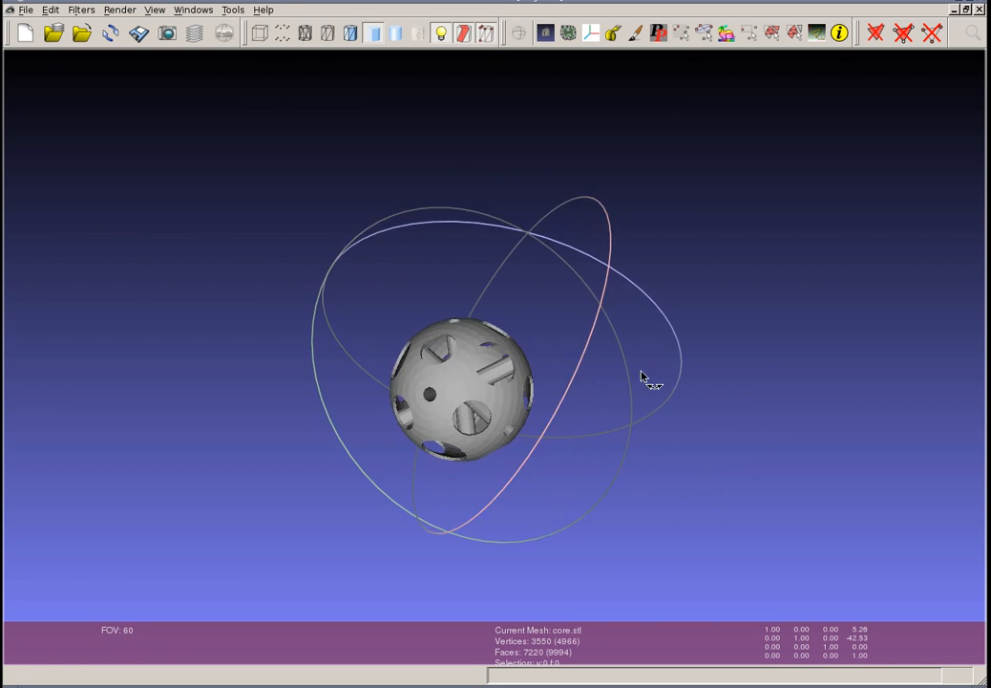
Step: Orbit the sphere and corner piece to view them from the side and behind
{"action": "left_click_drag", "start_coordinate": [640, 378], "coordinate": [416, 329]}
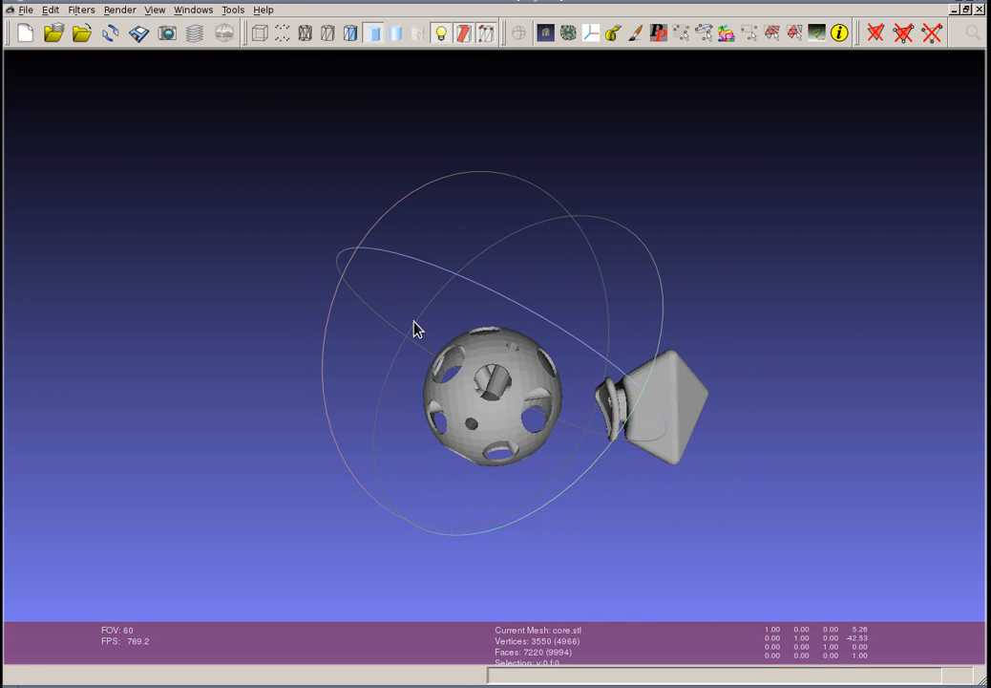
{"action": "left_click_drag", "start_coordinate": [416, 330], "coordinate": [463, 329]}
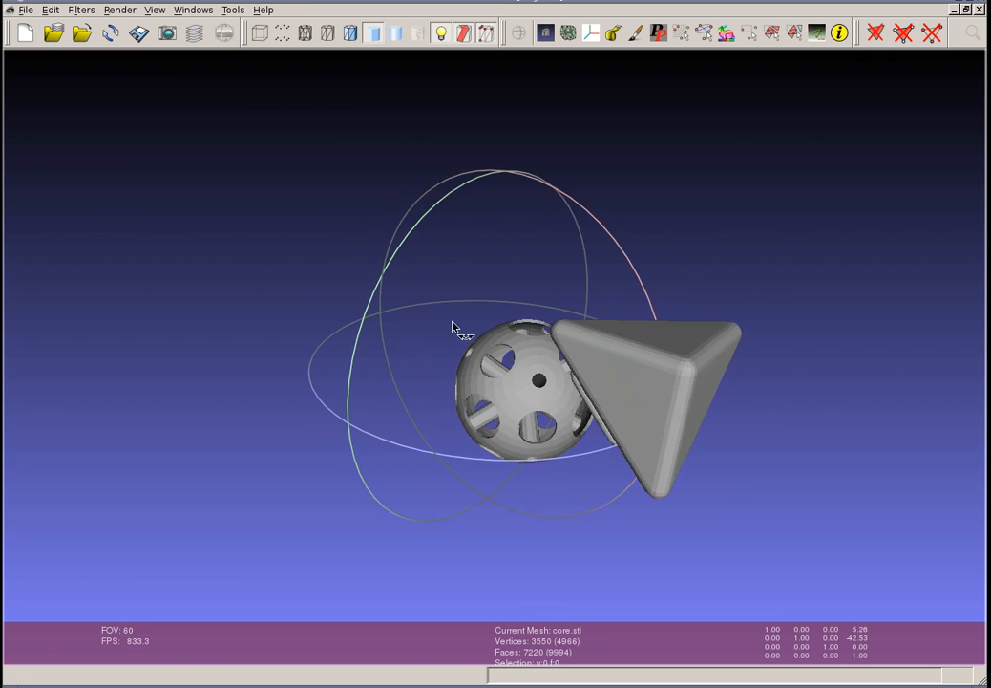
{"action": "left_click_drag", "start_coordinate": [454, 325], "coordinate": [489, 297]}
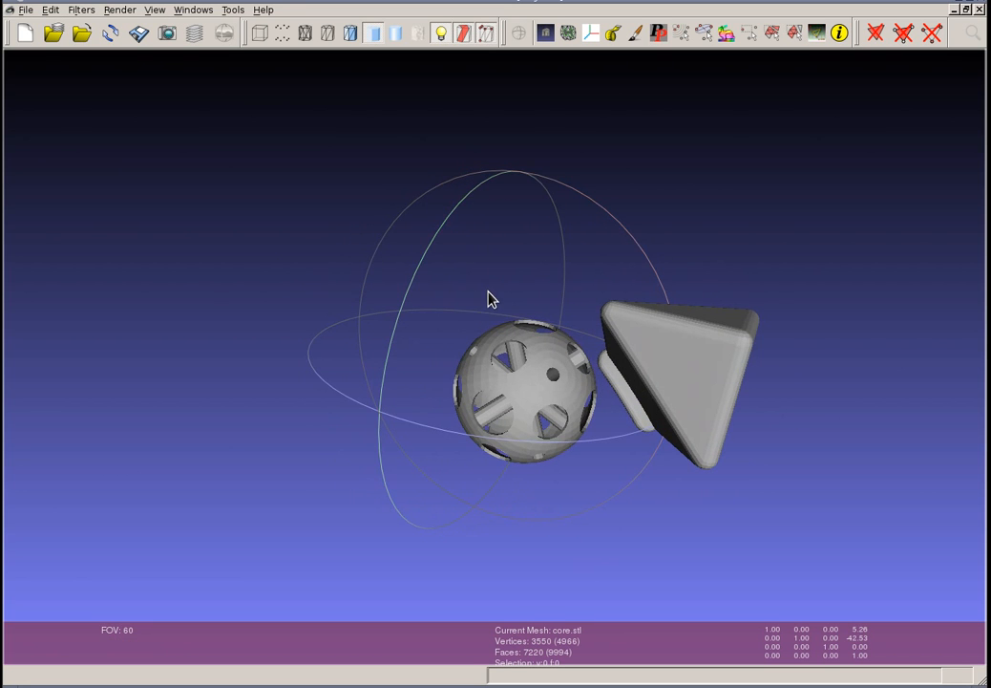
{"action": "mouse_move", "coordinate": [495, 285]}
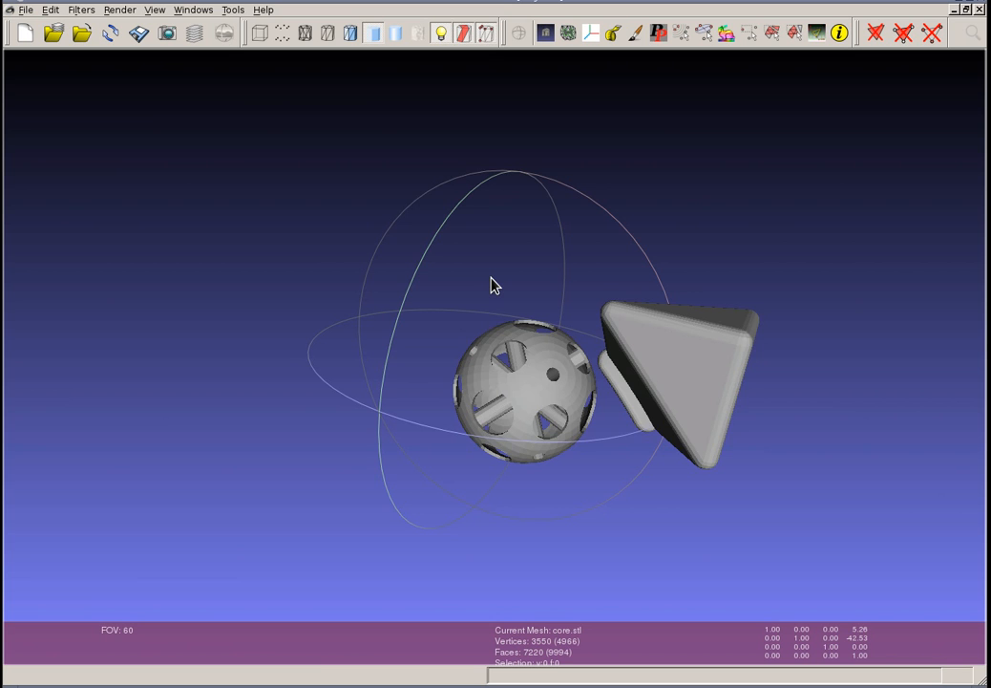
{"action": "left_click_drag", "start_coordinate": [495, 285], "coordinate": [523, 365]}
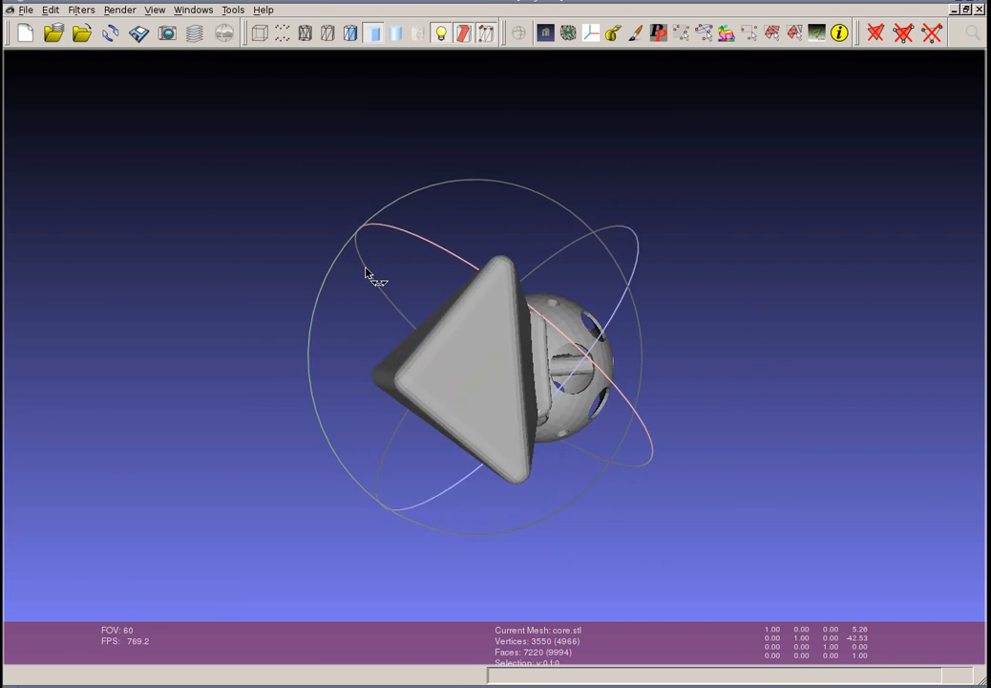
{"action": "left_click_drag", "start_coordinate": [382, 277], "coordinate": [707, 272]}
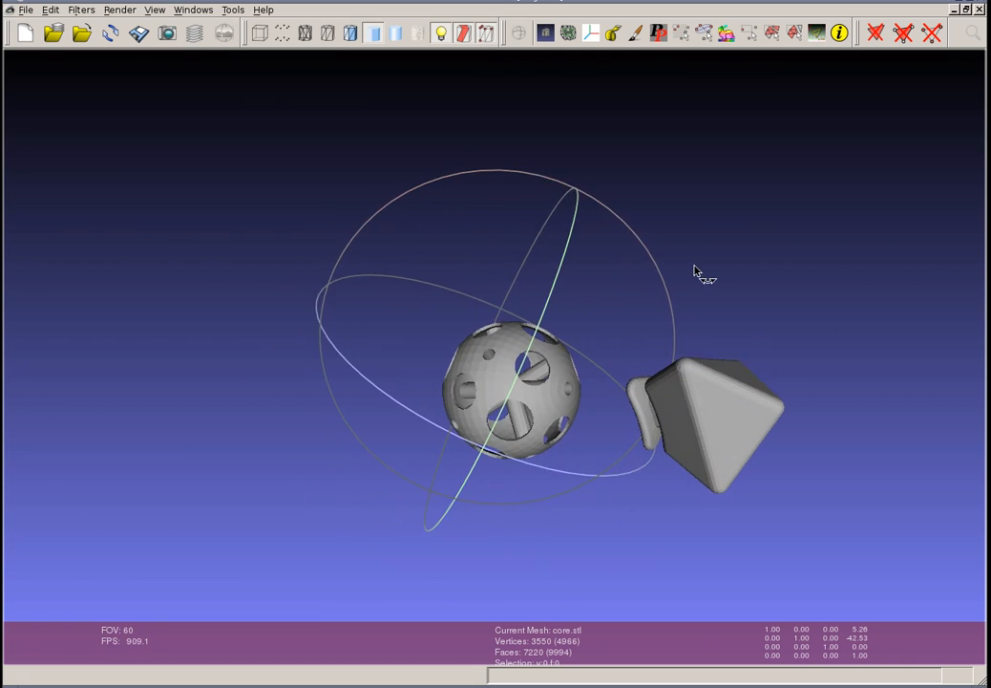
Step: Orbit further to inspect the sphere's holes and the corner's connector from above and below
{"action": "left_click_drag", "start_coordinate": [698, 272], "coordinate": [483, 317]}
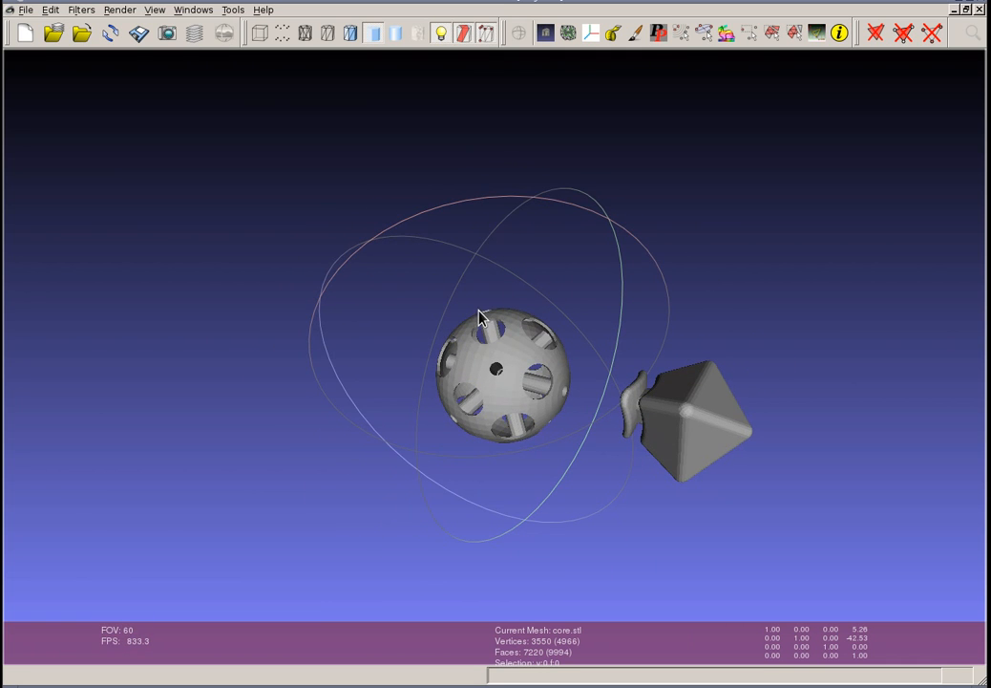
{"action": "left_click_drag", "start_coordinate": [477, 318], "coordinate": [464, 253]}
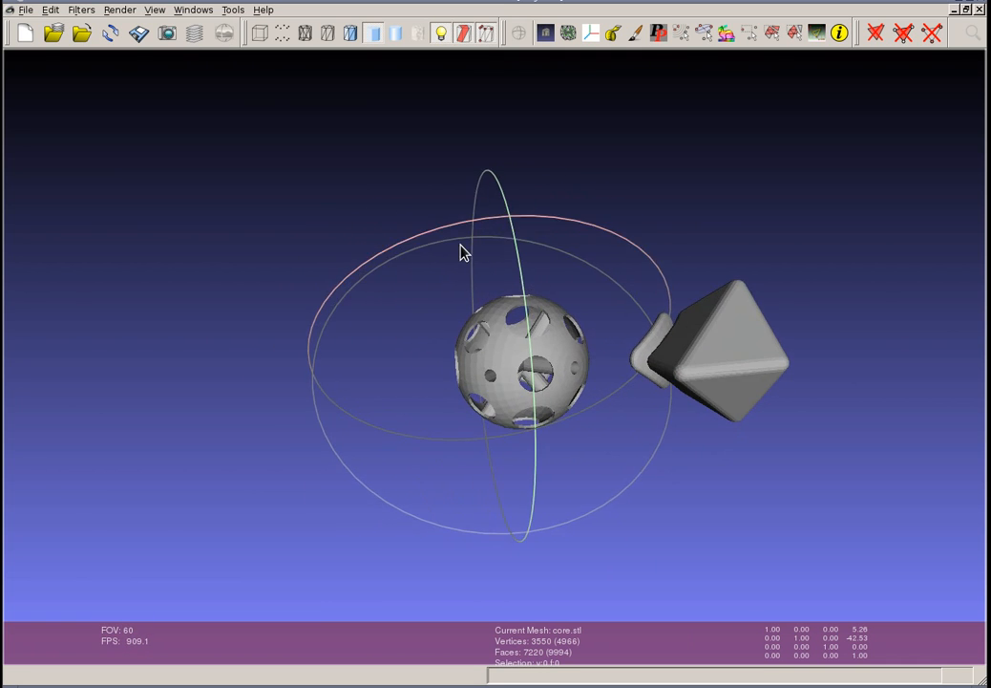
{"action": "left_click_drag", "start_coordinate": [464, 252], "coordinate": [473, 279]}
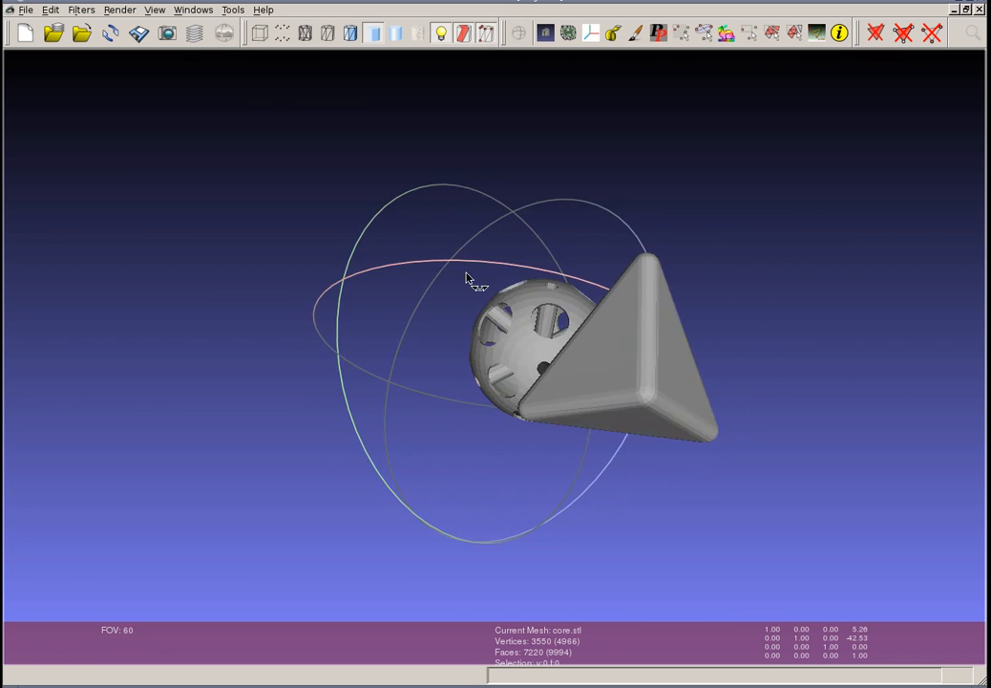
{"action": "left_click_drag", "start_coordinate": [468, 280], "coordinate": [611, 253]}
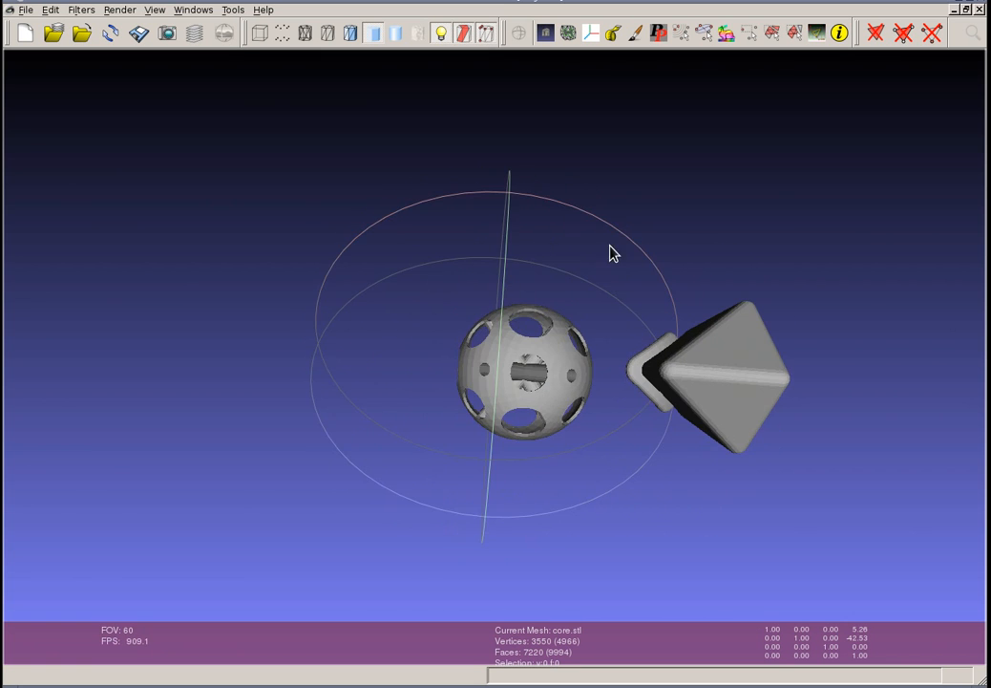
{"action": "left_click_drag", "start_coordinate": [613, 254], "coordinate": [673, 399]}
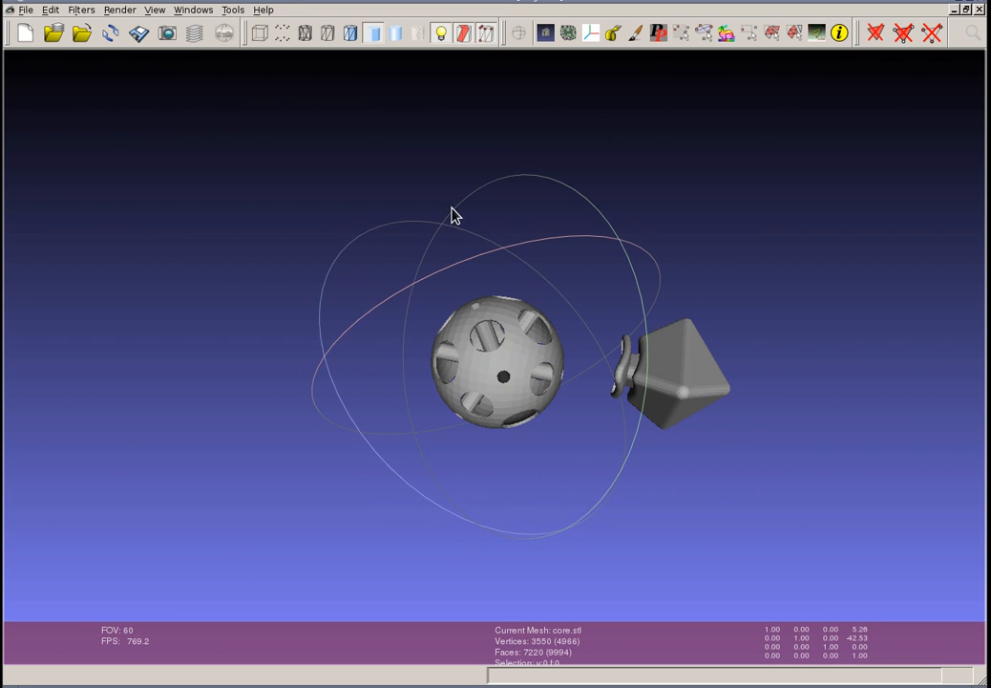
{"action": "left_click_drag", "start_coordinate": [454, 215], "coordinate": [487, 325]}
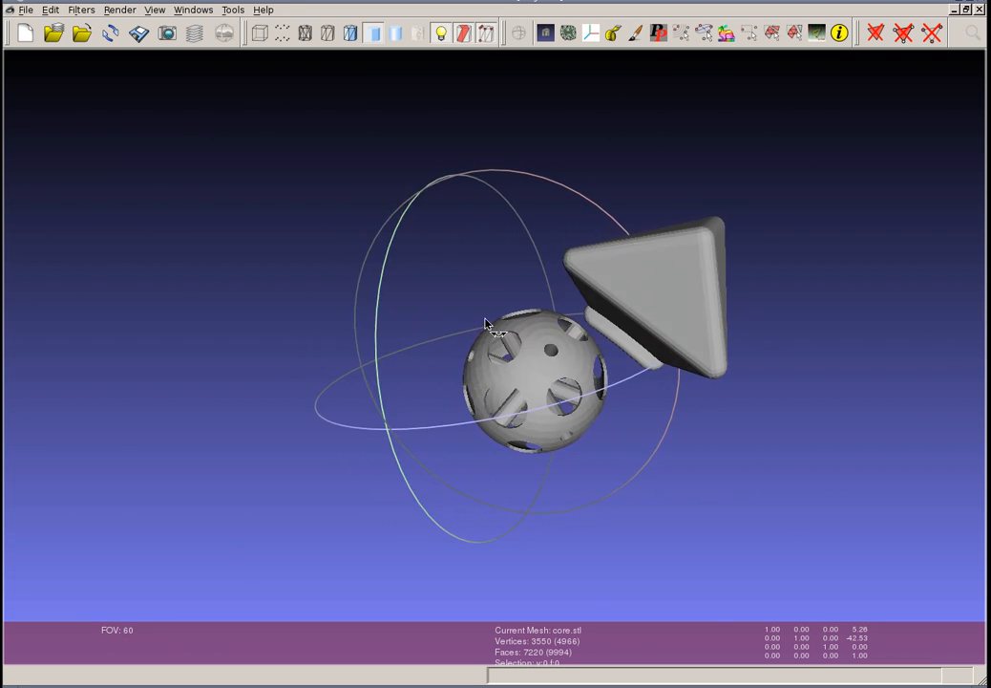
{"action": "left_click_drag", "start_coordinate": [487, 324], "coordinate": [735, 249]}
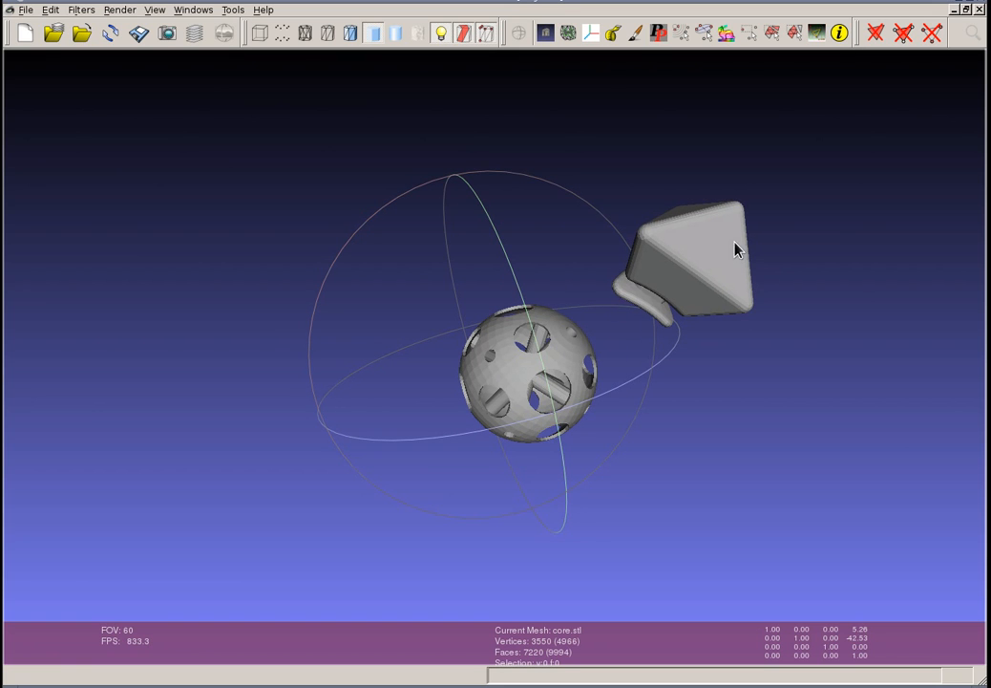
{"action": "mouse_move", "coordinate": [531, 366]}
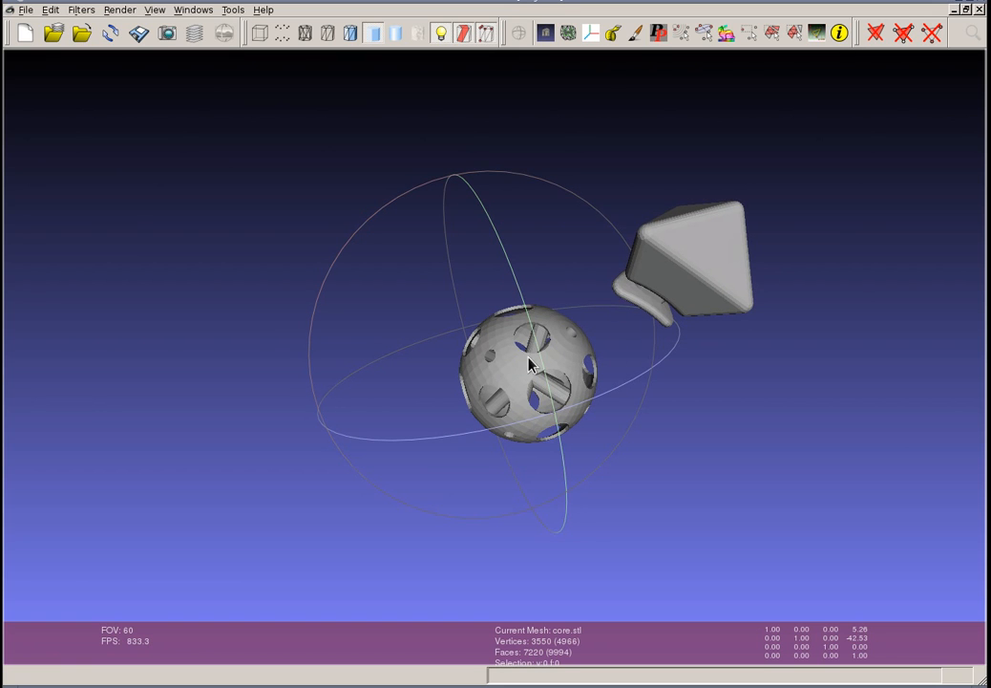
{"action": "mouse_move", "coordinate": [692, 279]}
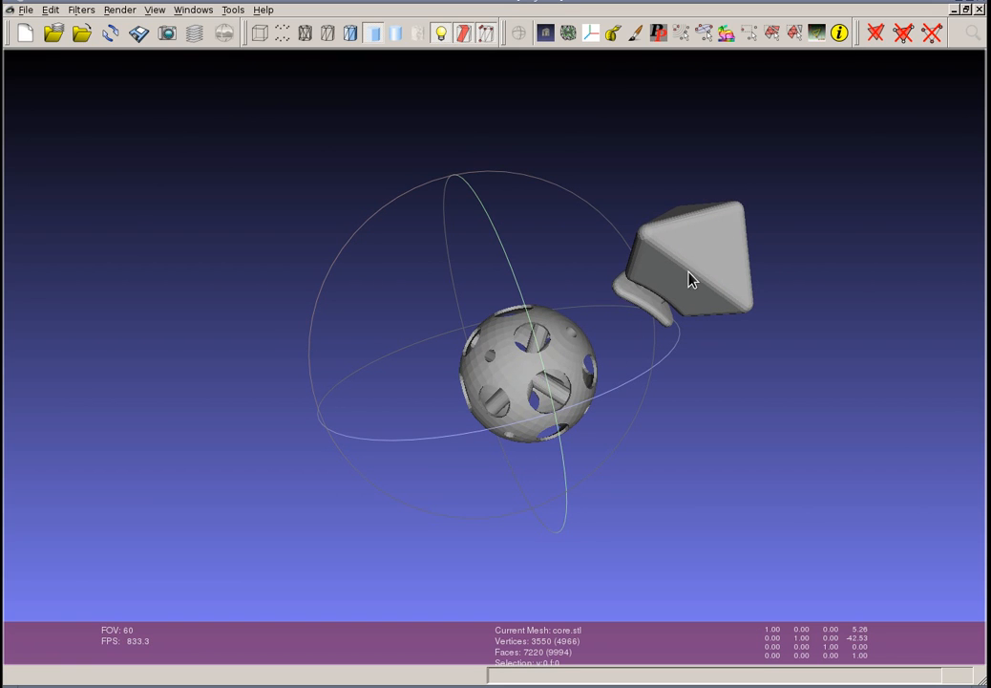
{"action": "mouse_move", "coordinate": [489, 385]}
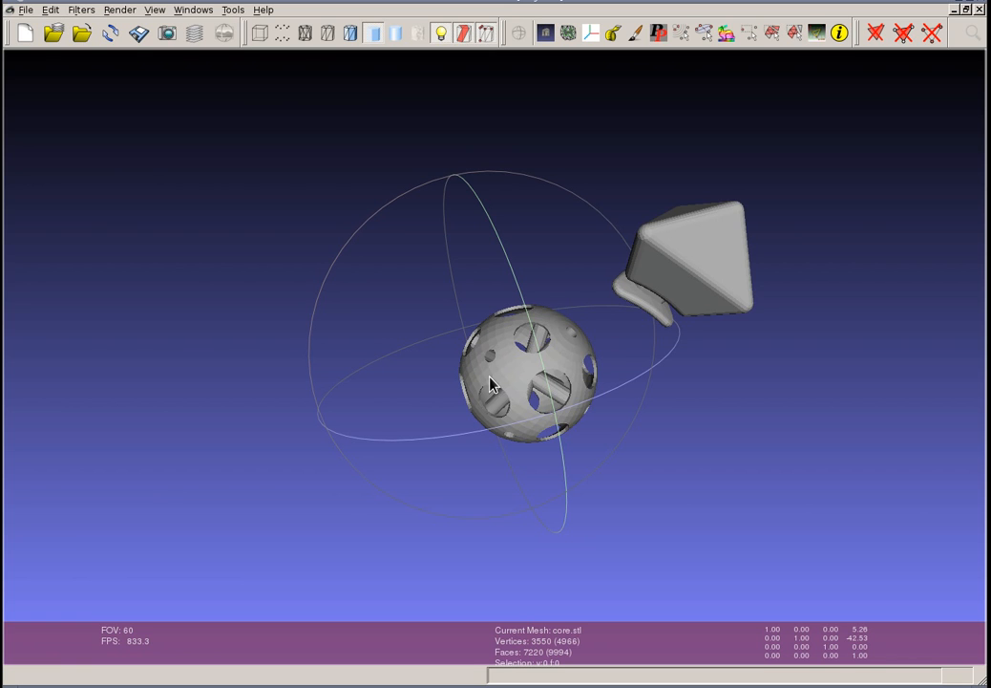
{"action": "mouse_move", "coordinate": [286, 203]}
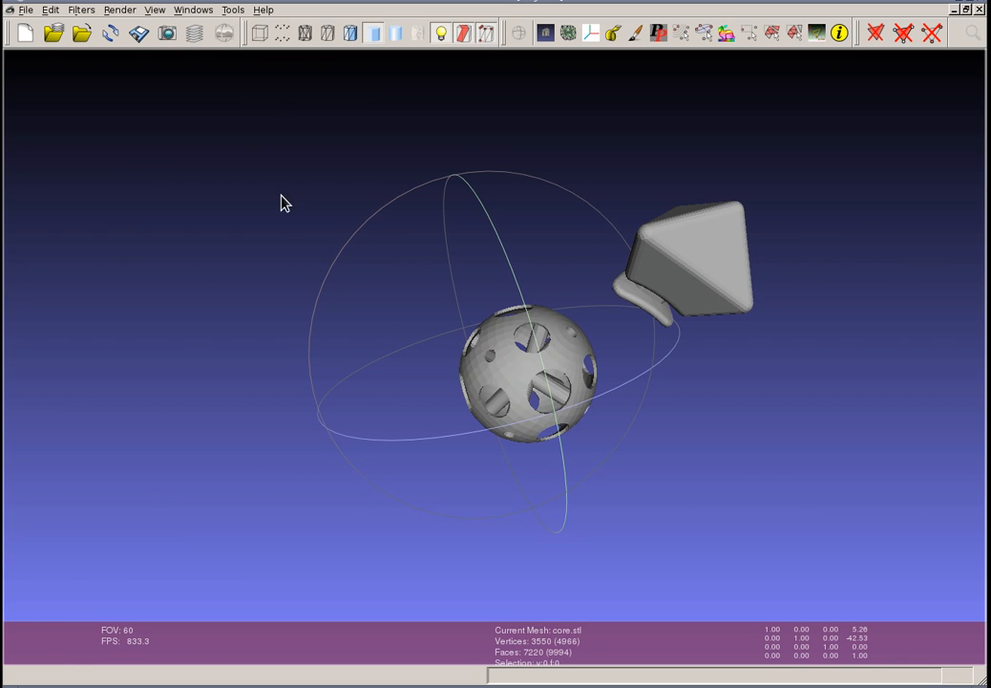
{"action": "mouse_move", "coordinate": [271, 225]}
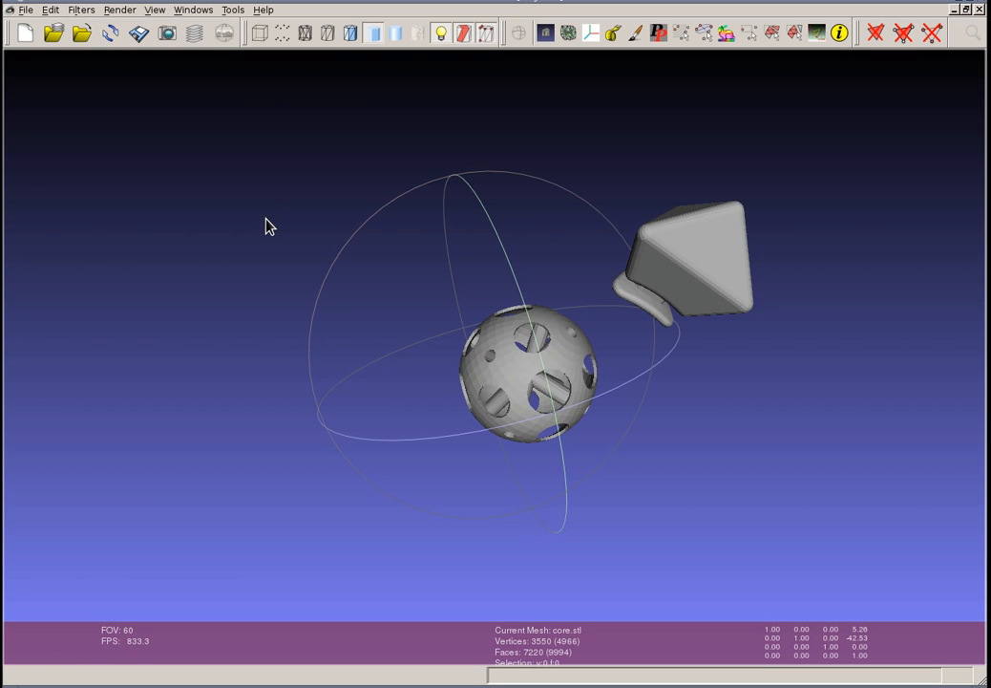
{"action": "mouse_move", "coordinate": [303, 232]}
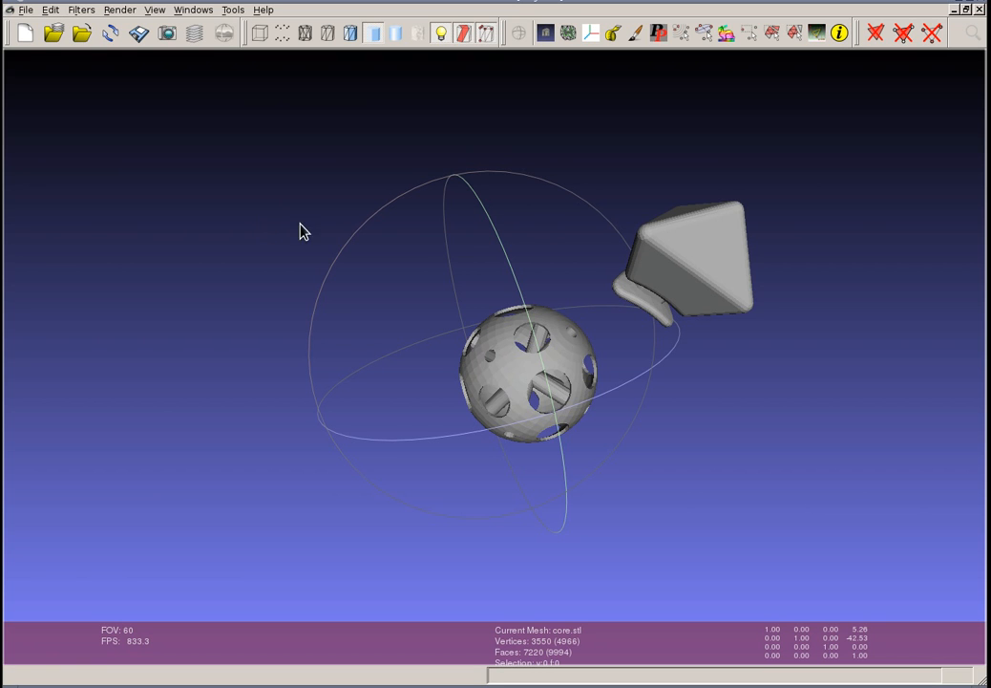
Step: Rotate the scene to look down on the corner piece above the core sphere
{"action": "left_click_drag", "start_coordinate": [300, 231], "coordinate": [448, 210]}
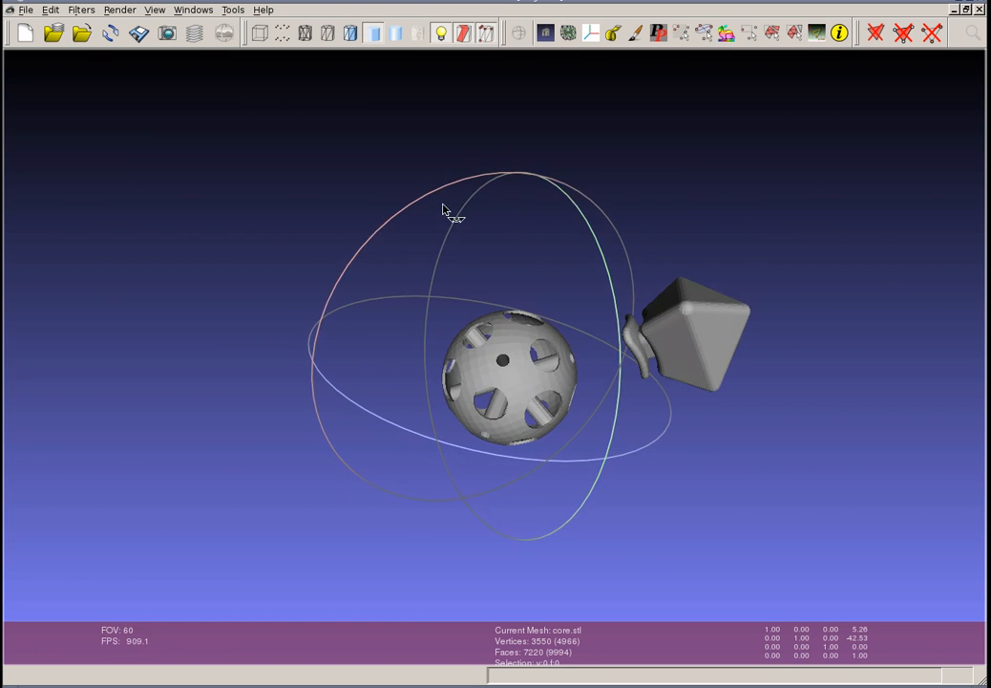
{"action": "left_click_drag", "start_coordinate": [444, 210], "coordinate": [494, 377]}
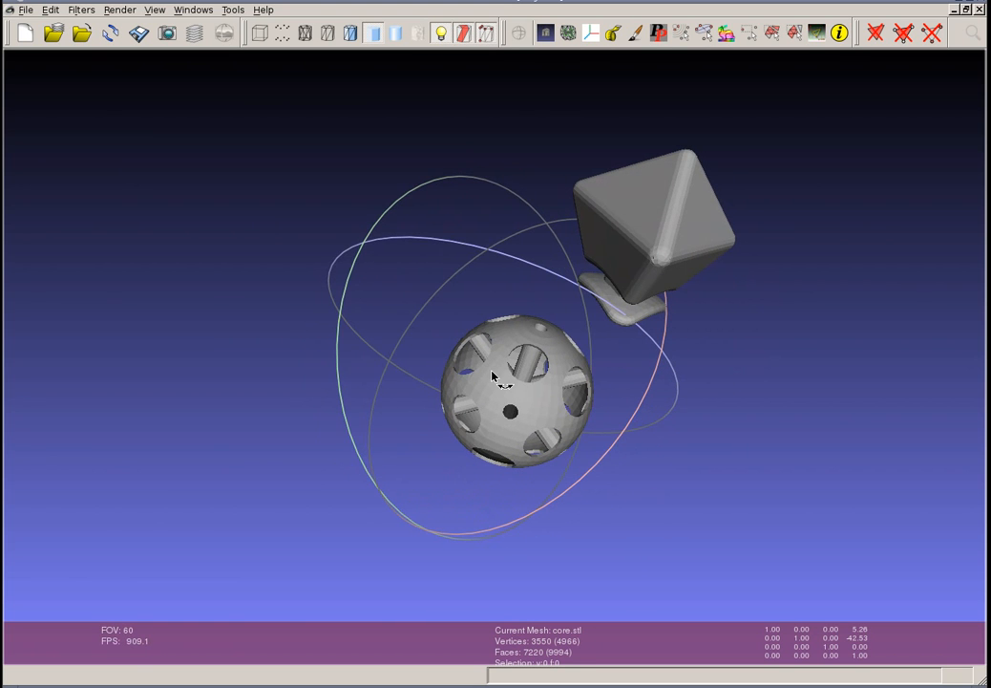